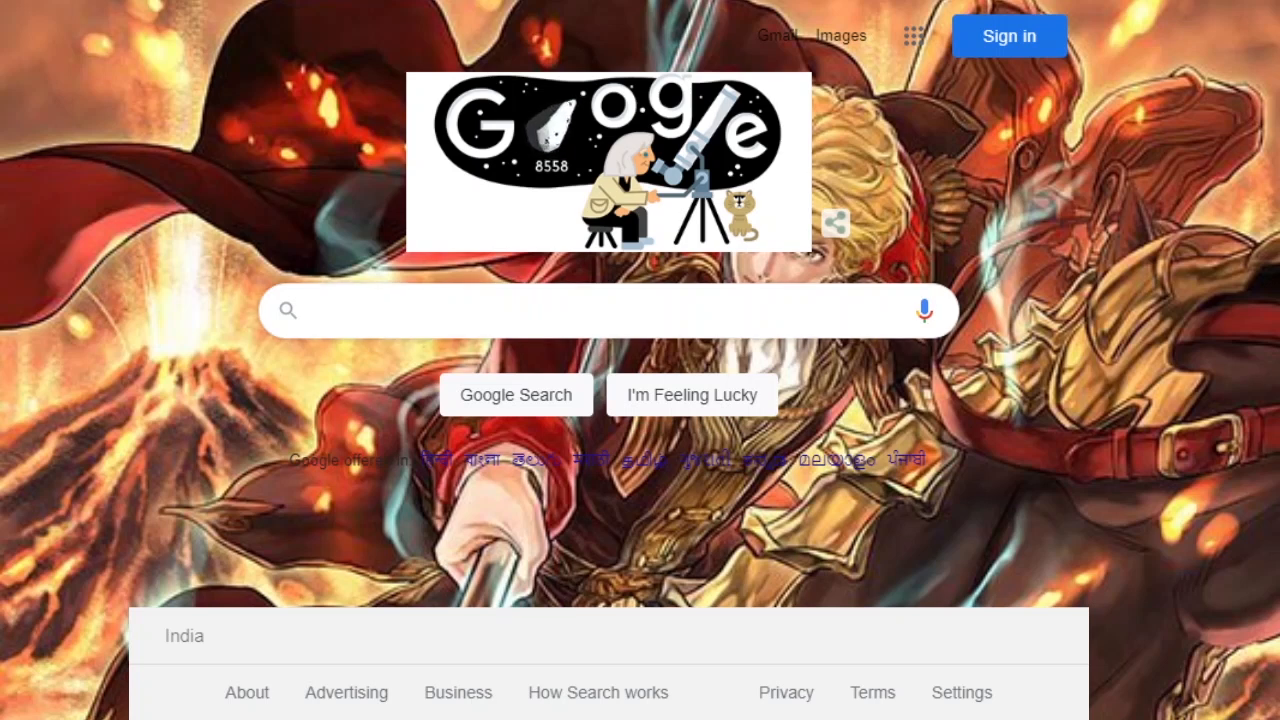
- Enter a Google search query for FE Builder in the search box
left_click(600, 308)
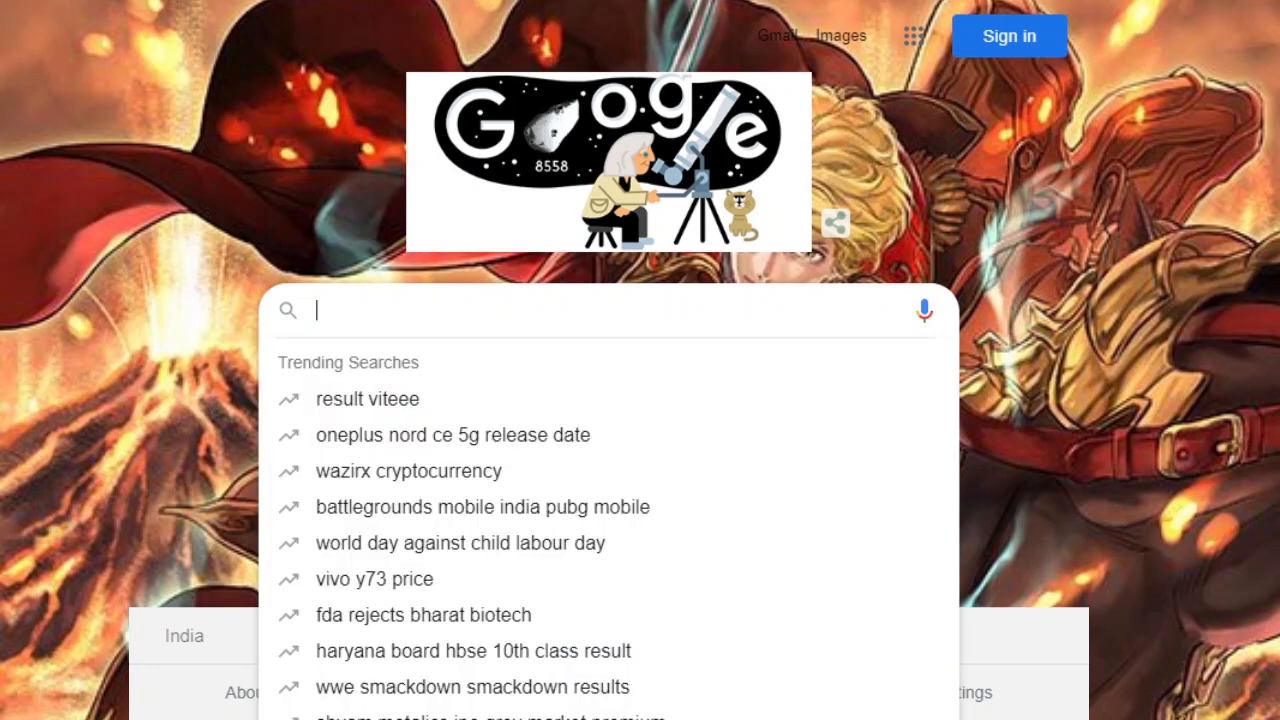
type("febuilde")
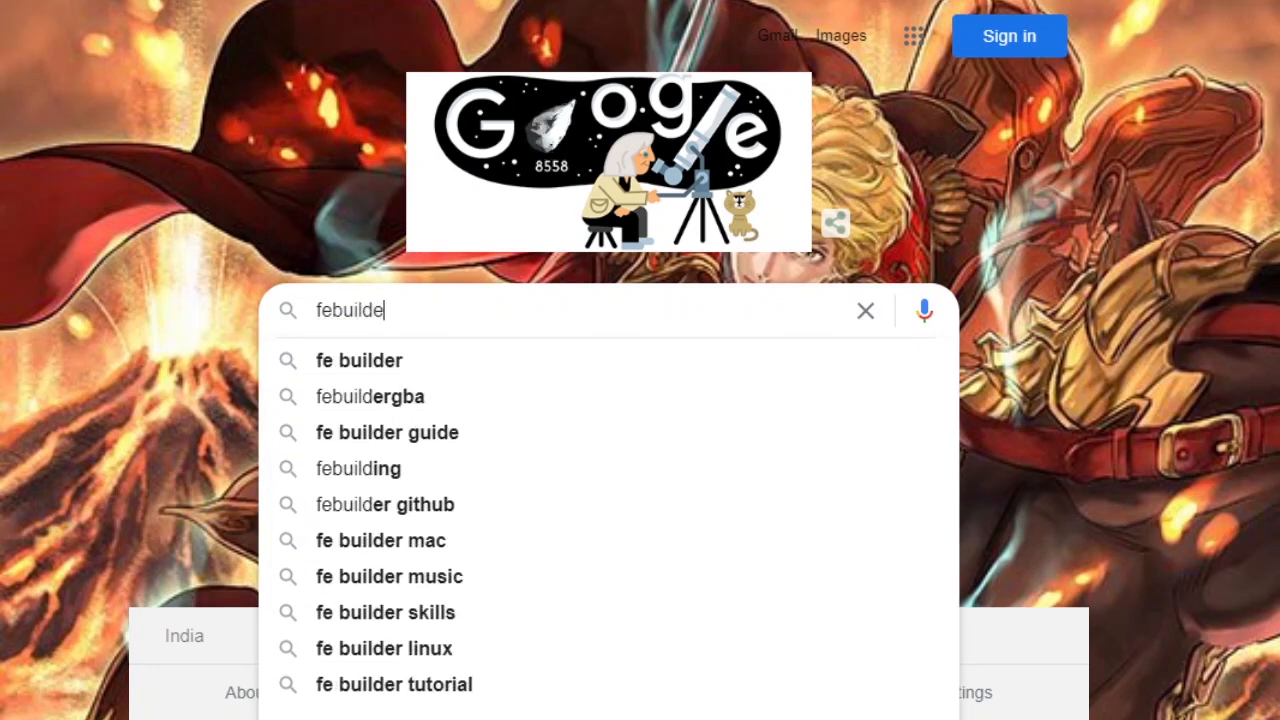
type("r")
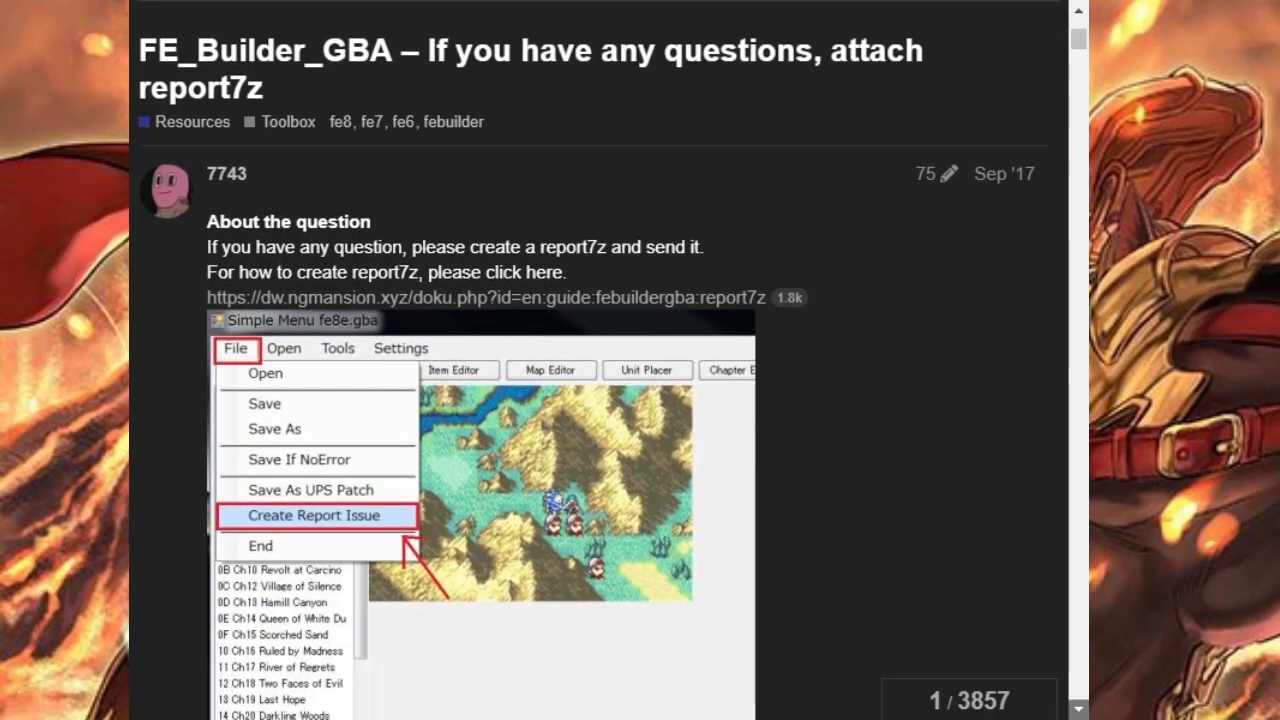
scroll("down", 3)
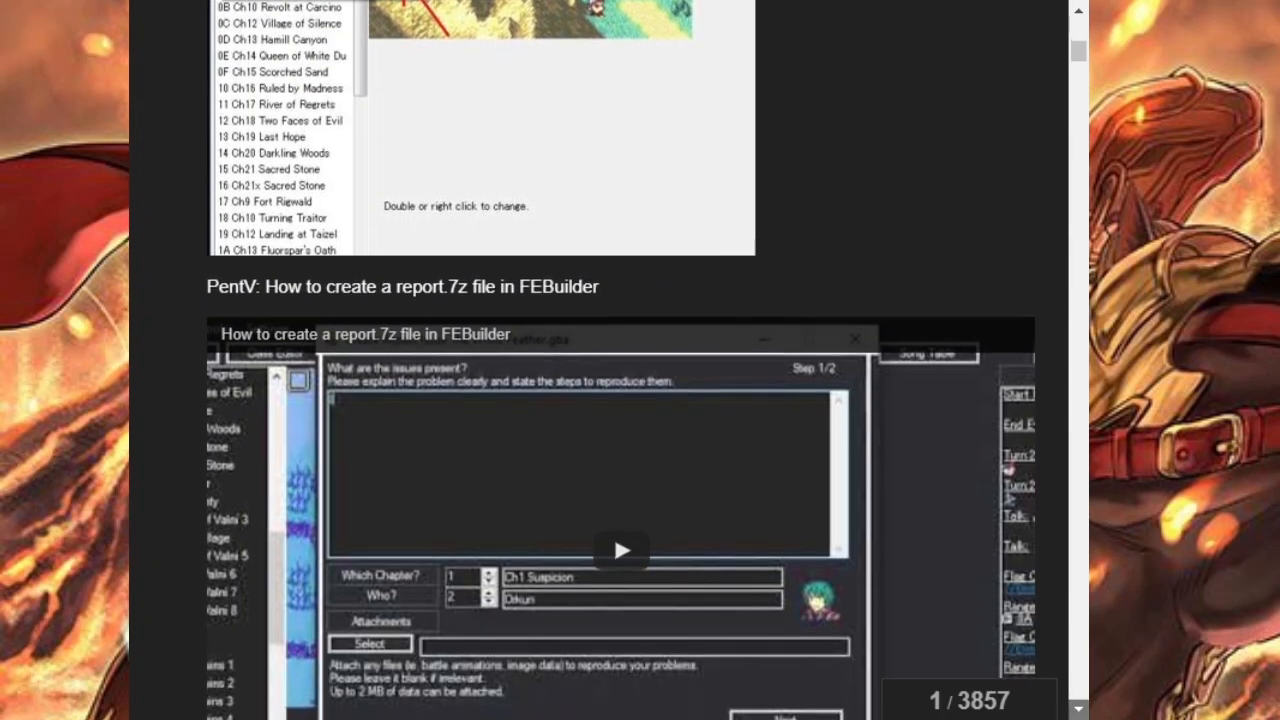
scroll("down", 3)
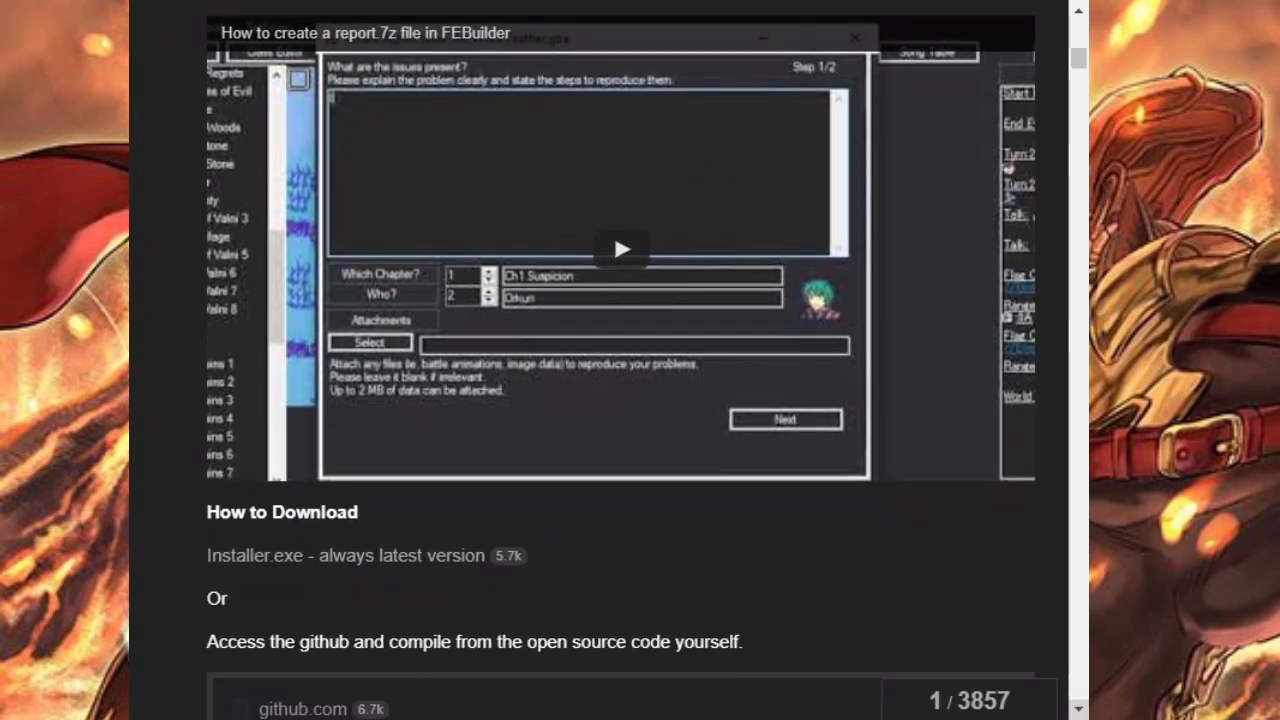
scroll("down", 3)
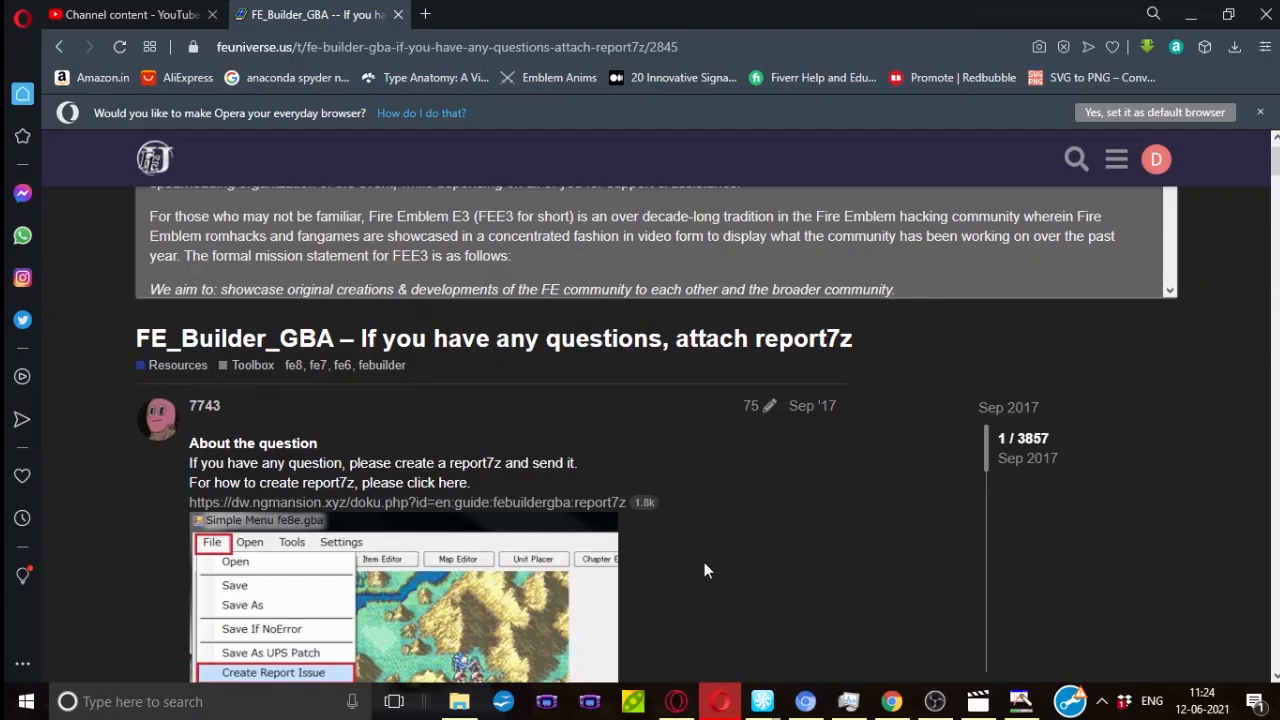
mouse_move(1236, 510)
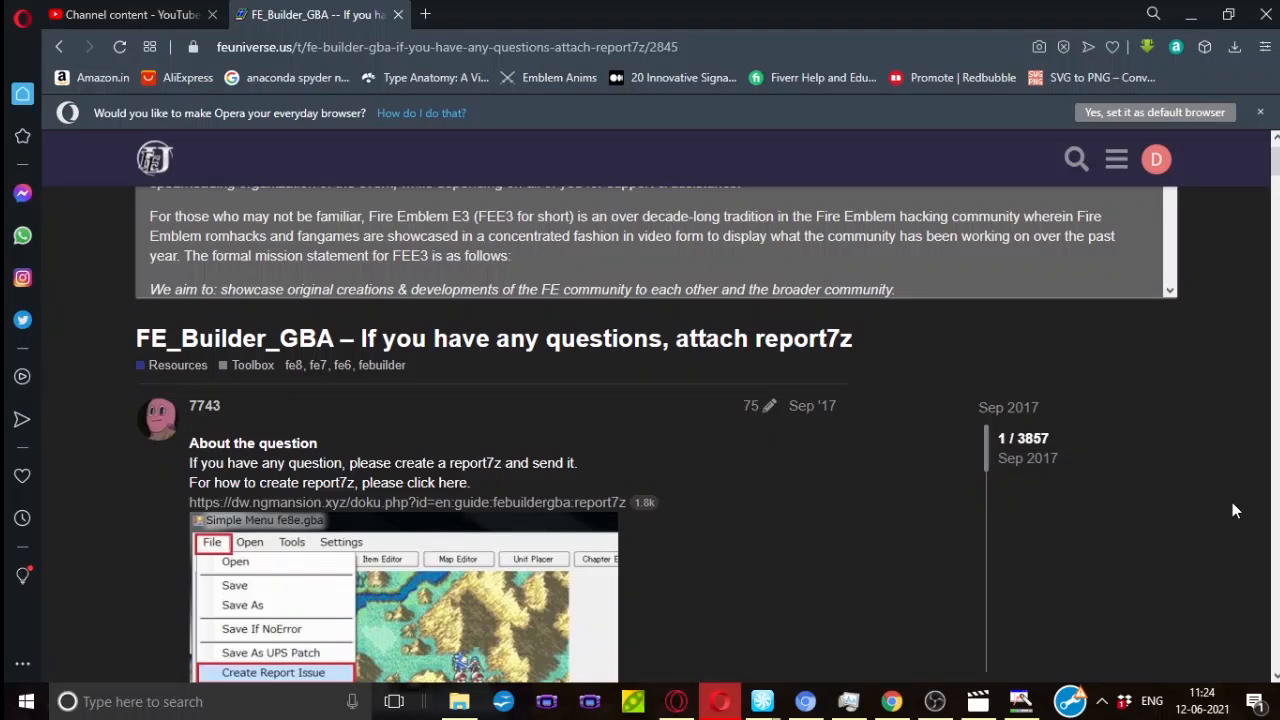
scroll("down", 3)
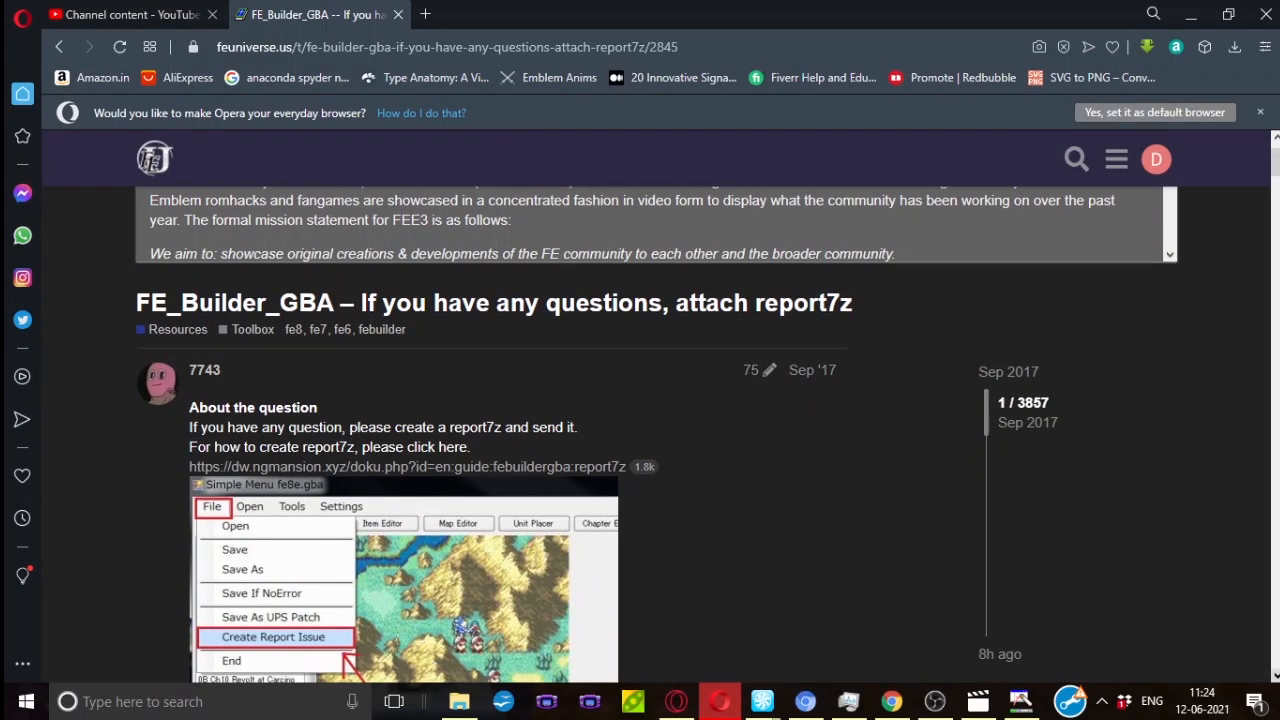
scroll("down", 3)
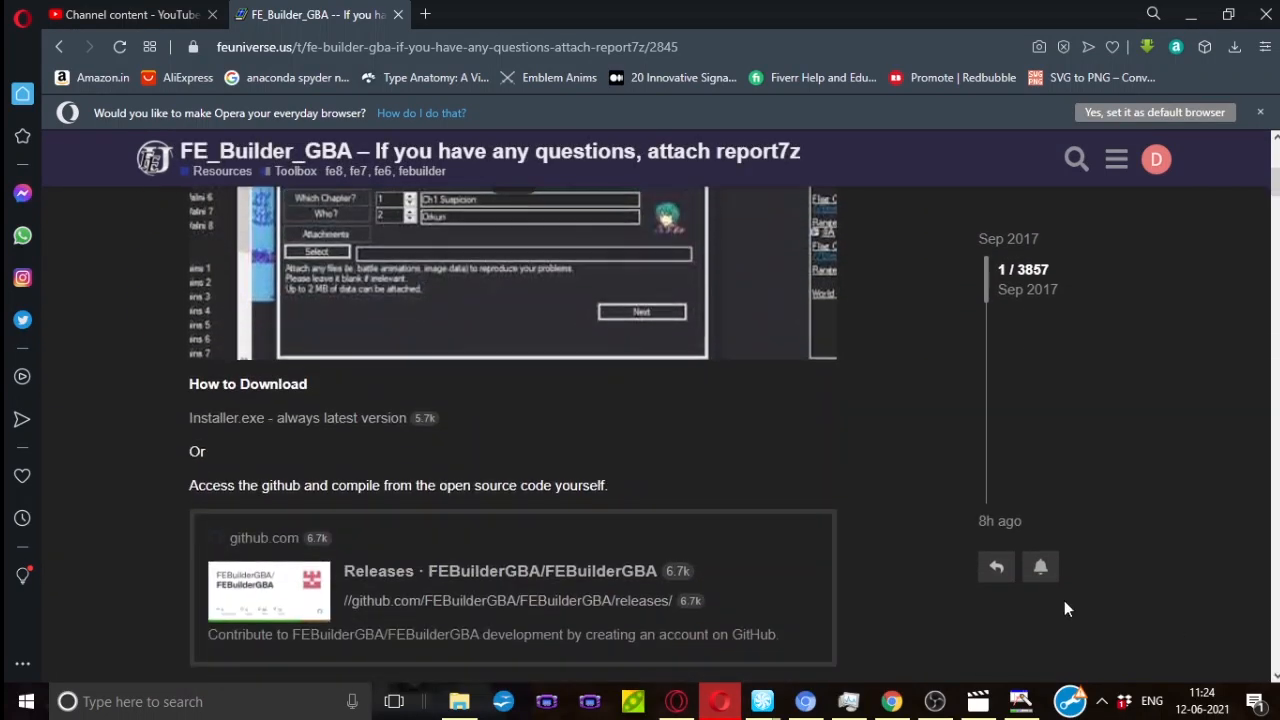
mouse_move(360, 428)
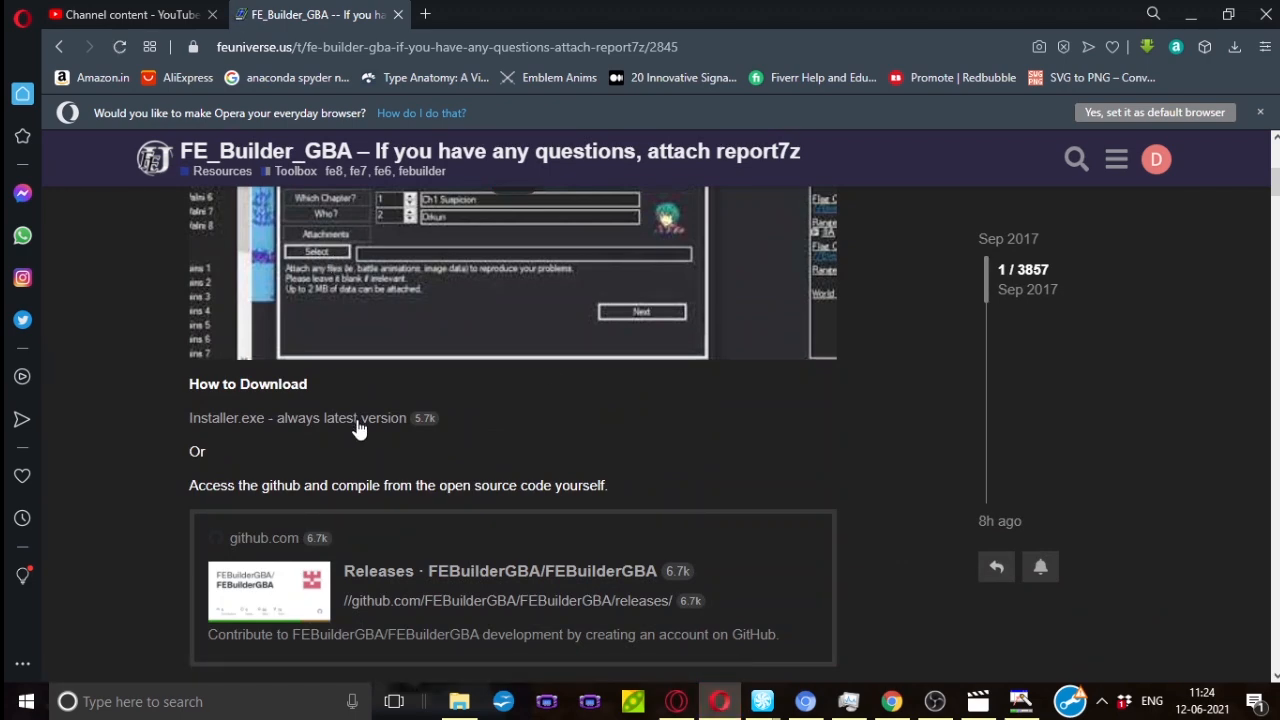
- Save the FEBuilderGBA Installer.exe to Downloads and decline running it at the SmartScreen warning
left_click(264, 418)
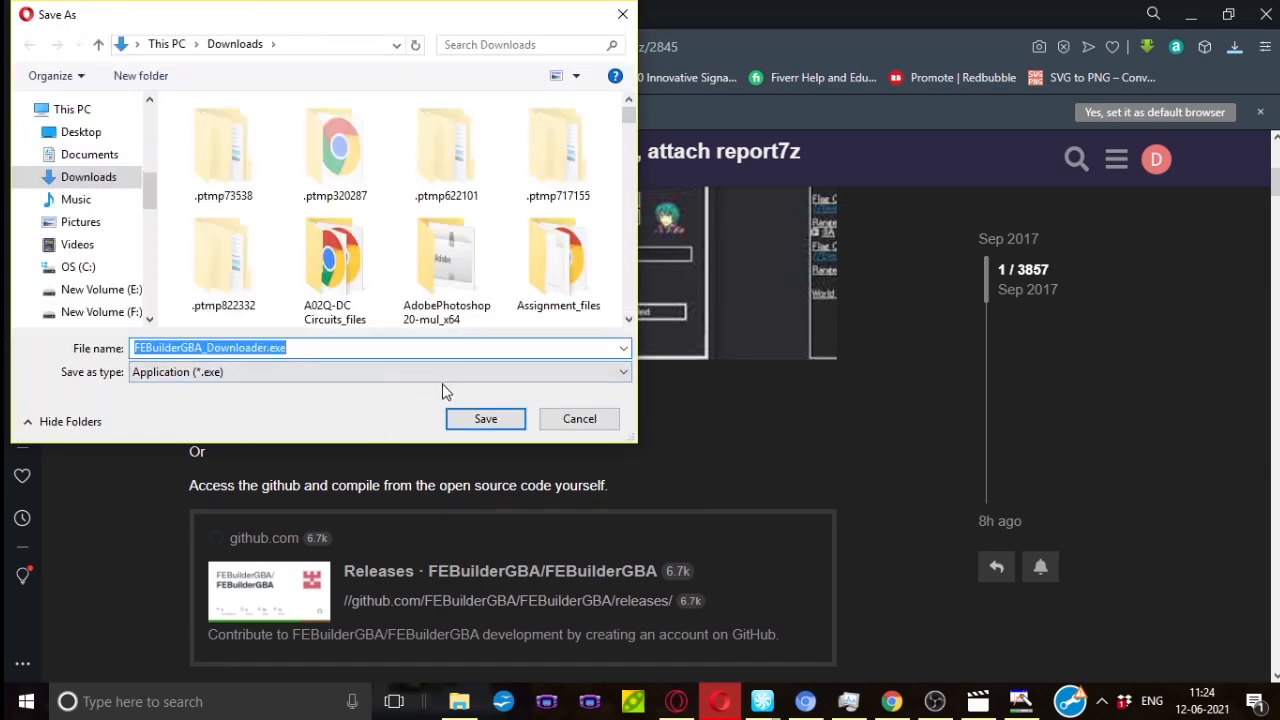
left_click(484, 418)
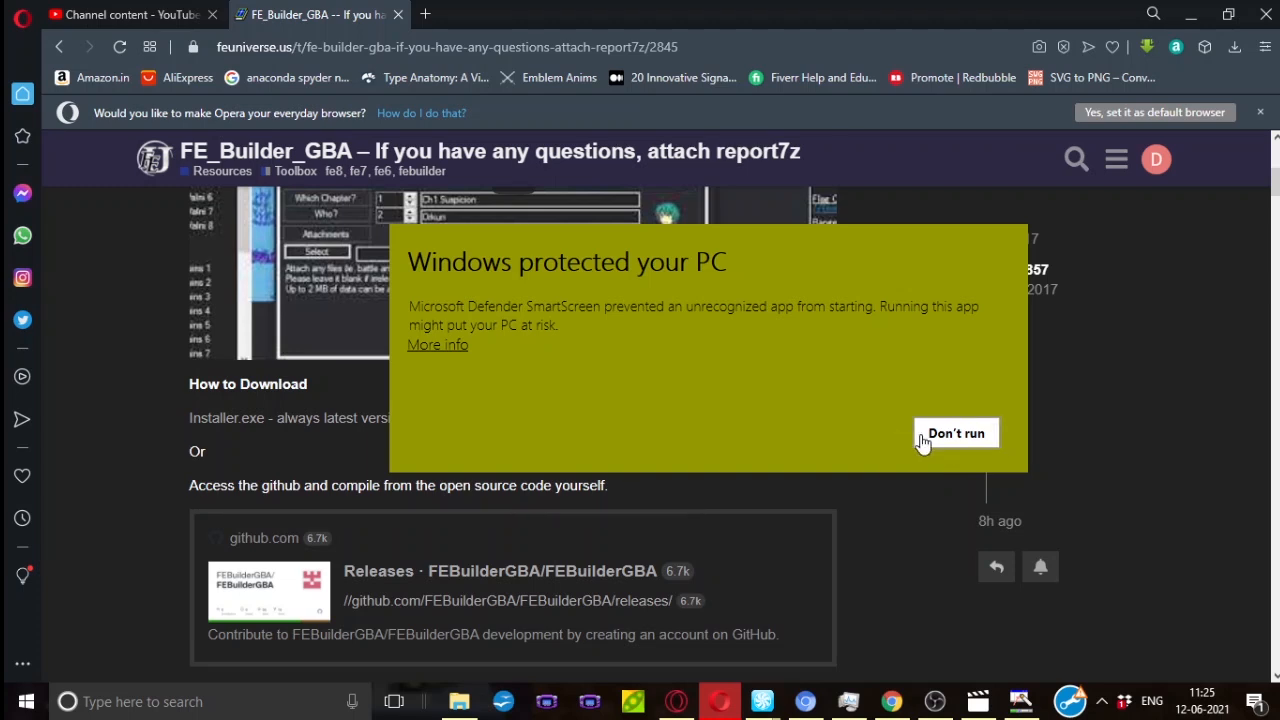
mouse_move(848, 442)
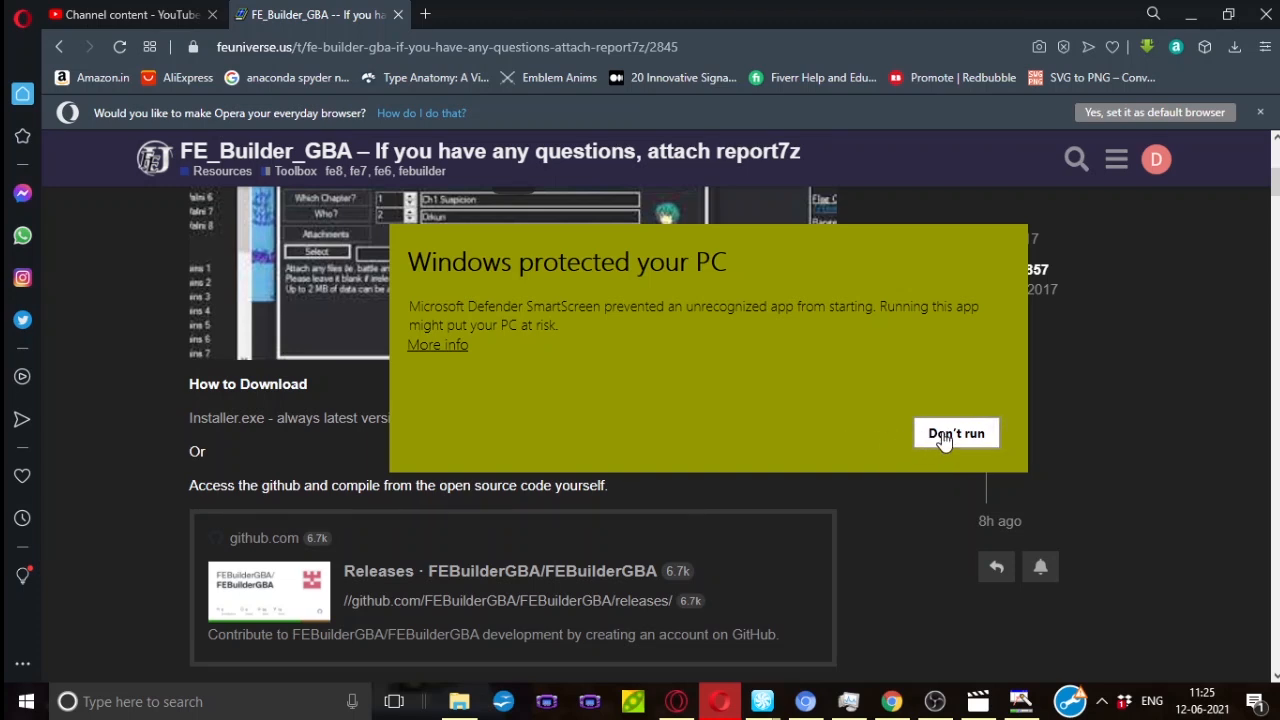
left_click(956, 432)
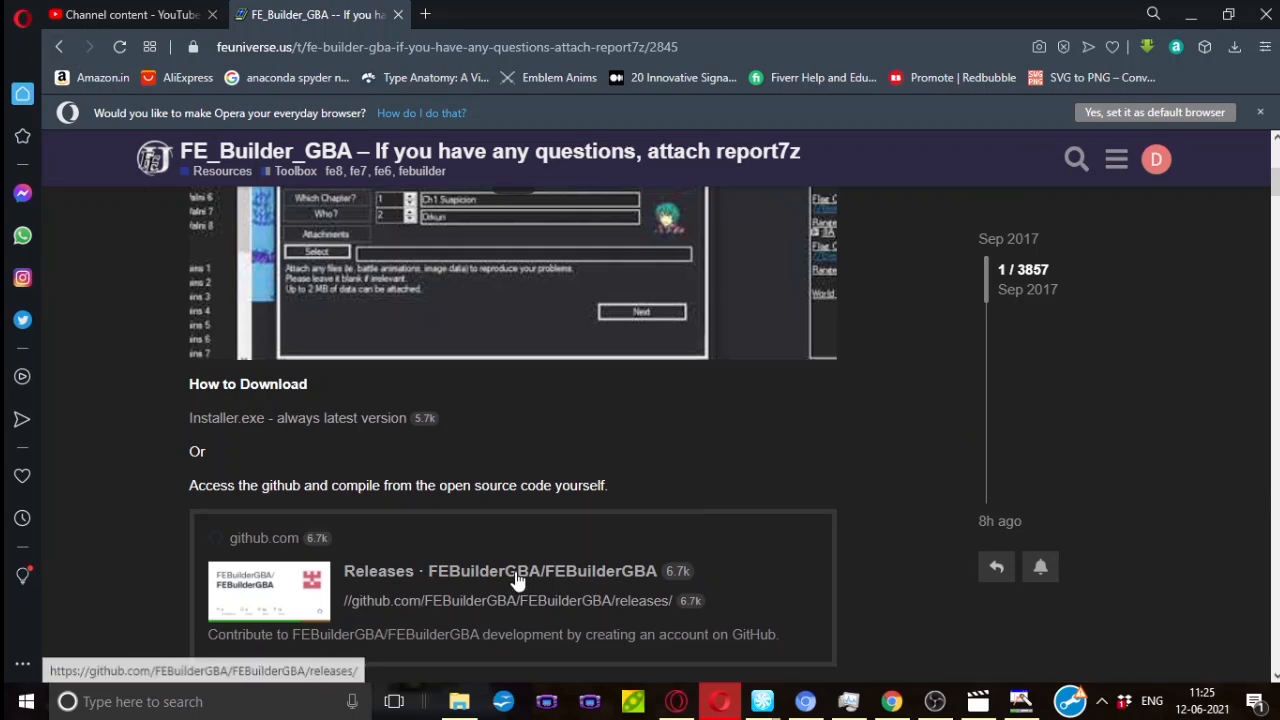
mouse_move(508, 608)
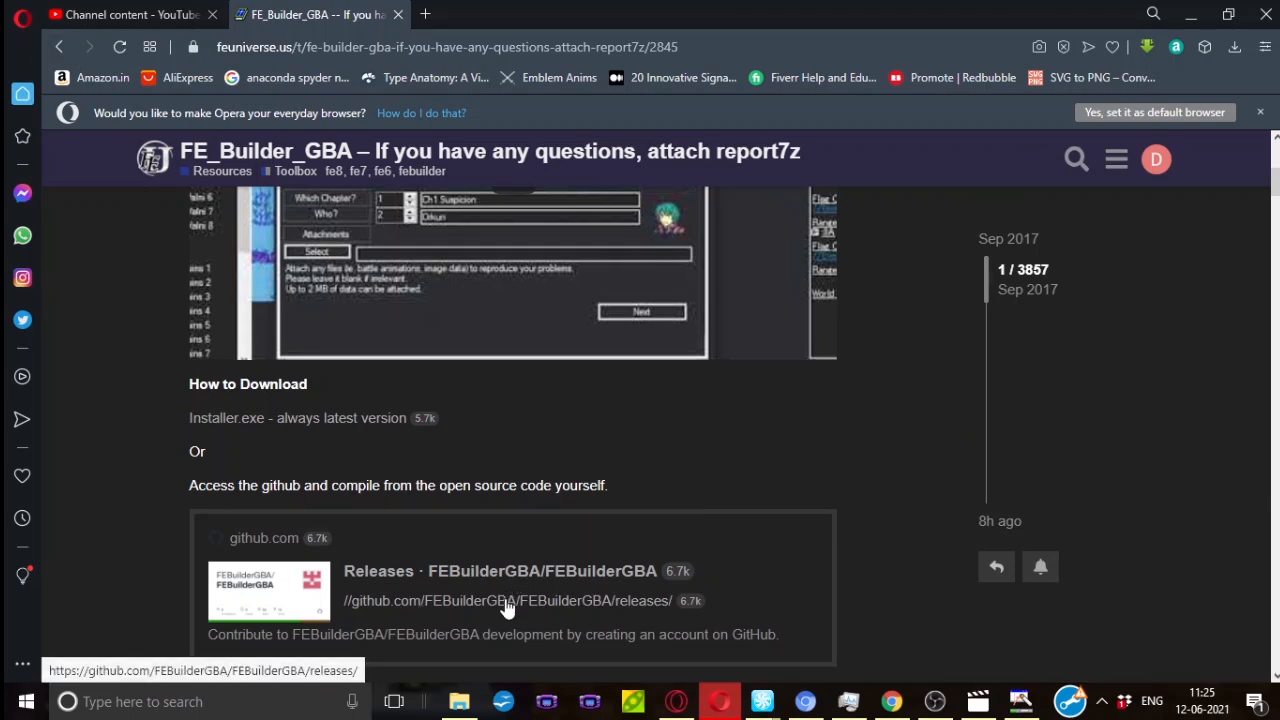
- Download FEBuilderGBA_20210612.06.7z from the GitHub releases Assets list
left_click(508, 600)
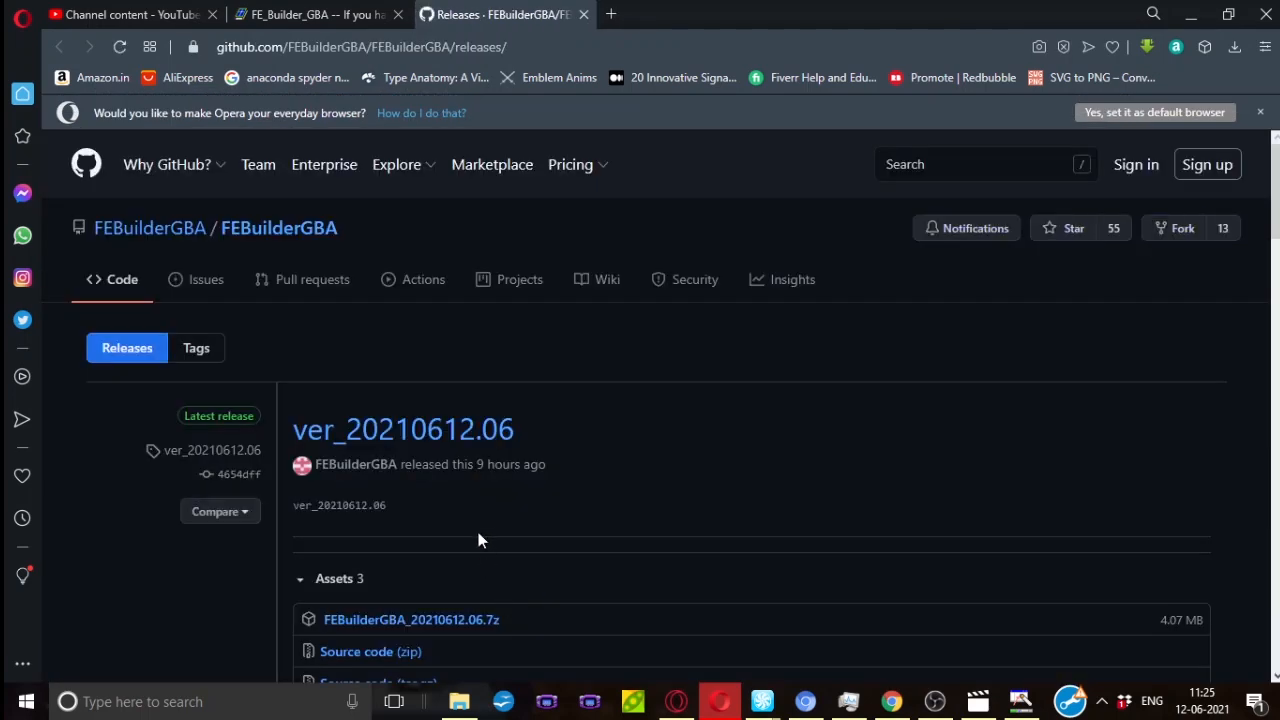
scroll("down", 3)
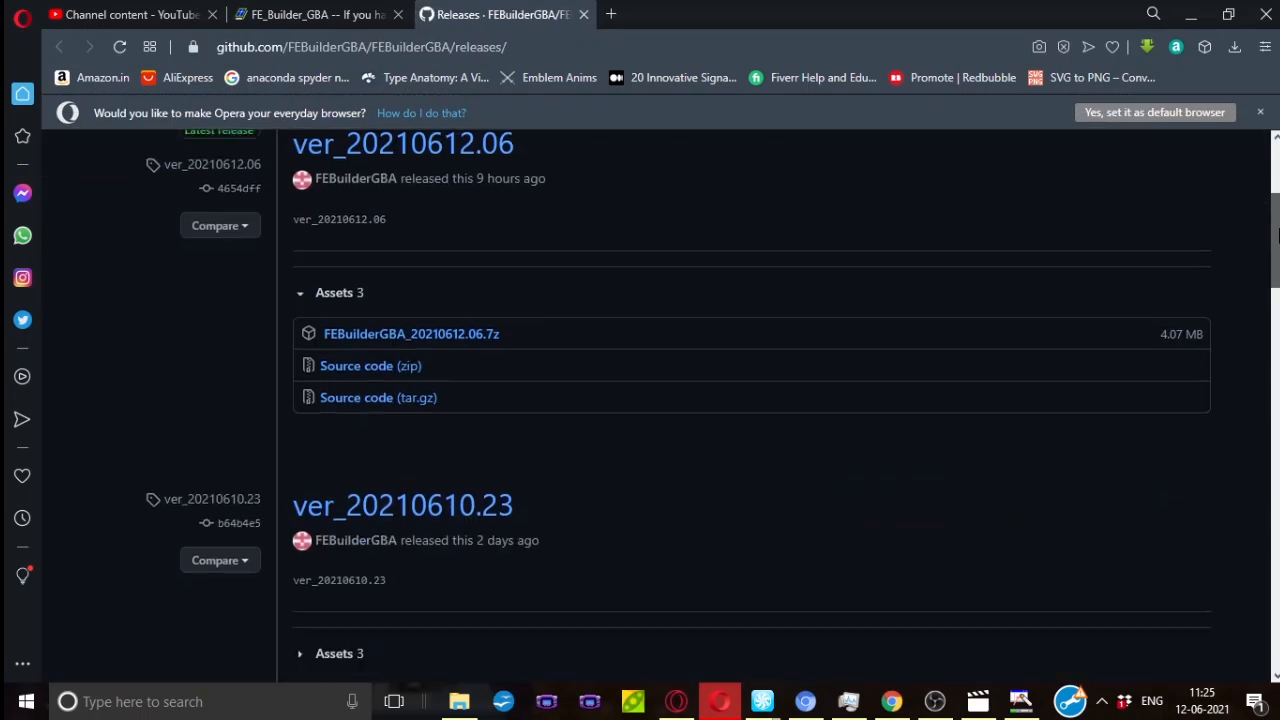
scroll("down", 3)
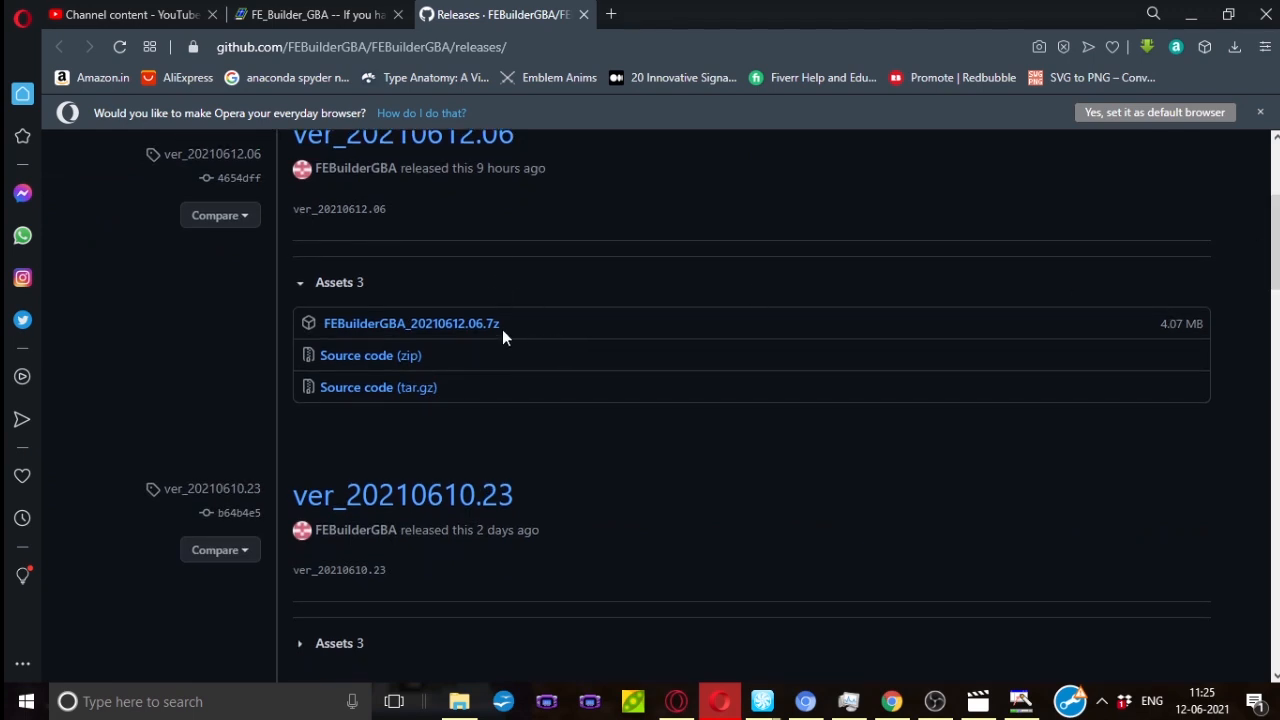
mouse_move(412, 324)
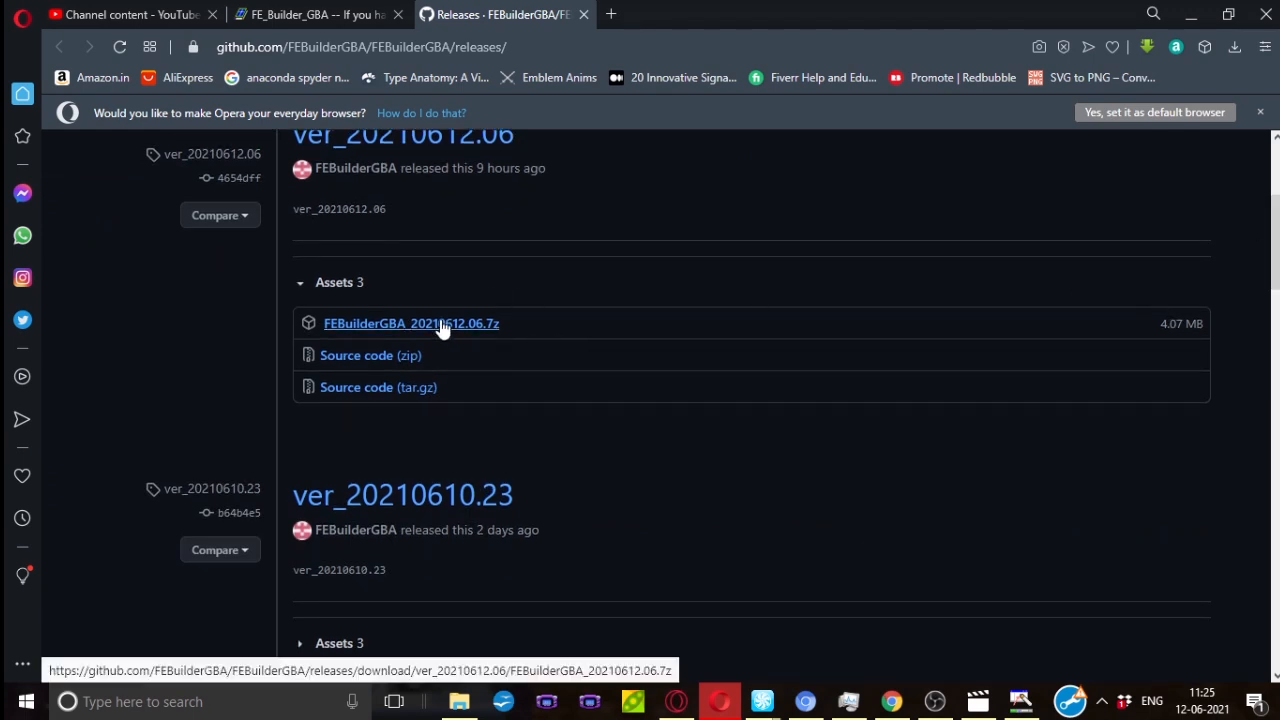
left_click(412, 324)
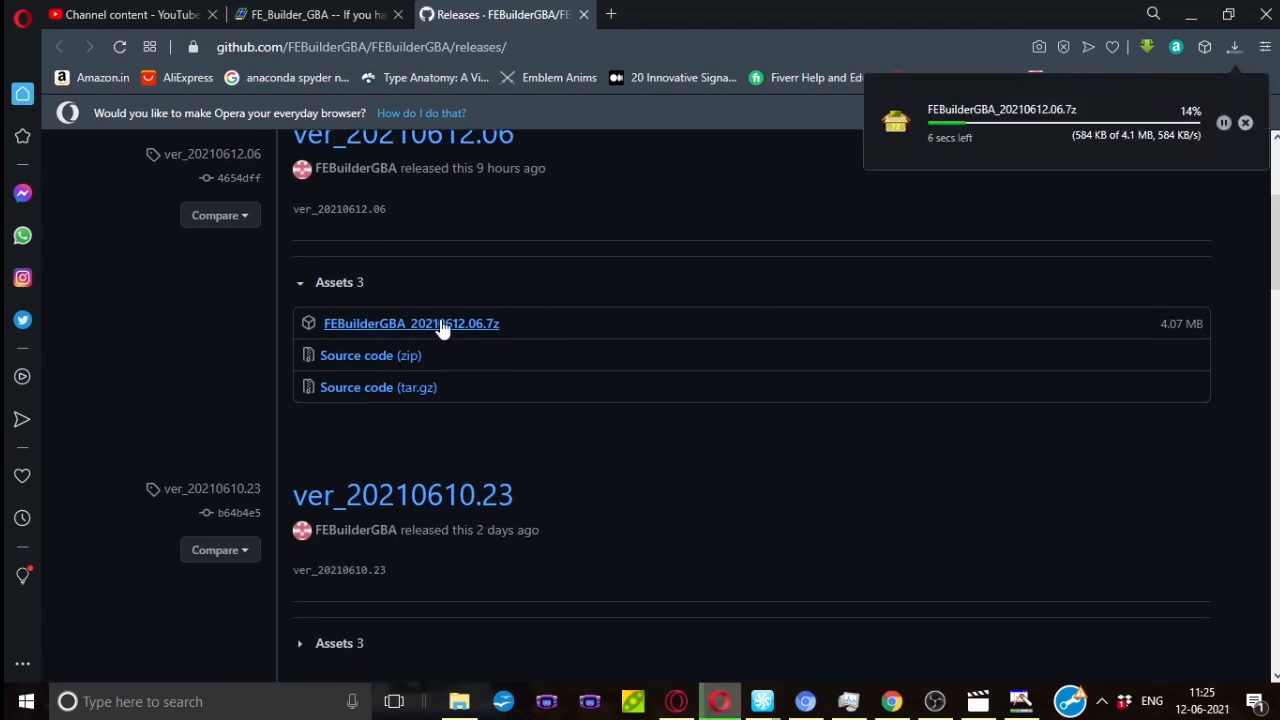
mouse_move(532, 296)
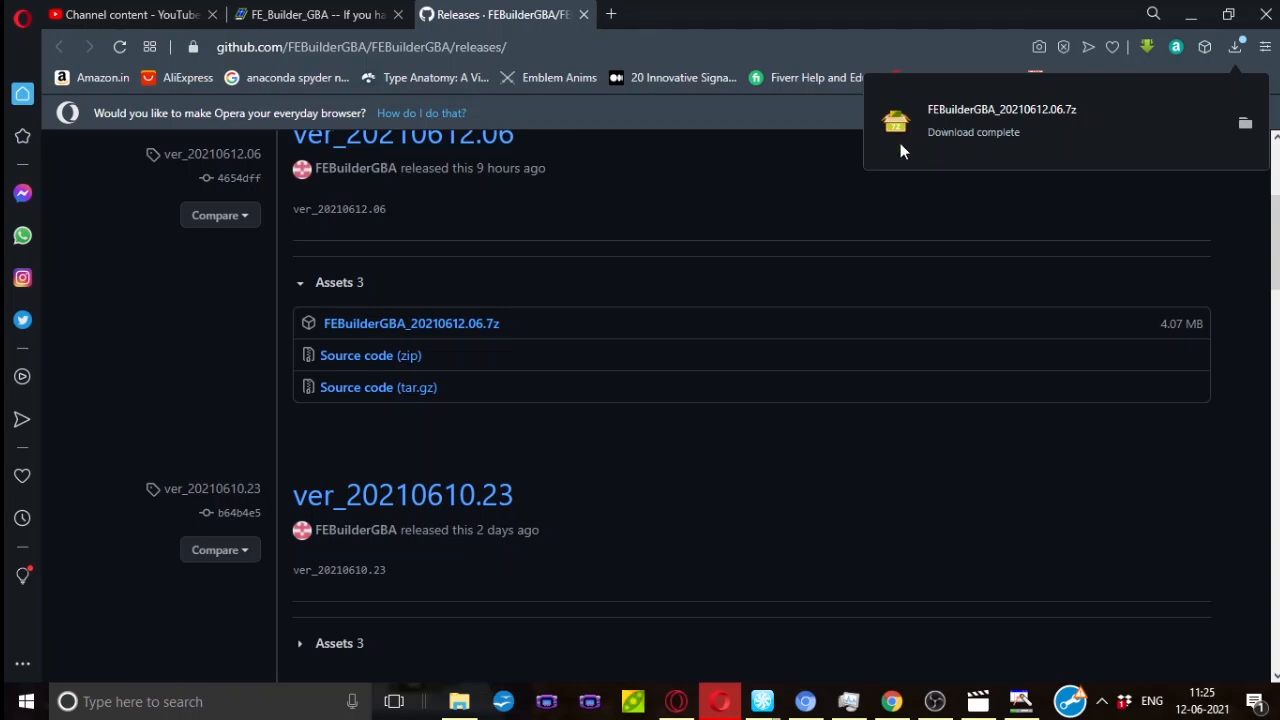
mouse_move(900, 288)
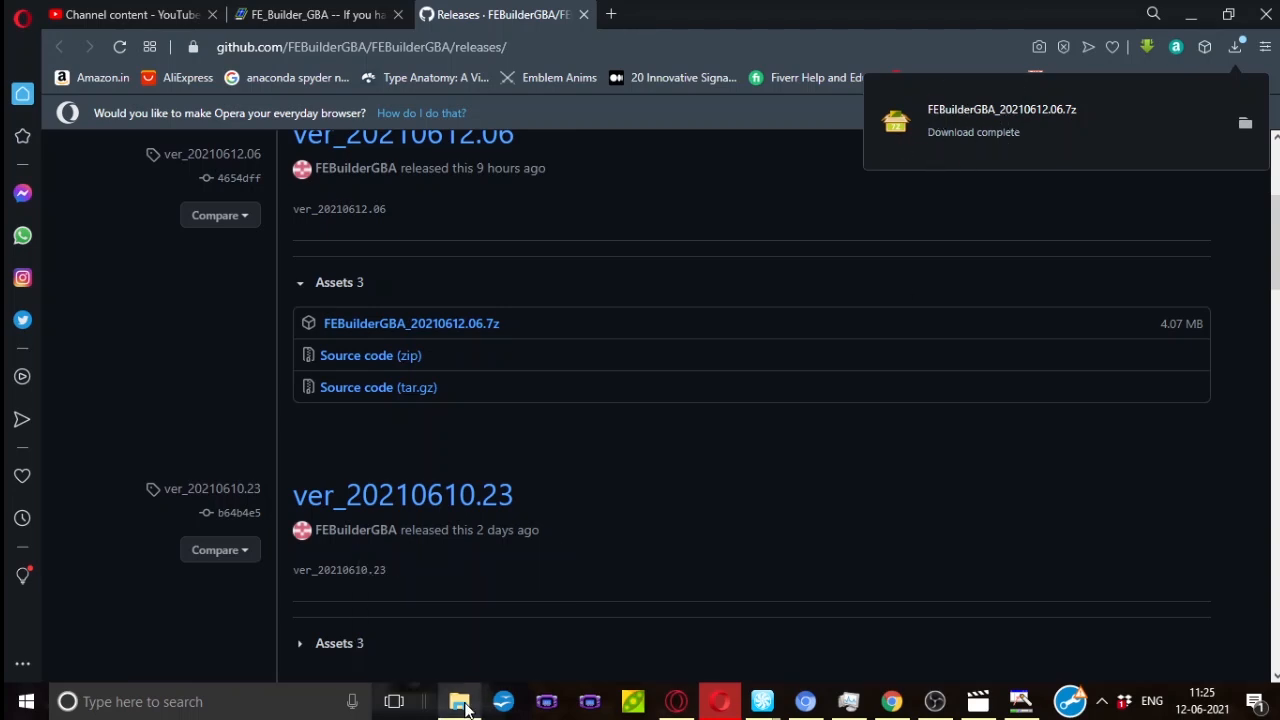
- Browse File Explorer into fe 8 wild mode > FE Builder > FEBuilderGBA_20210509.18 and select FEBuilderGBA.exe
left_click(460, 700)
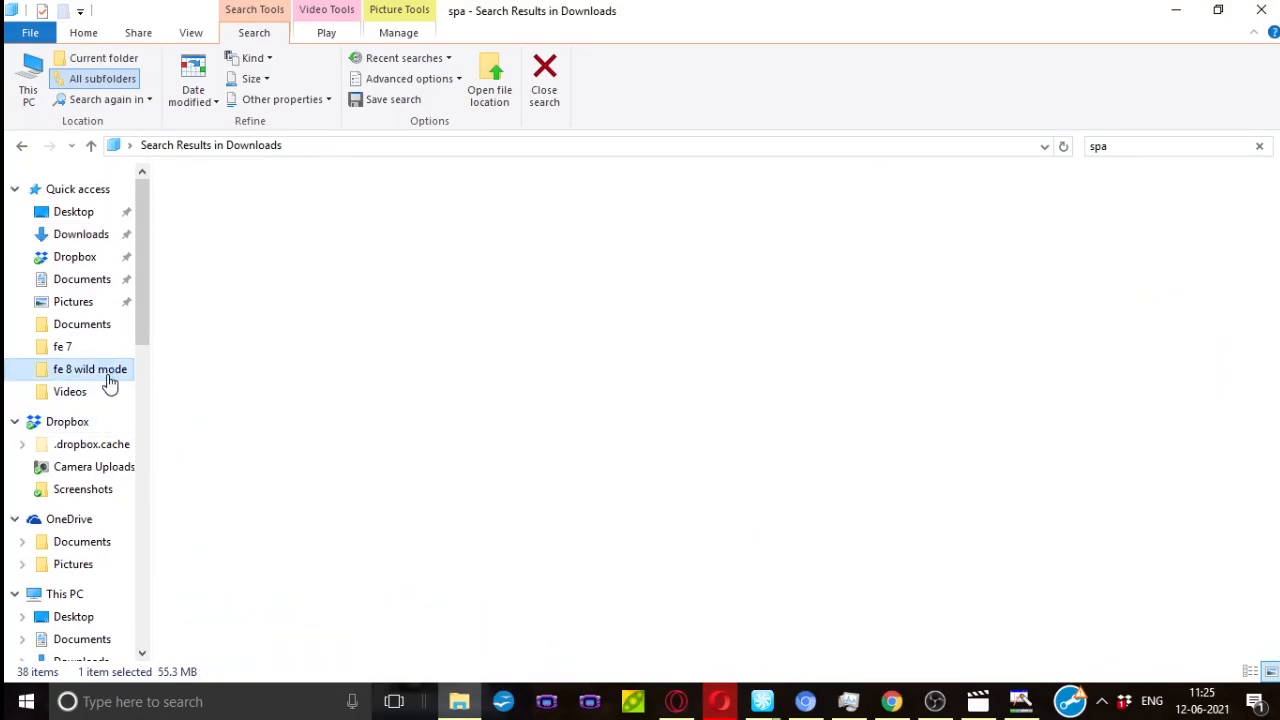
double_click(88, 368)
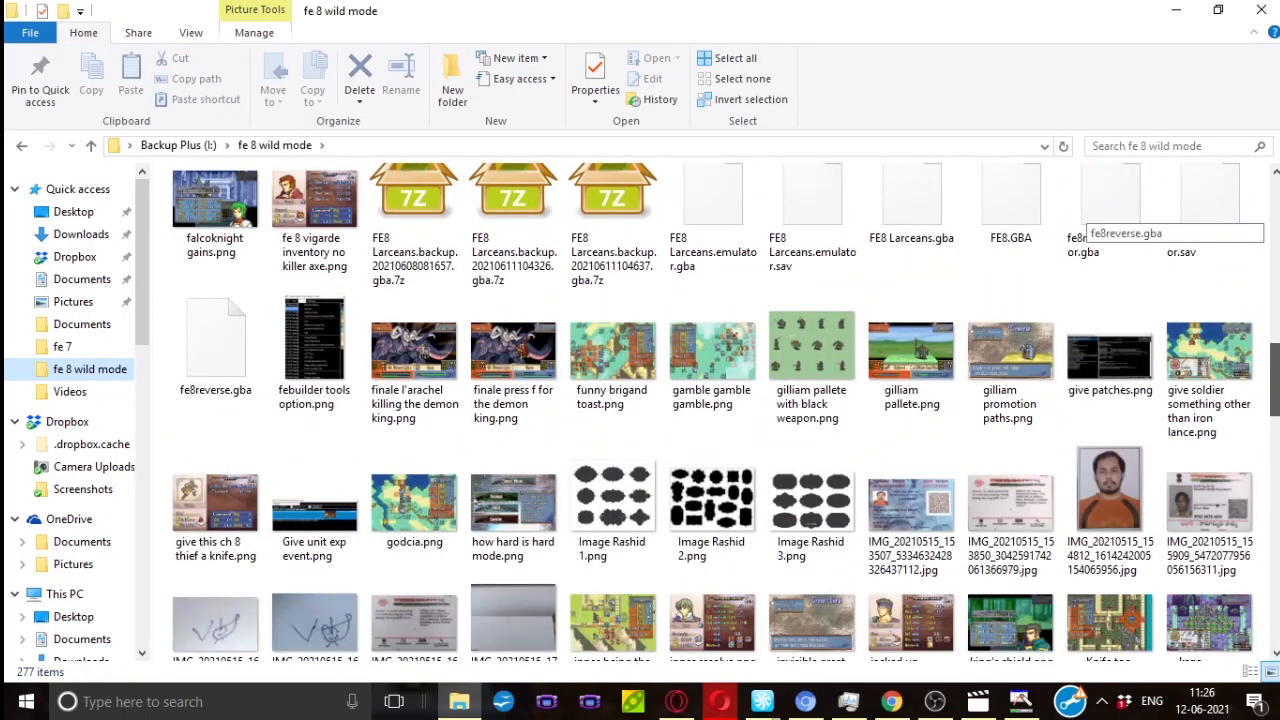
scroll("down", 3)
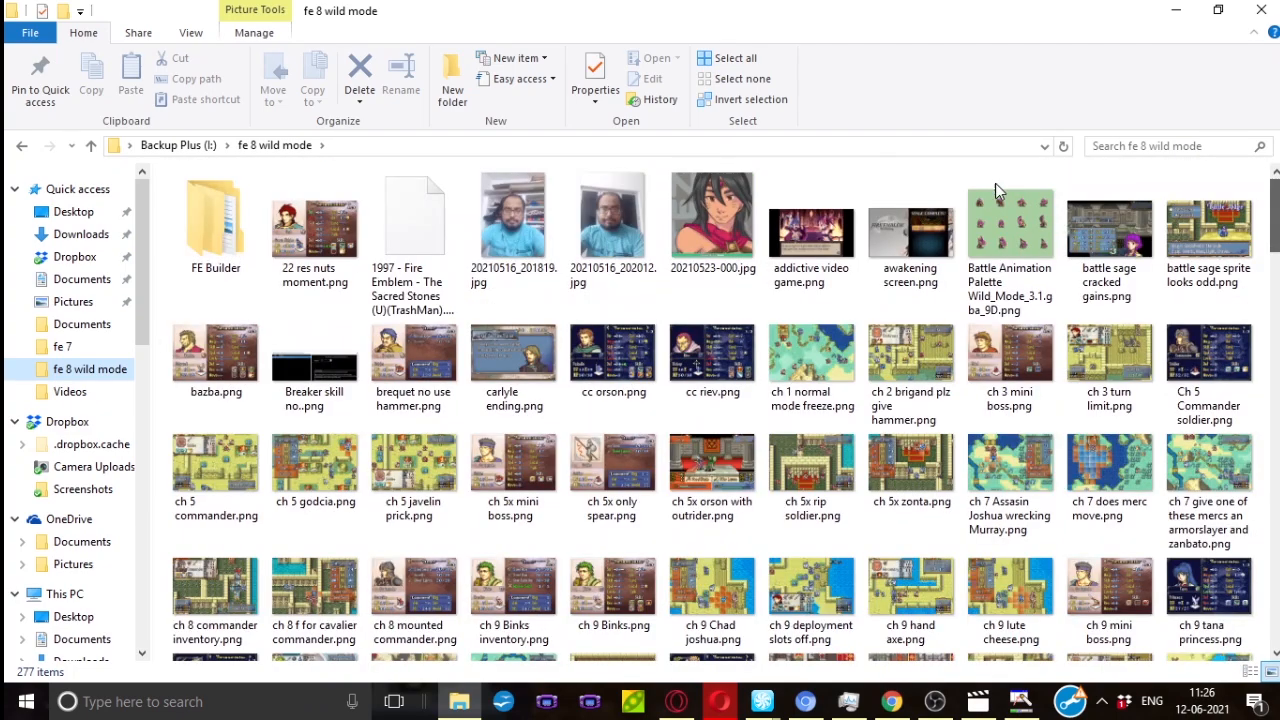
double_click(214, 216)
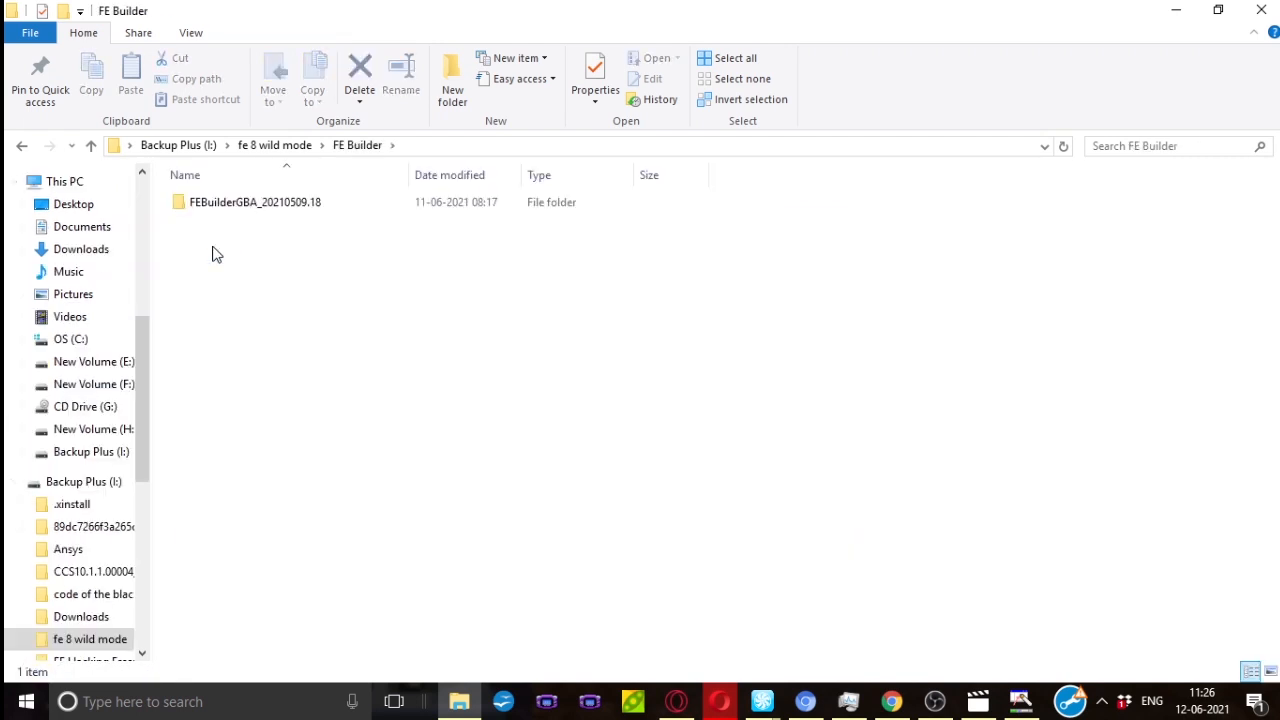
double_click(256, 202)
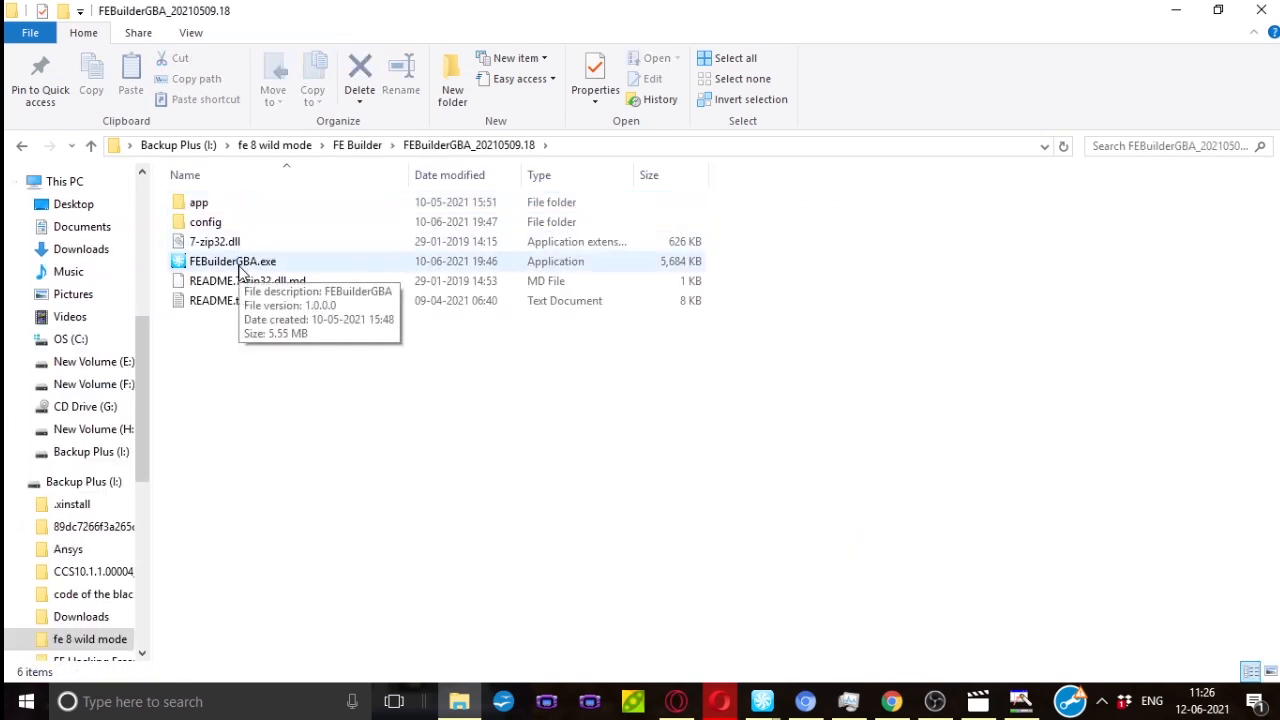
left_click(232, 260)
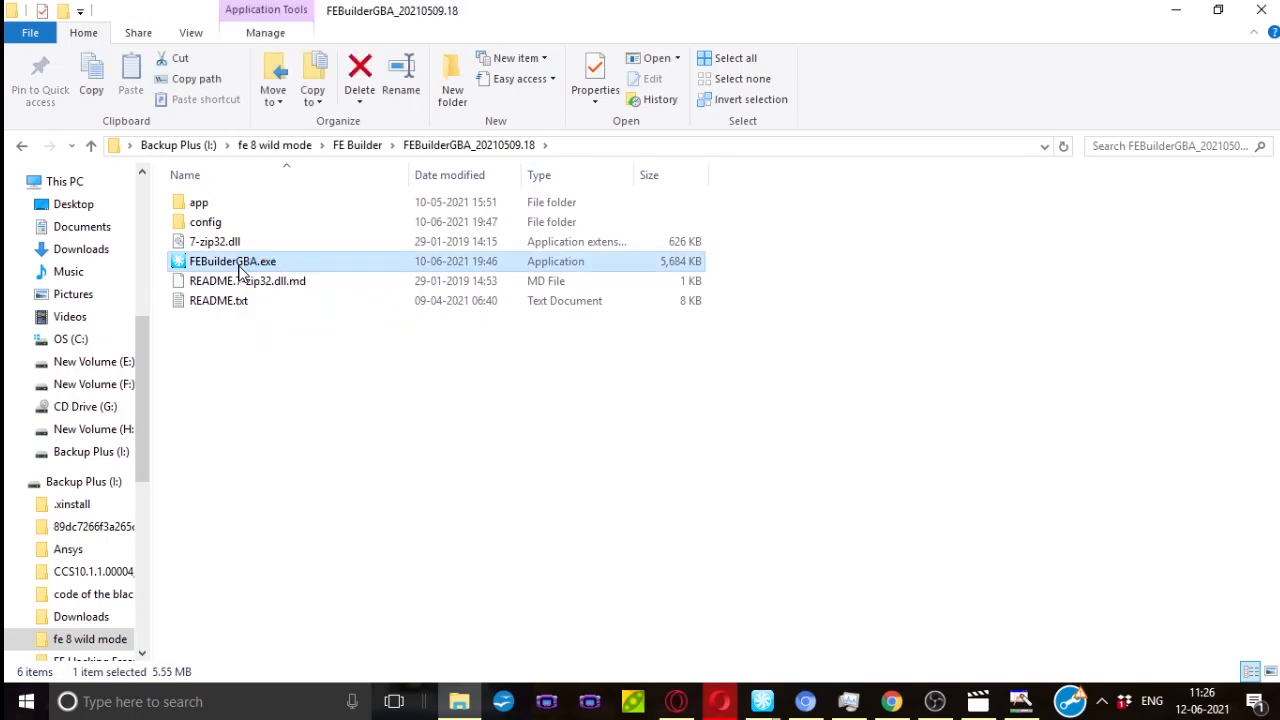
- Launch FEBuilderGBA.exe to reach its welcome window
double_click(232, 260)
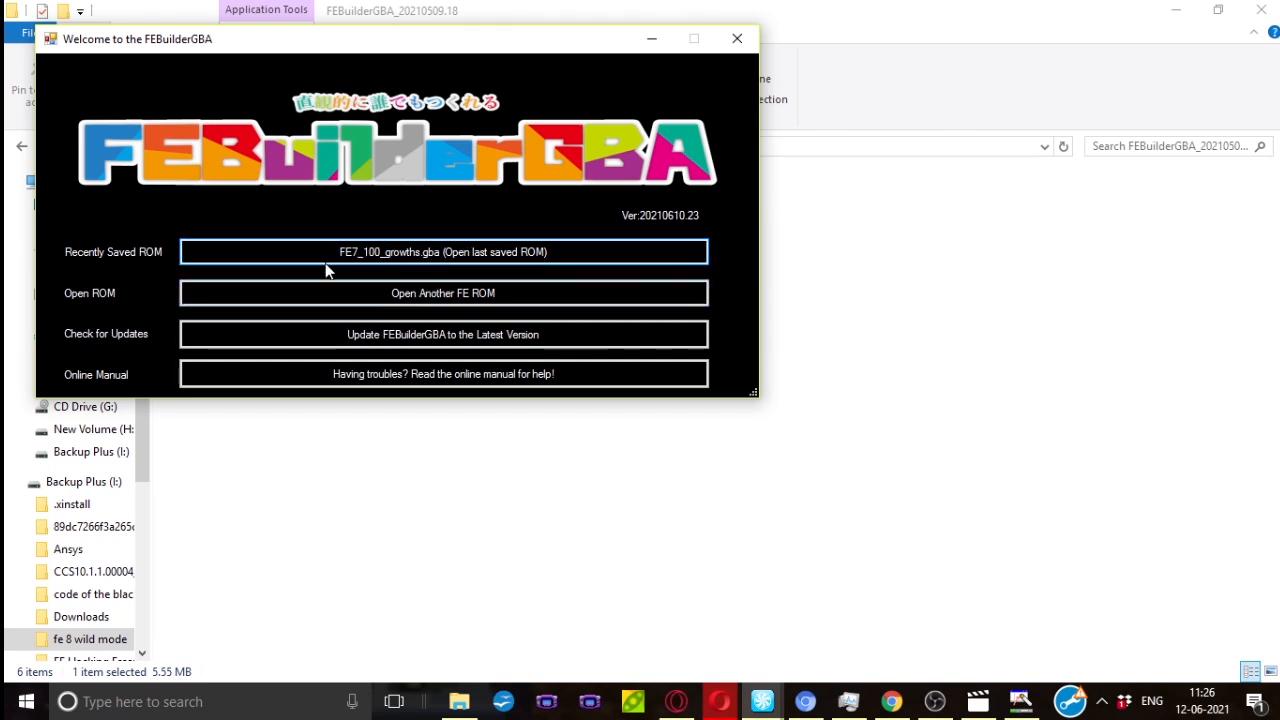
mouse_move(352, 280)
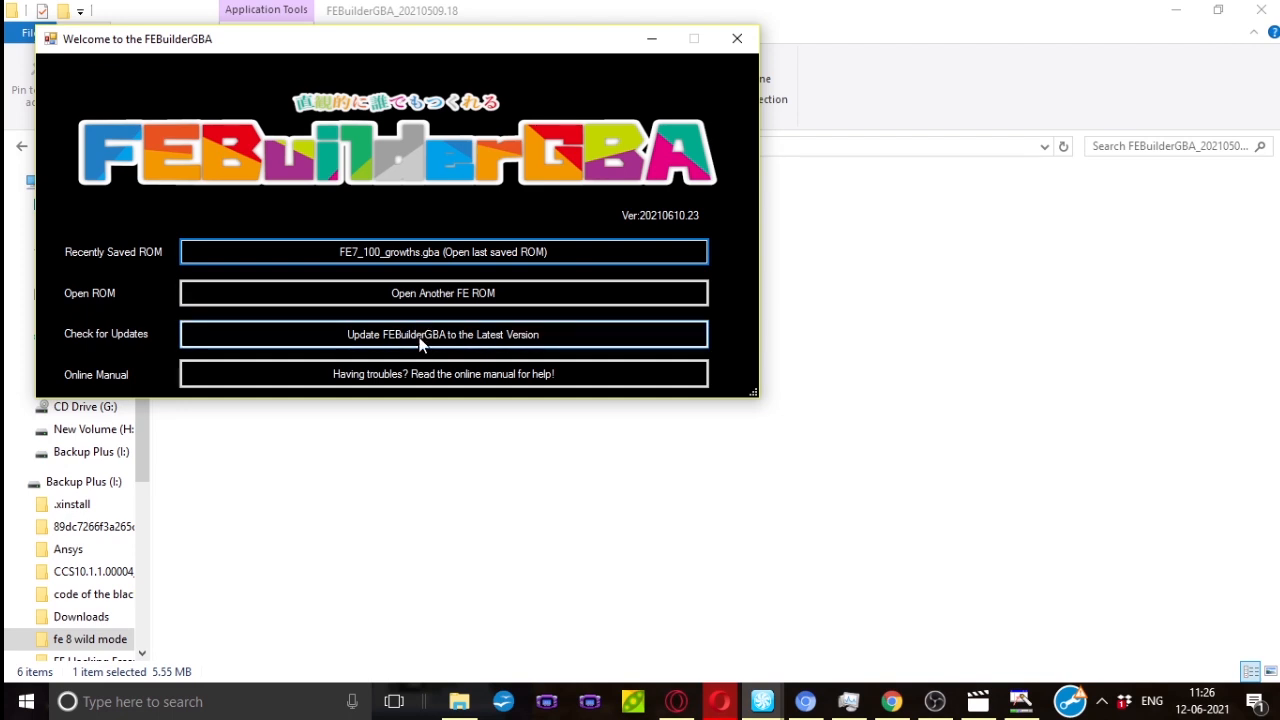
mouse_move(460, 378)
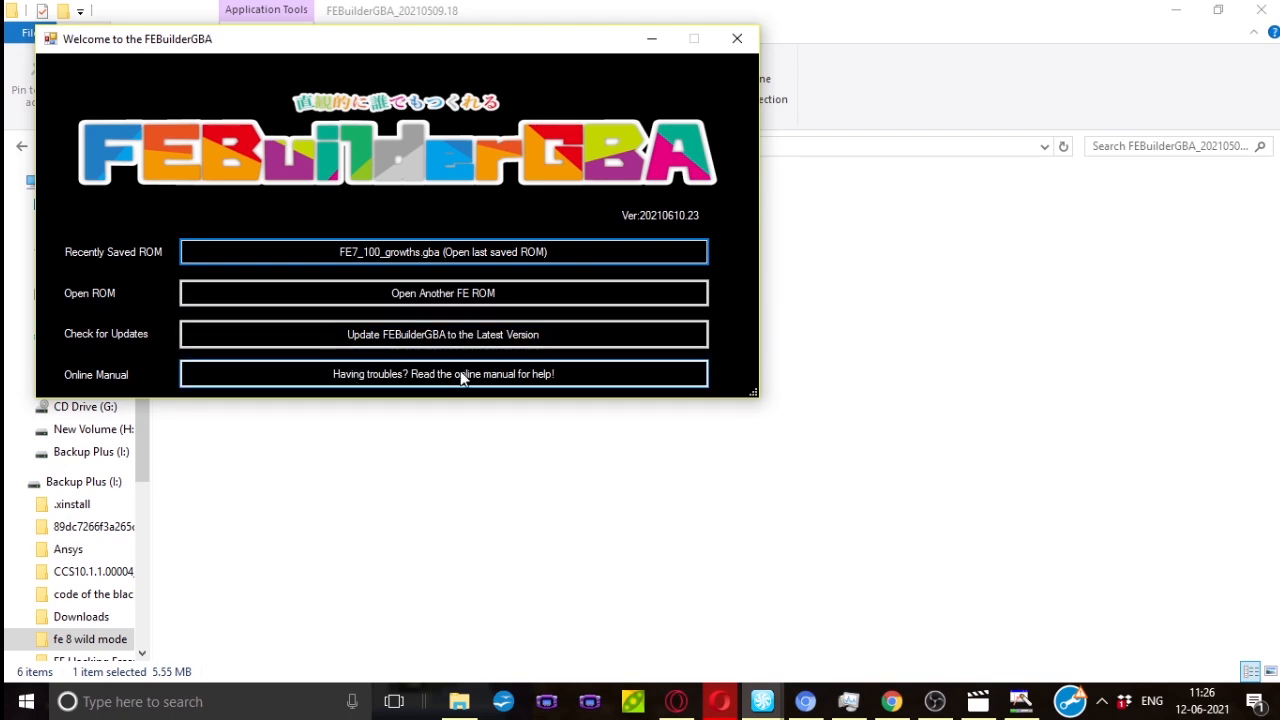
mouse_move(384, 370)
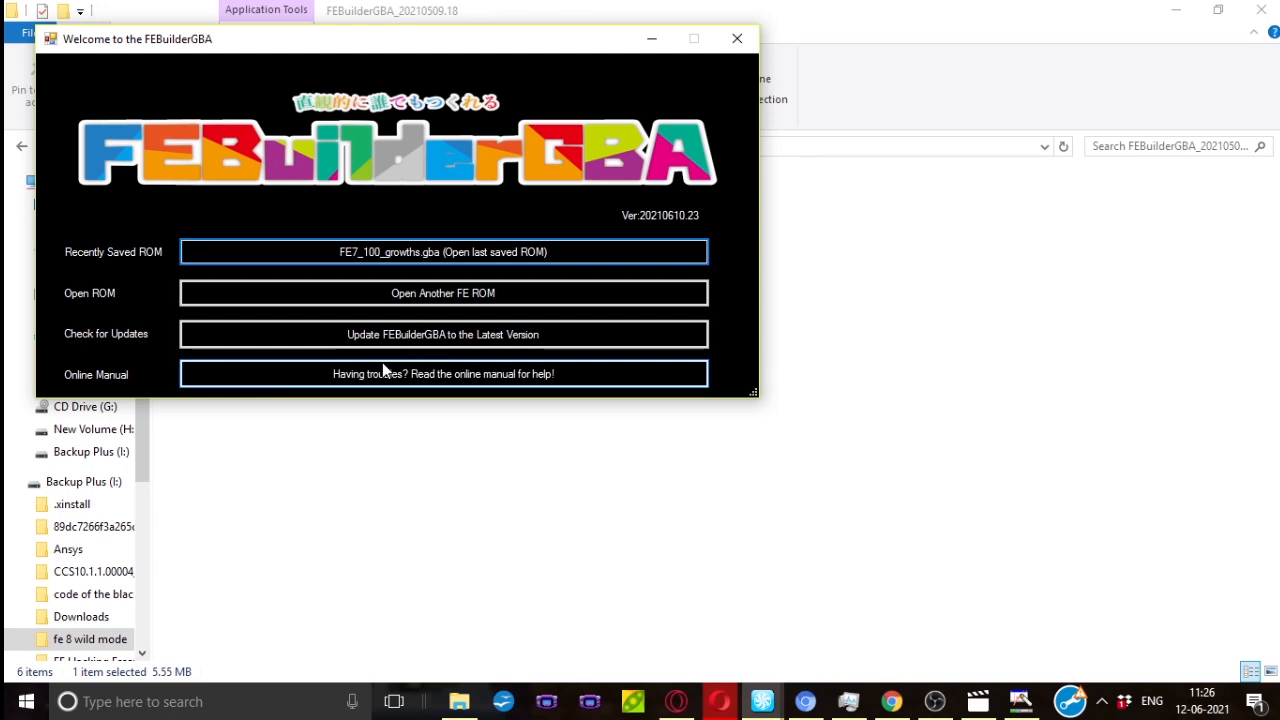
mouse_move(408, 316)
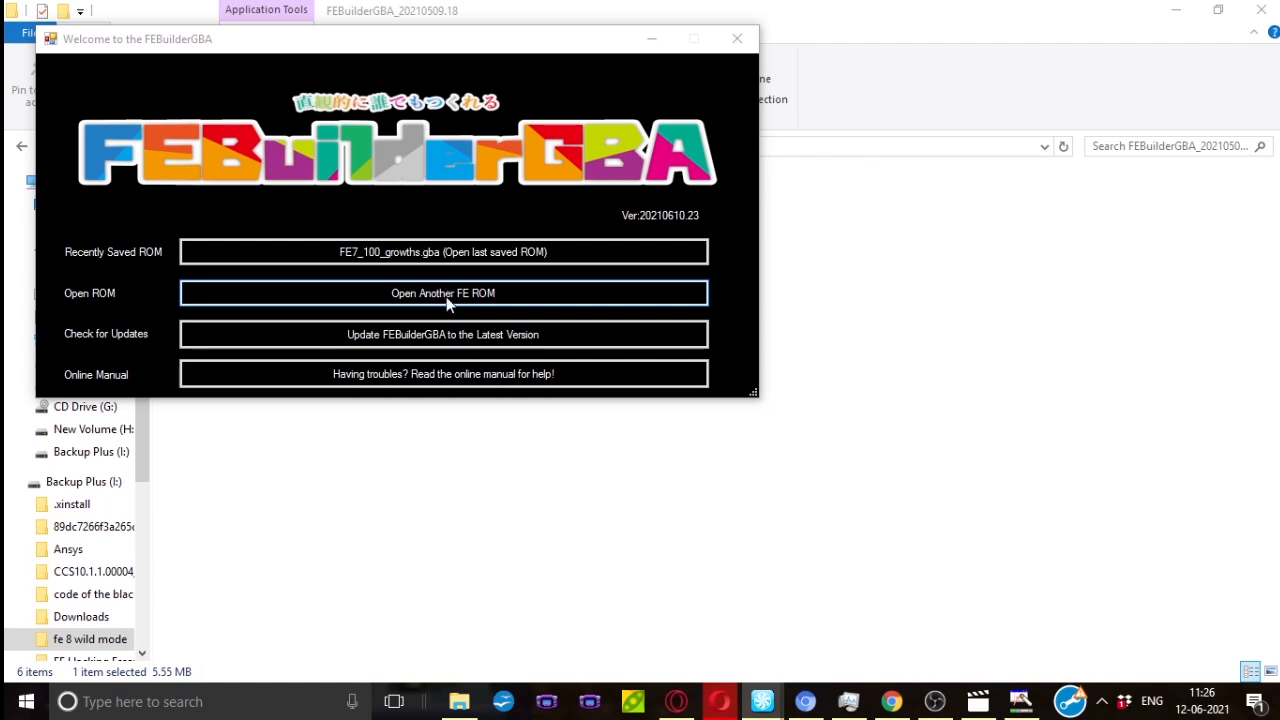
- Load the Sacred Stones (TrashMan) .gba from the fe 8 wild mode folder via Open Another FE ROM
left_click(442, 292)
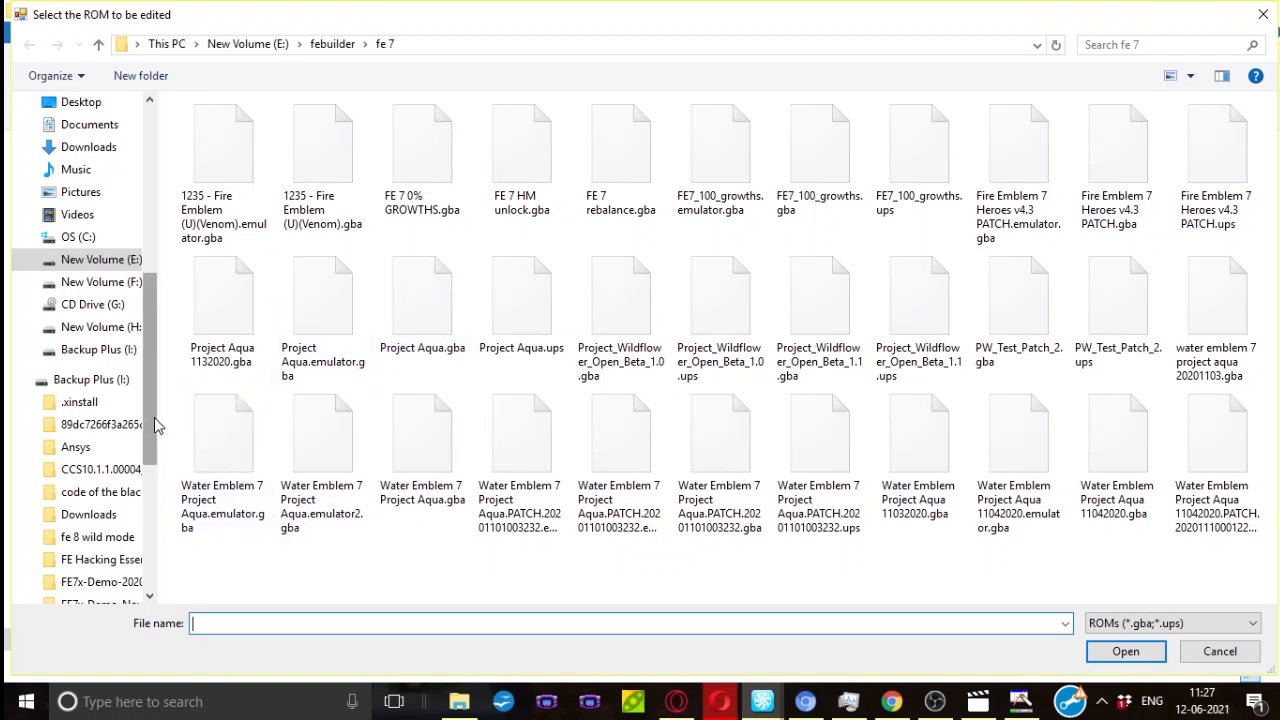
mouse_move(170, 556)
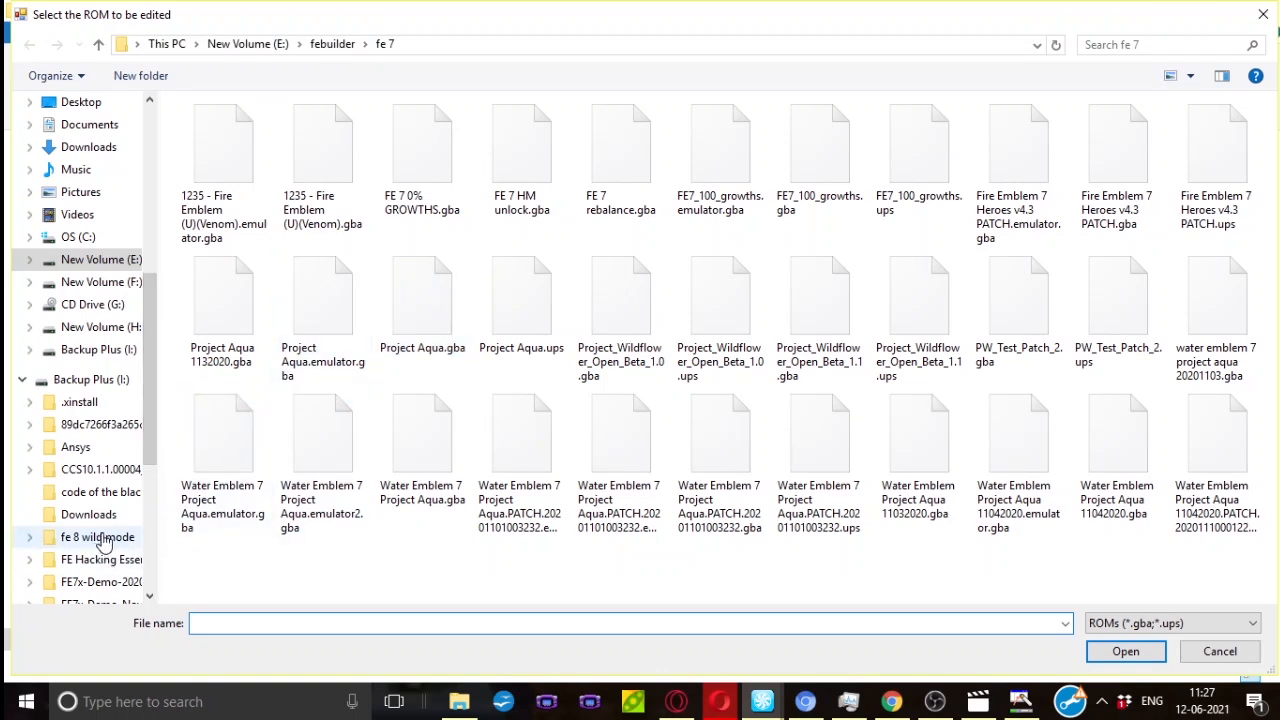
left_click(96, 536)
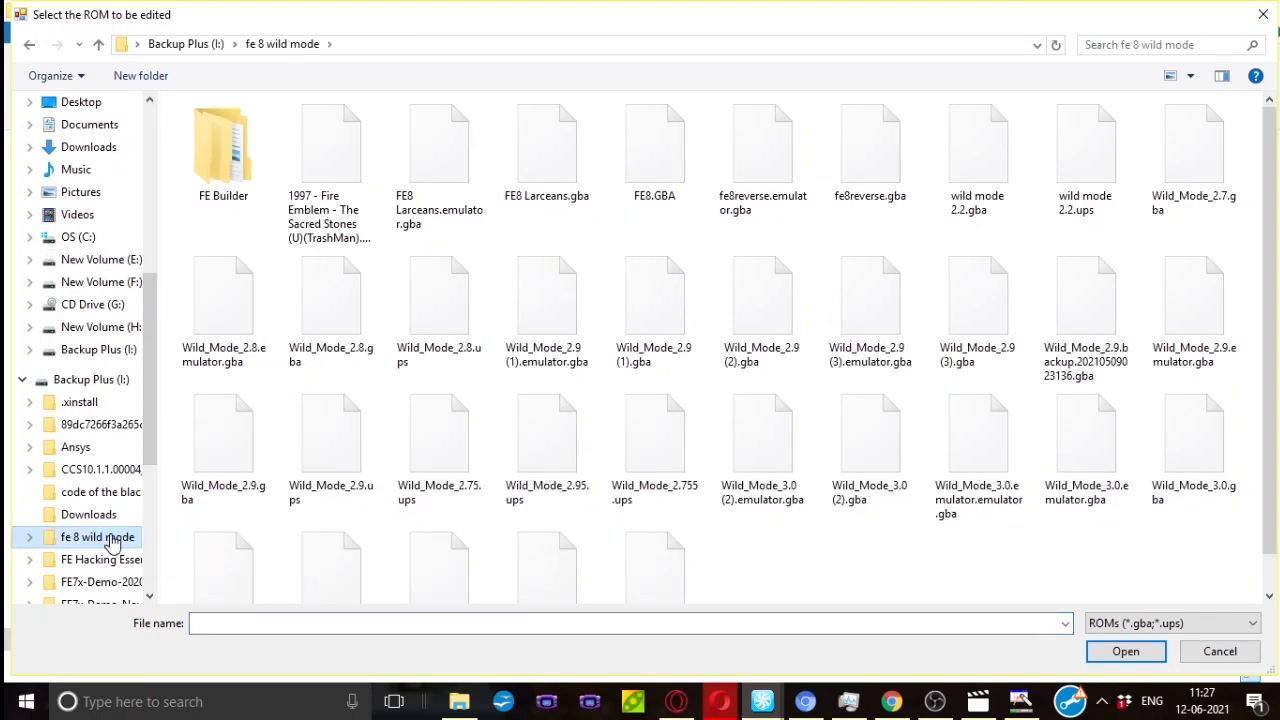
left_click(330, 144)
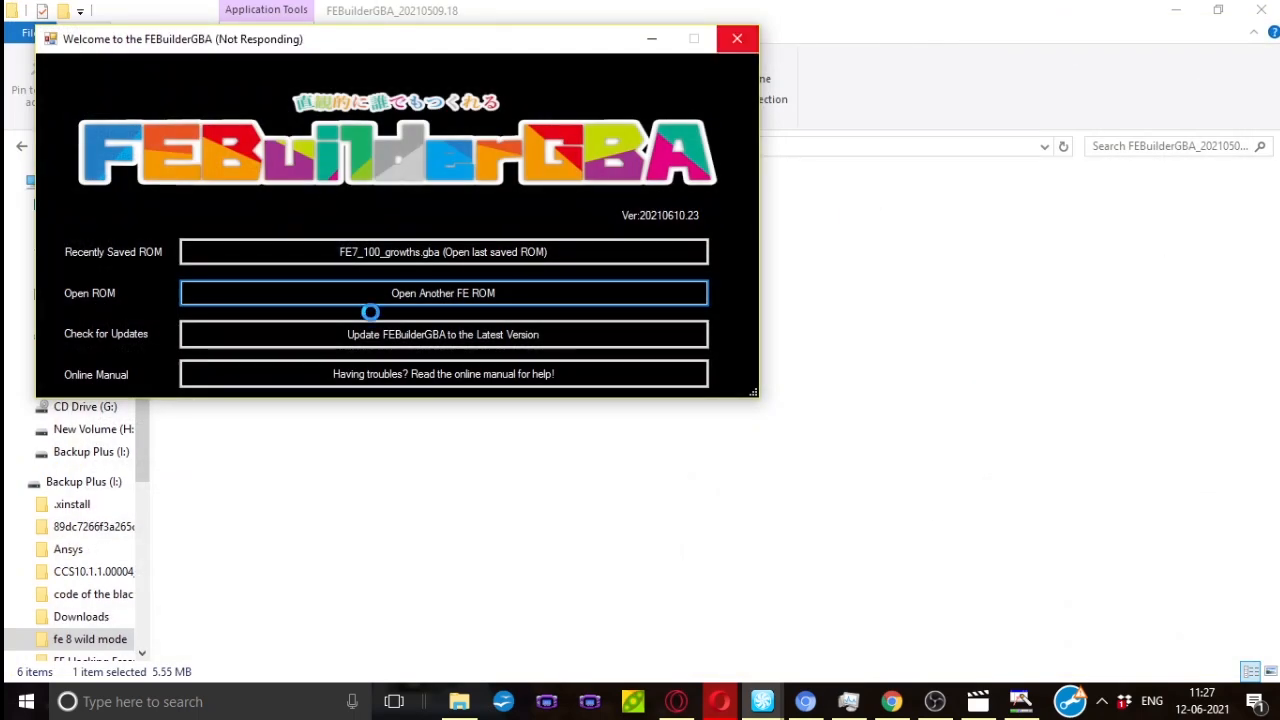
left_click(736, 38)
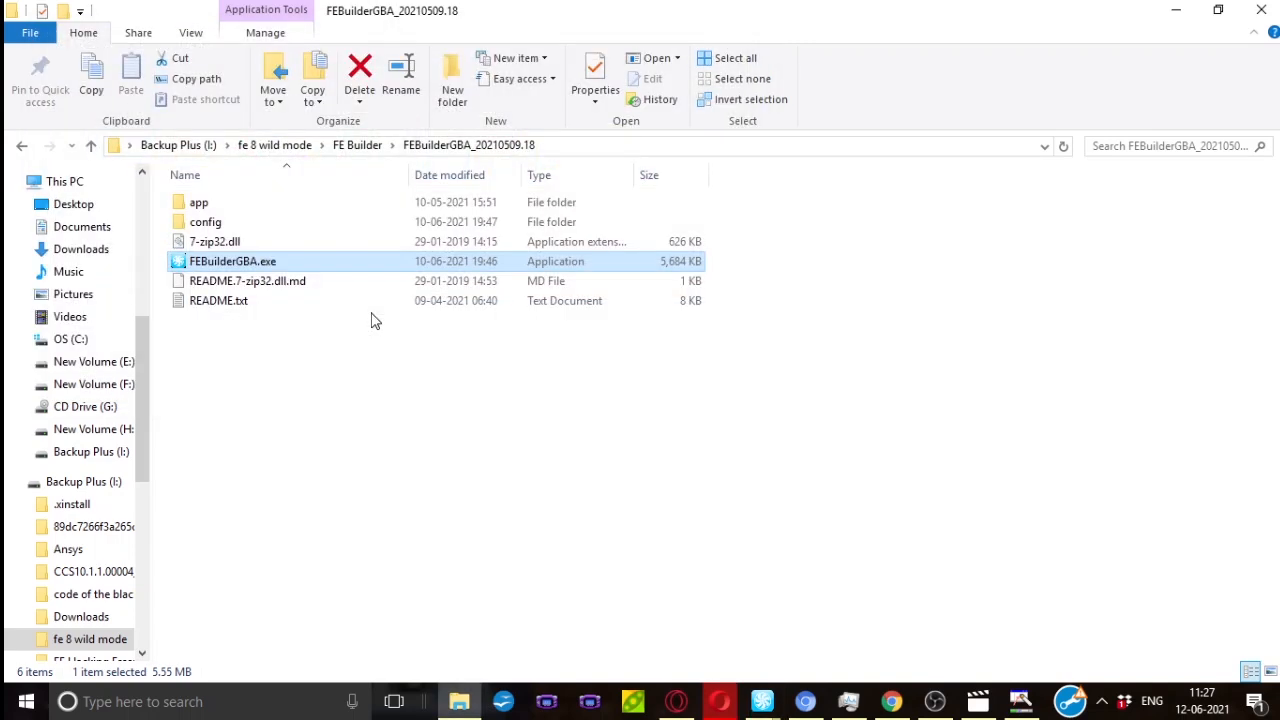
double_click(232, 260)
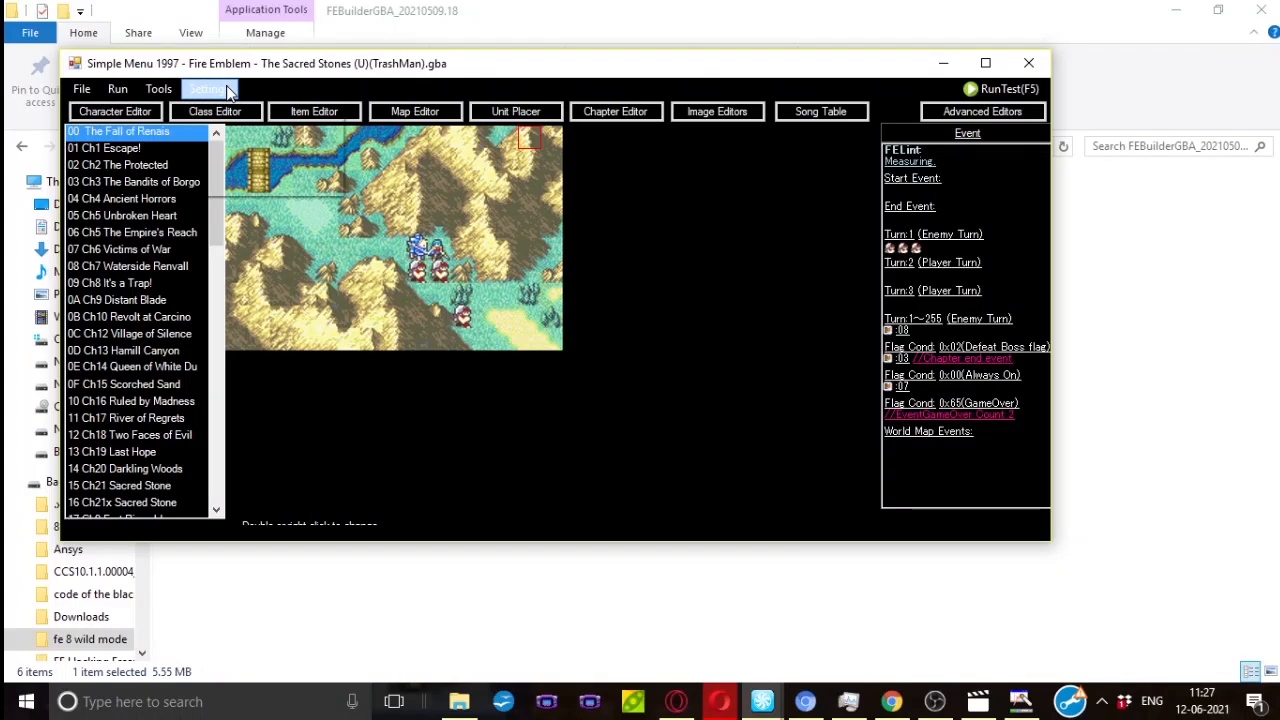
- Show the Settings menu listing Options and Initial setup wizard
left_click(208, 88)
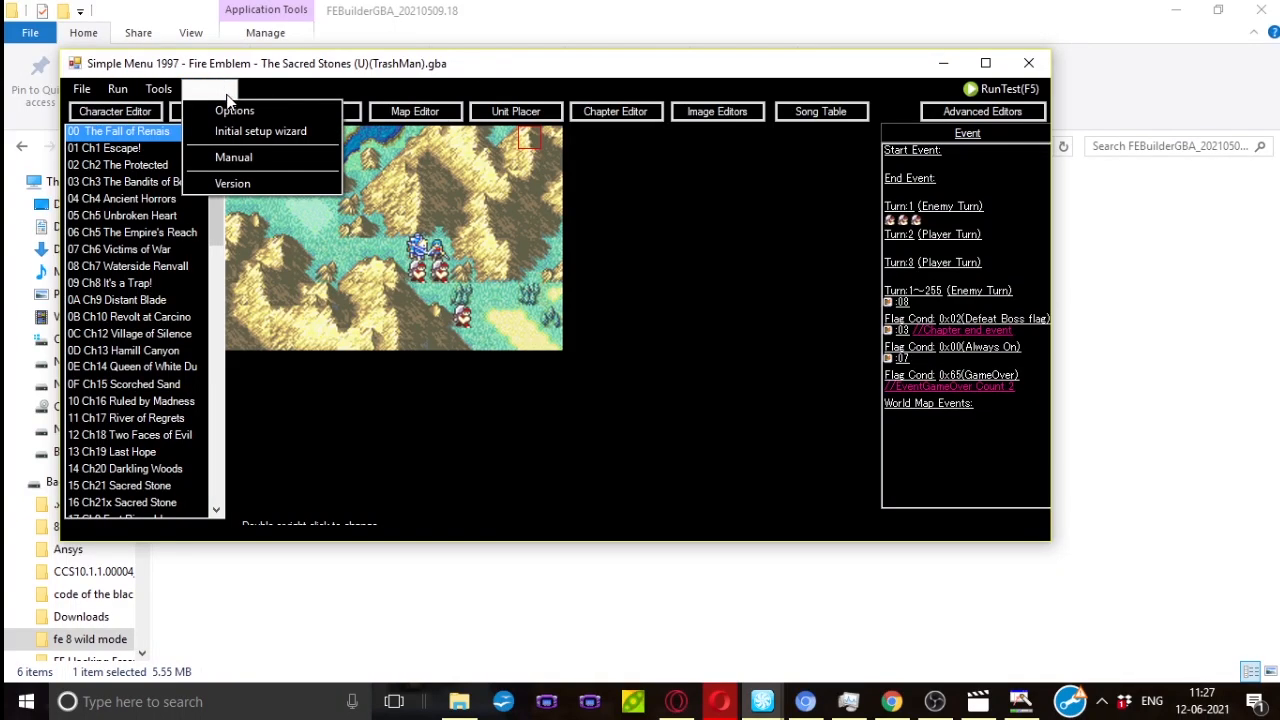
mouse_move(260, 132)
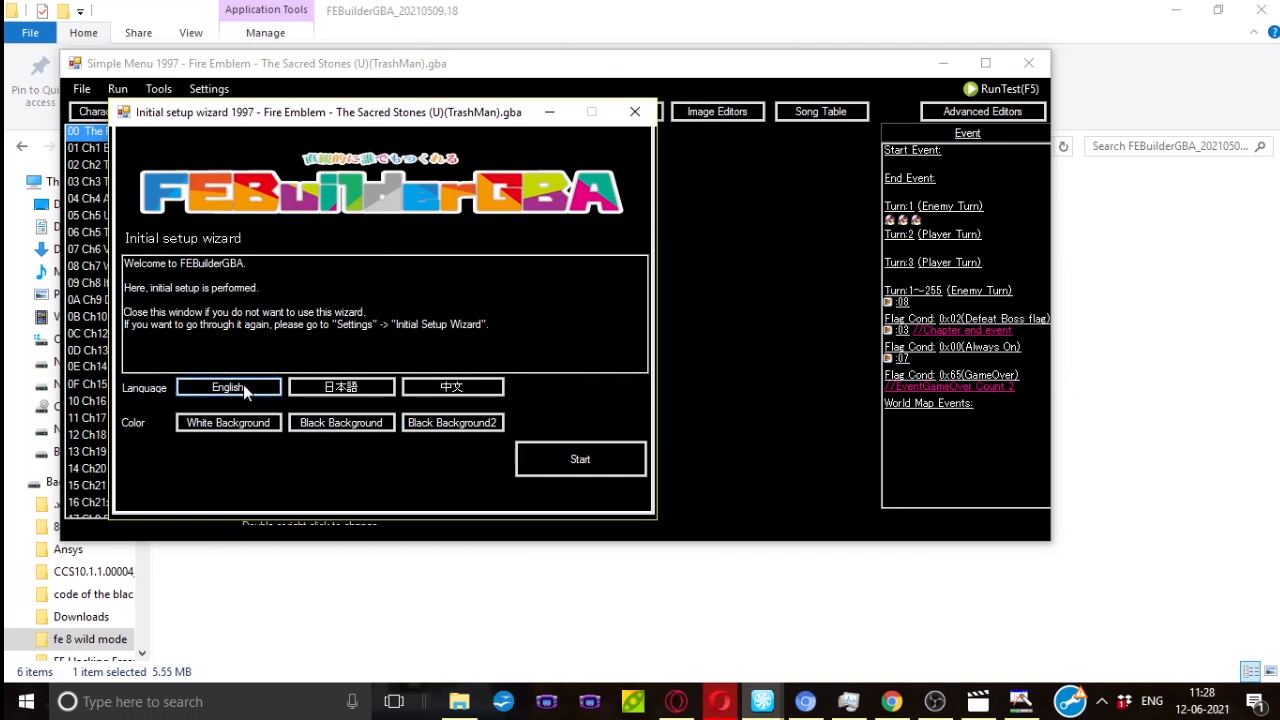
left_click(228, 388)
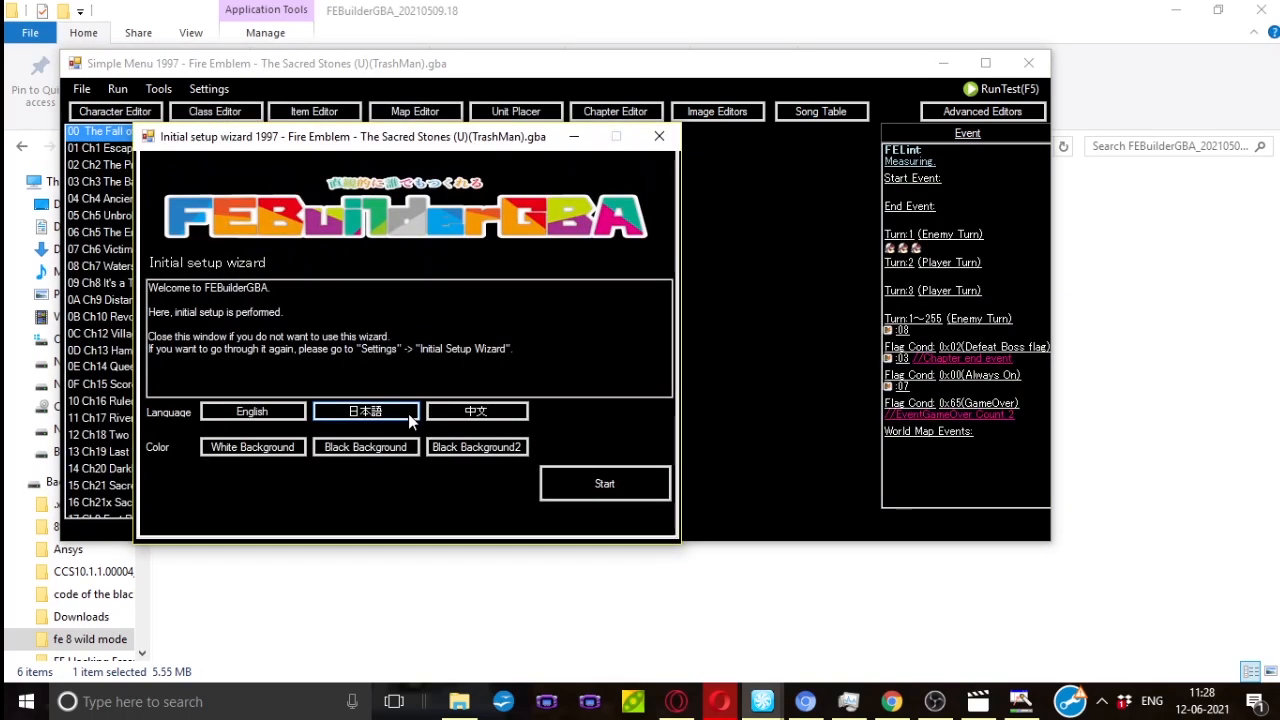
mouse_move(400, 428)
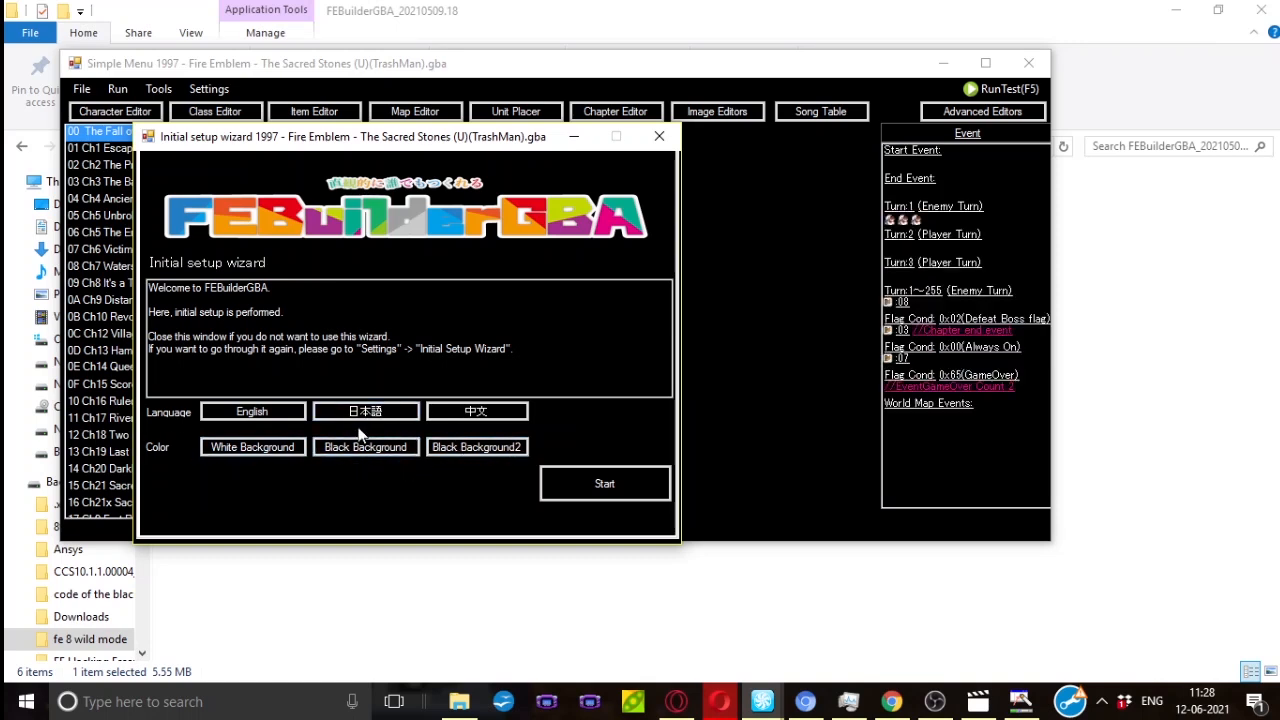
- Run the setup wizard through the emulator, Event Assembler, Sappy and debugger steps to completion
left_click(604, 482)
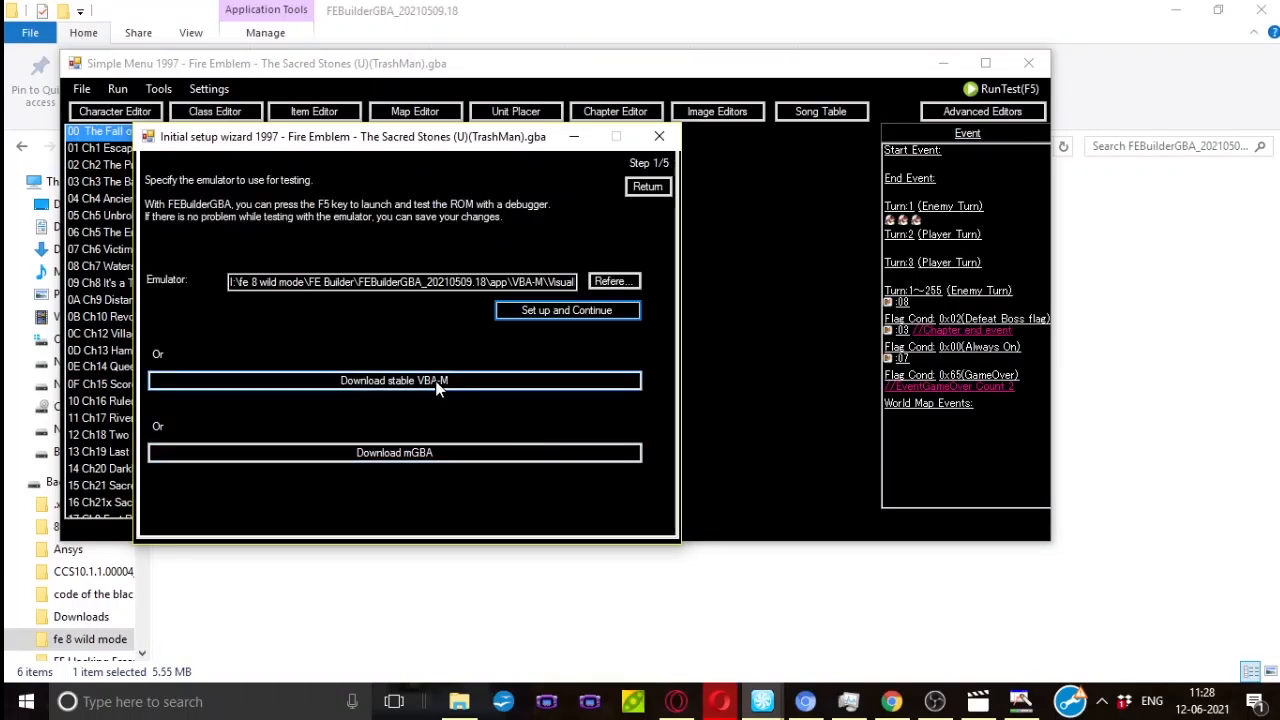
mouse_move(350, 484)
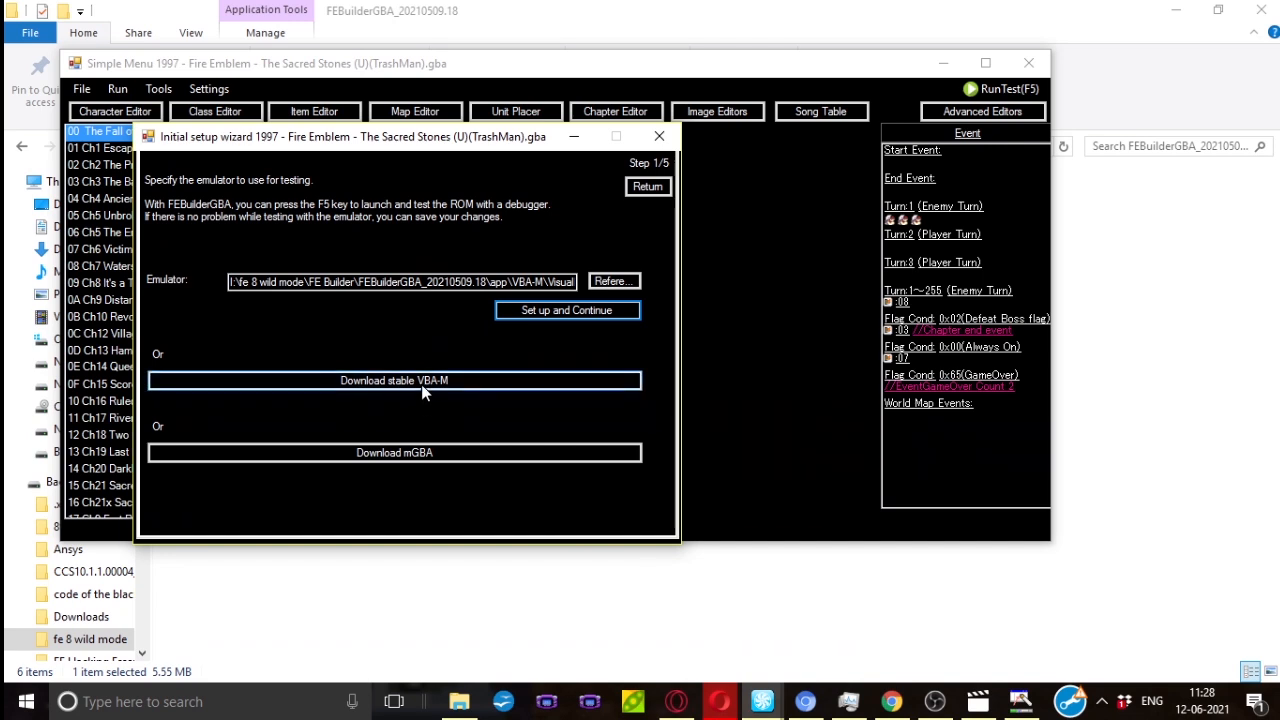
left_click(568, 310)
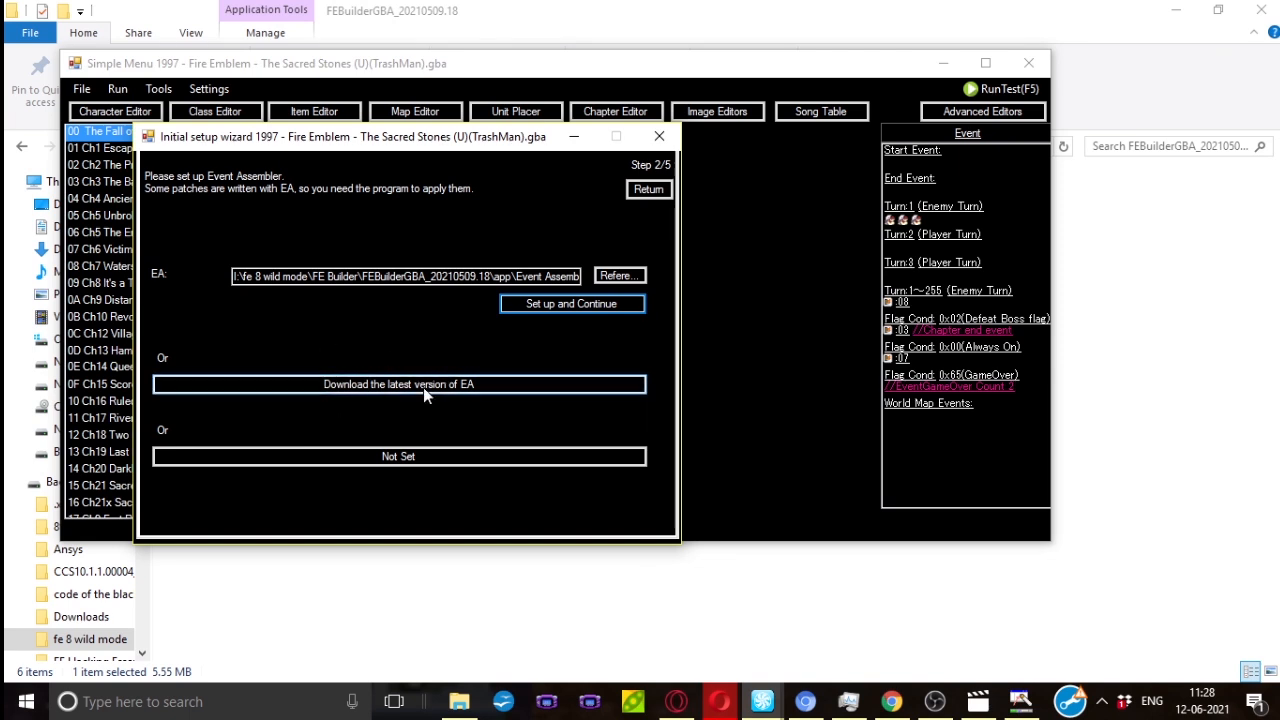
left_click(572, 304)
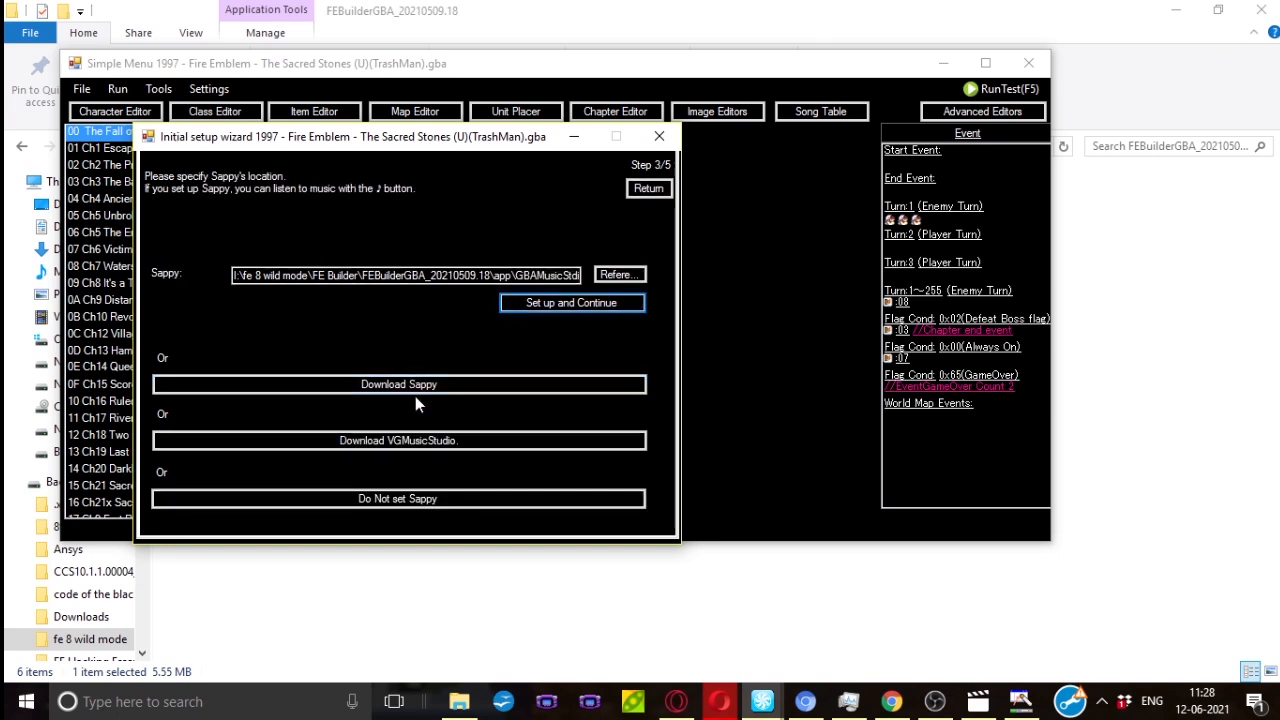
mouse_move(418, 448)
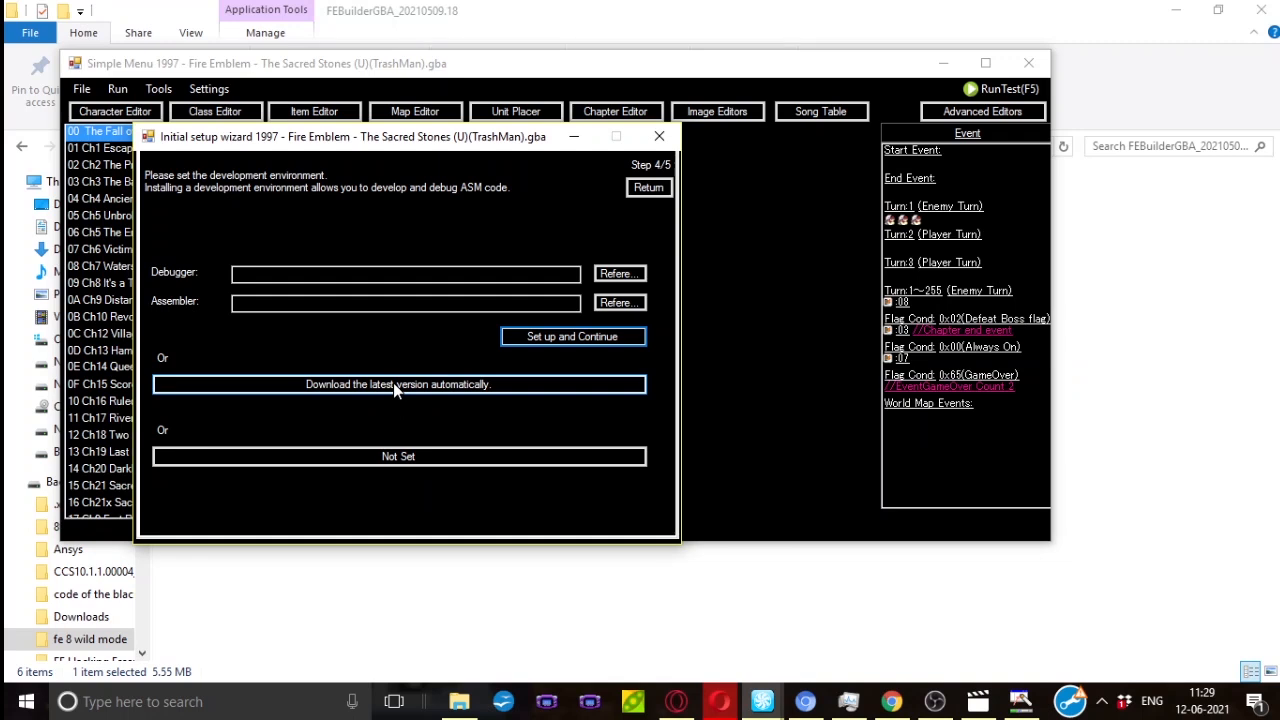
left_click(398, 384)
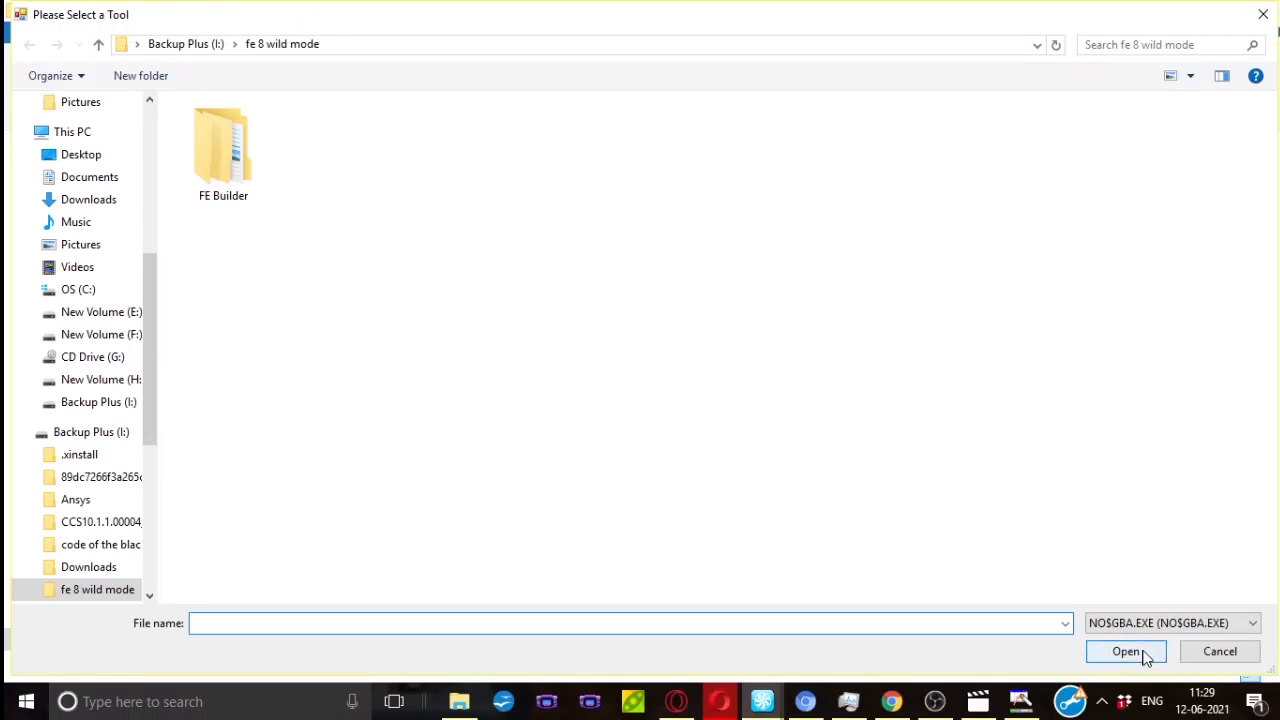
left_click(1126, 652)
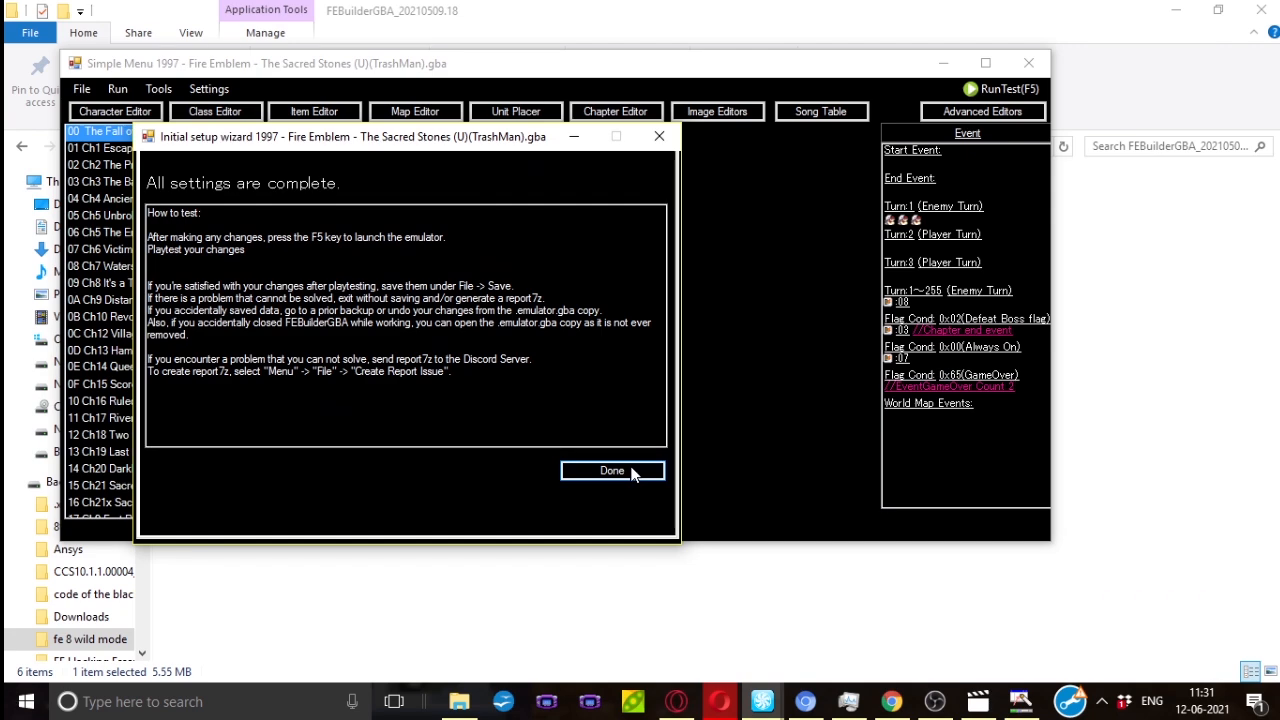
- Finish the setup wizard and bring up Settings > Options, reviewing Path then Path 2
left_click(612, 470)
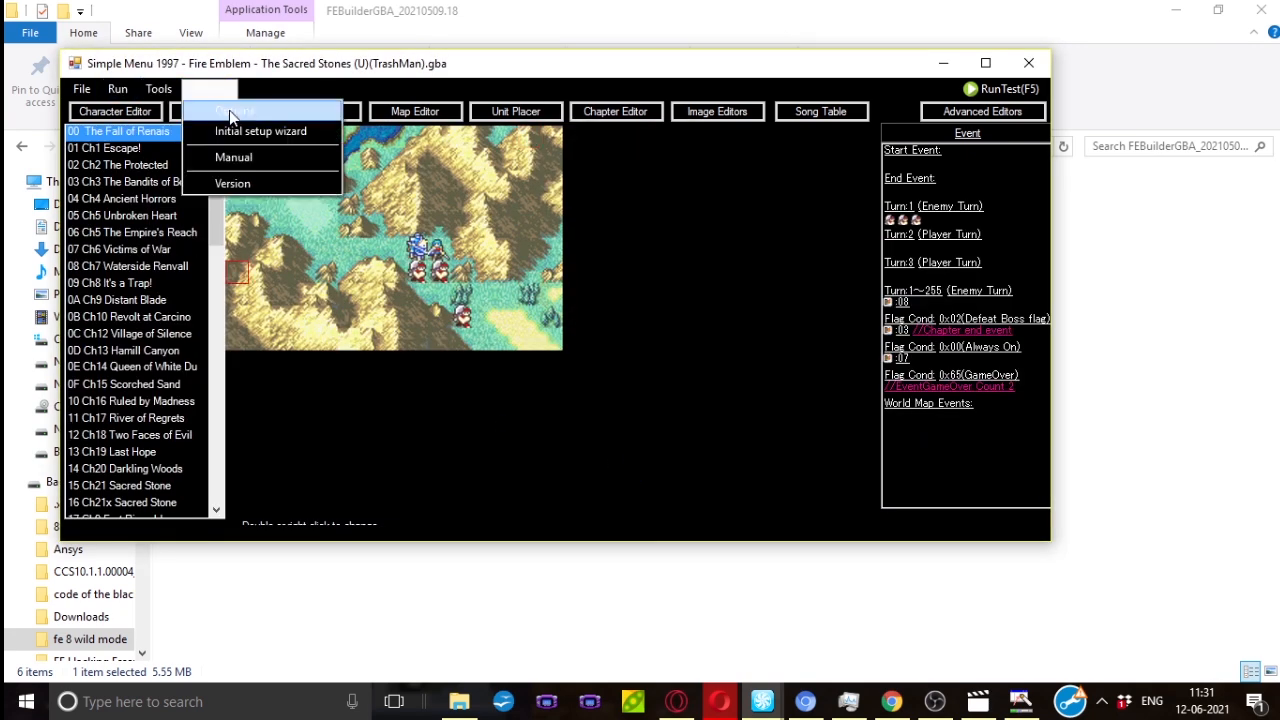
left_click(232, 110)
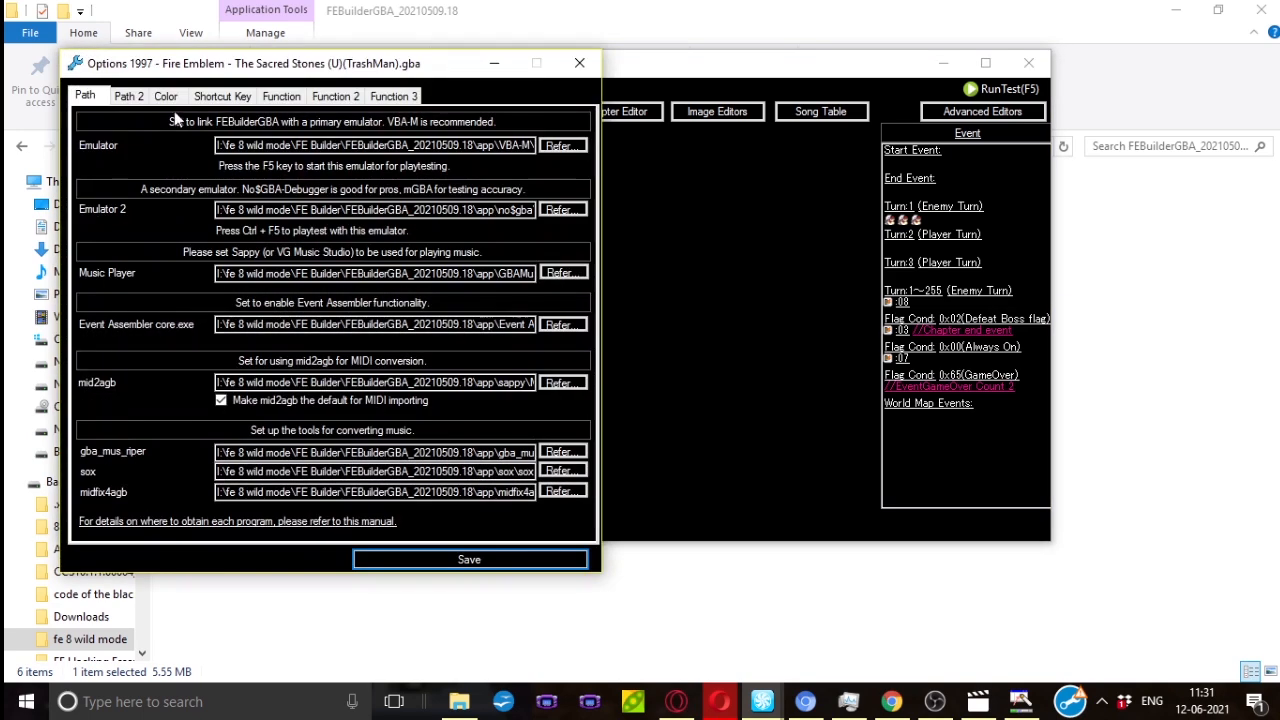
mouse_move(304, 196)
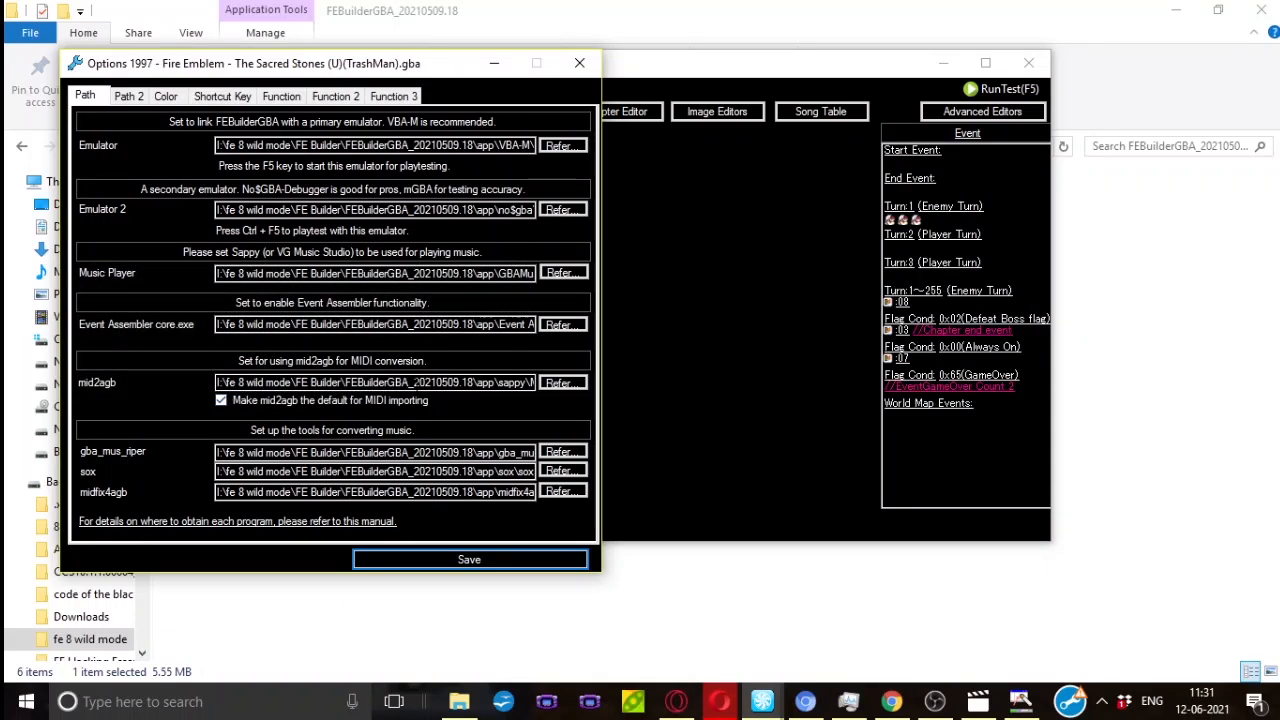
mouse_move(296, 364)
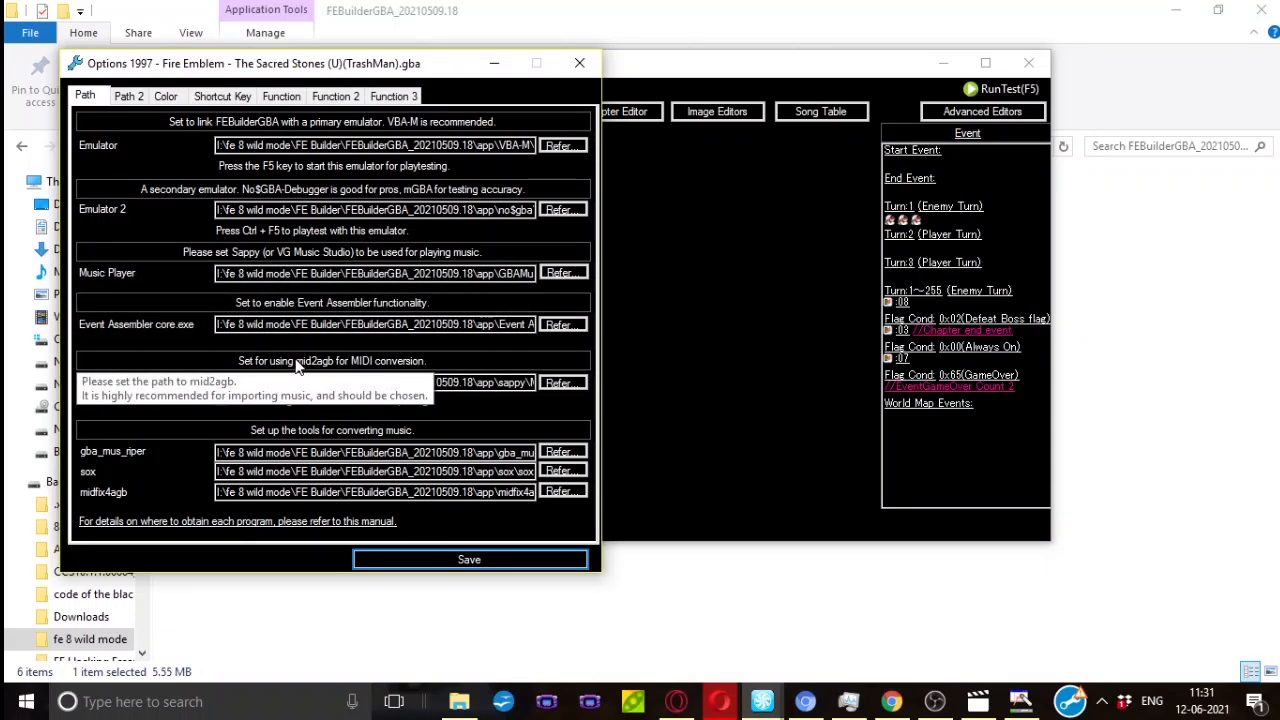
left_click(220, 400)
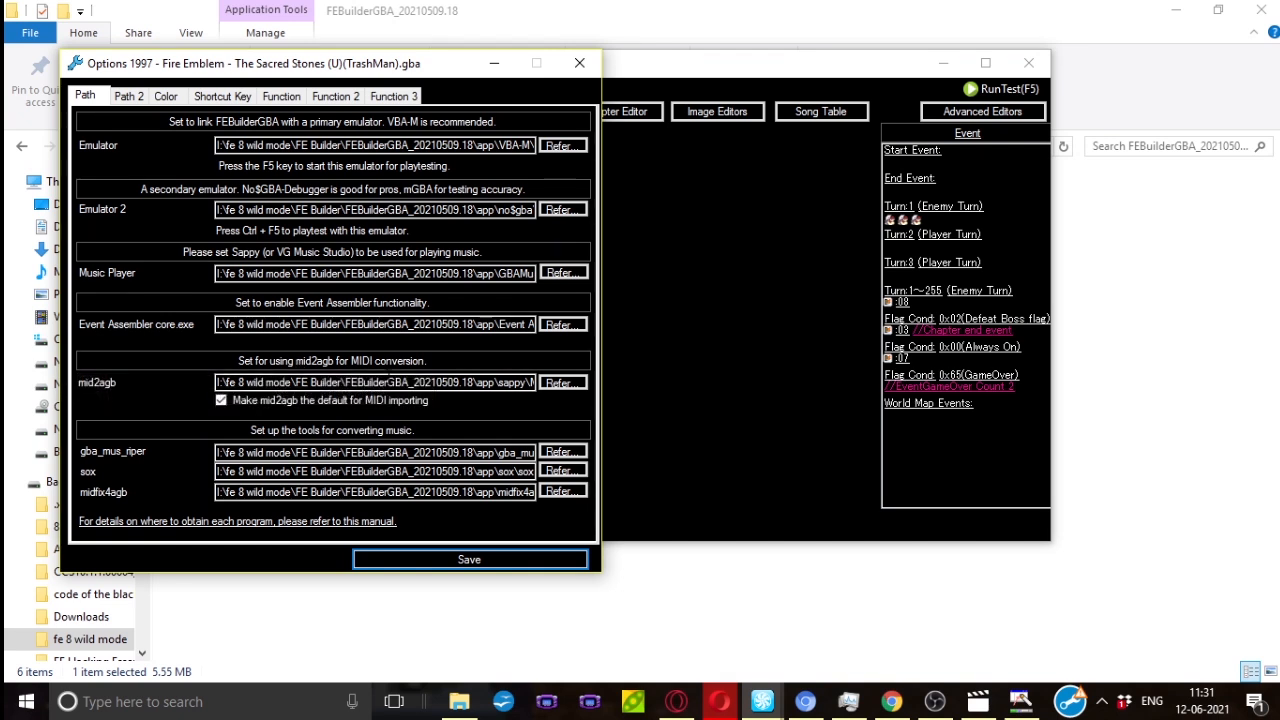
mouse_move(128, 462)
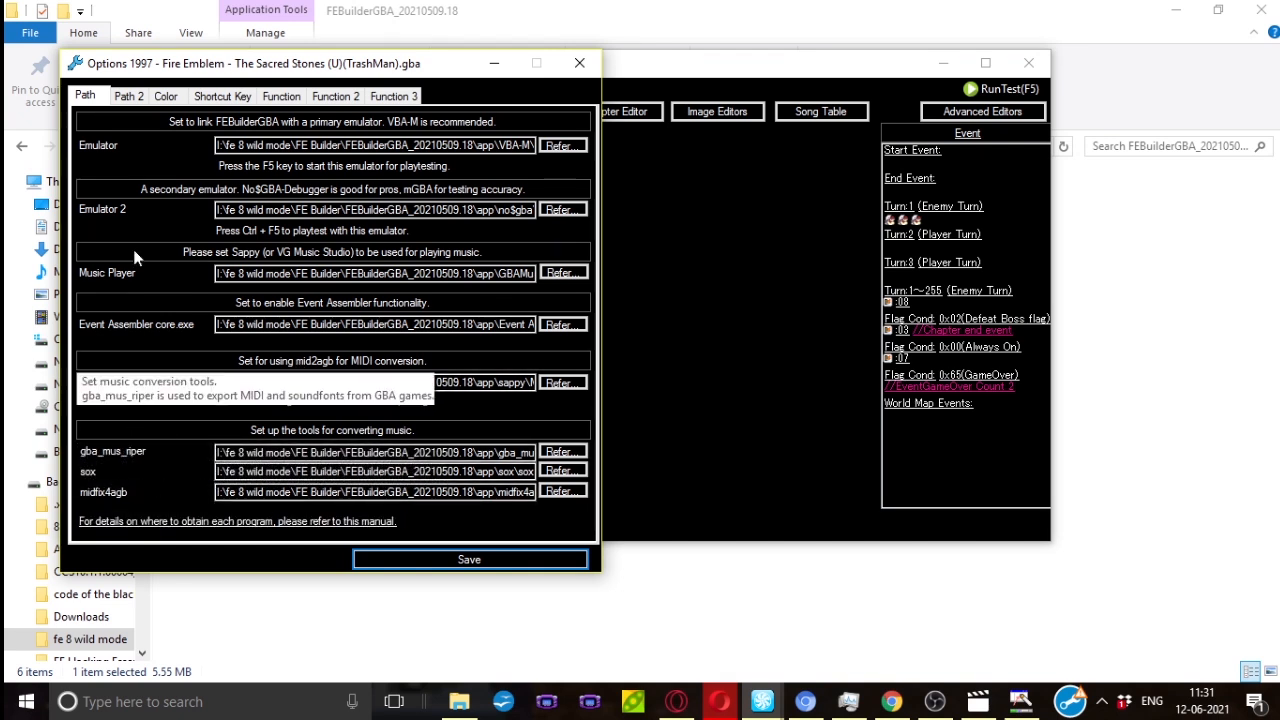
left_click(128, 96)
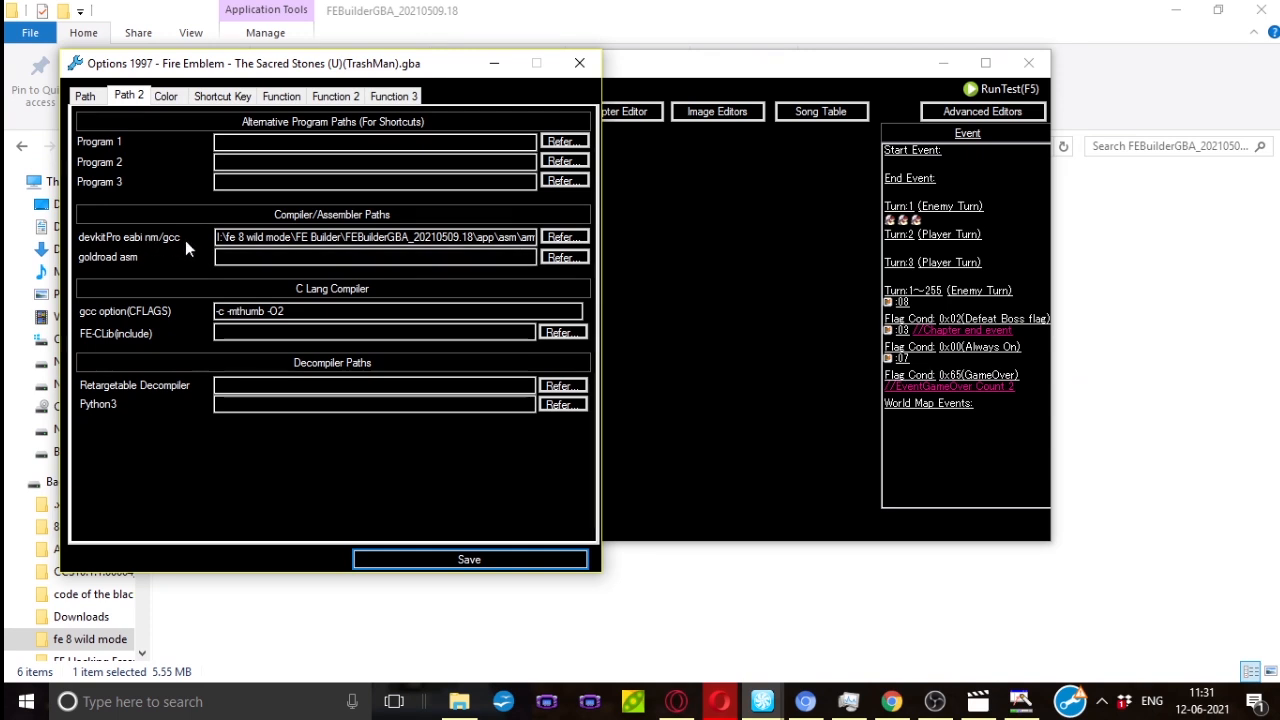
- Switch the Options dialog to the Color settings showing the White BG / Black Text preset
left_click(376, 256)
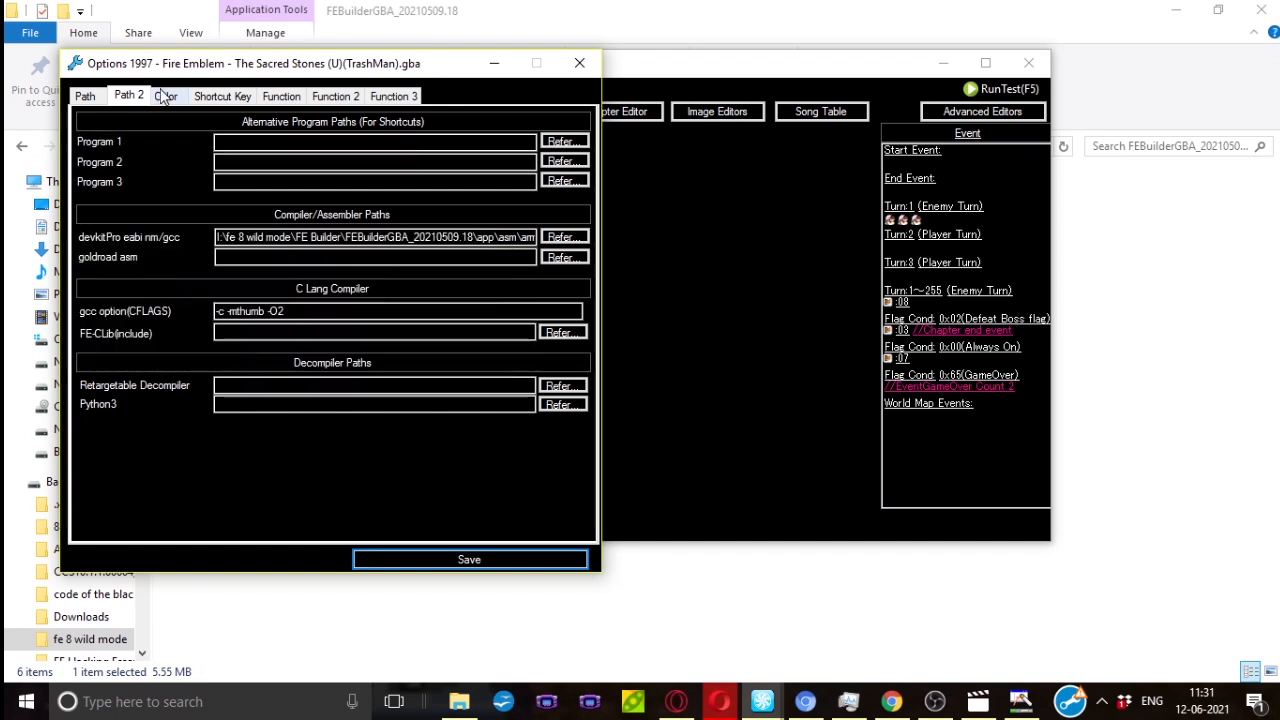
left_click(166, 96)
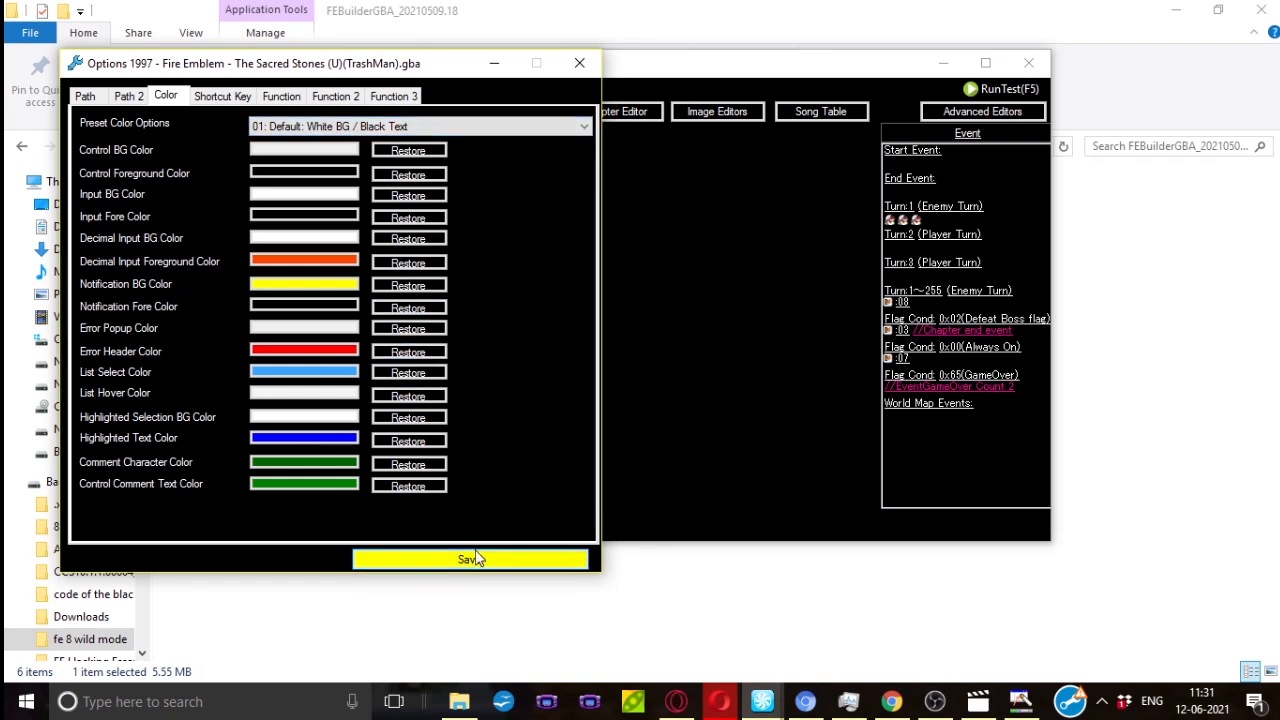
- Save the current options, then return to the Color settings in Options
left_click(470, 560)
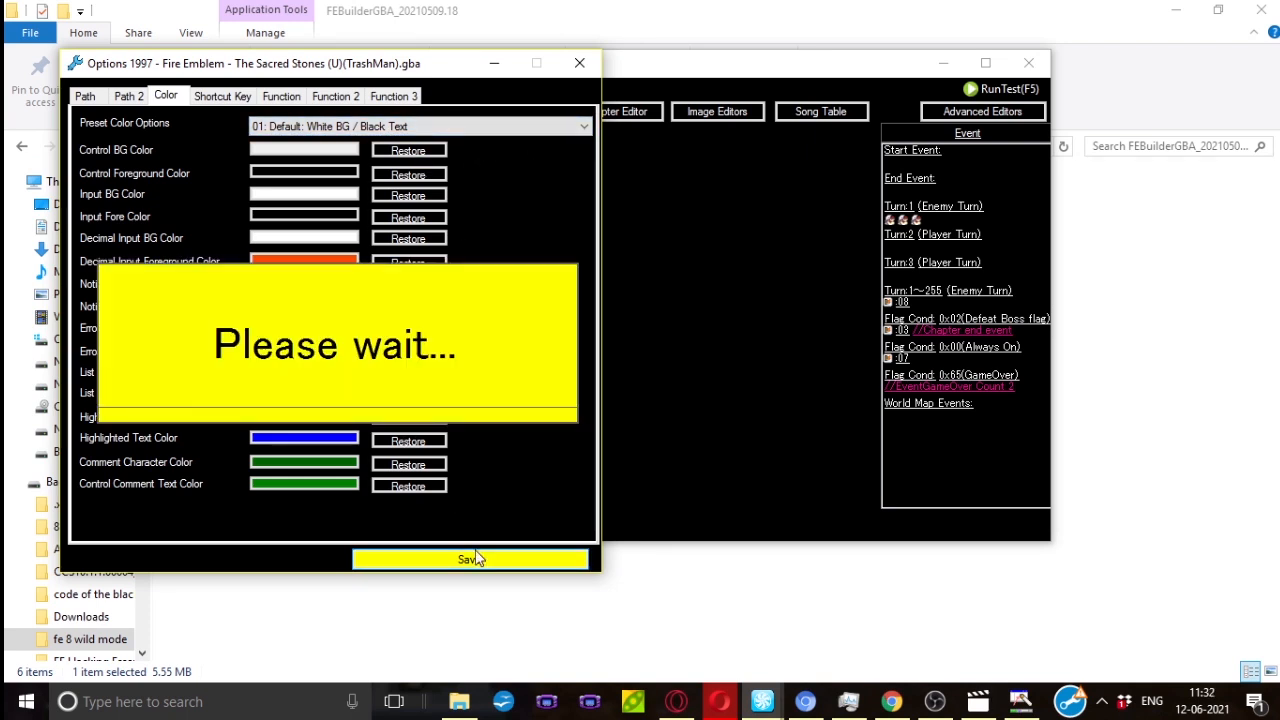
left_click(470, 560)
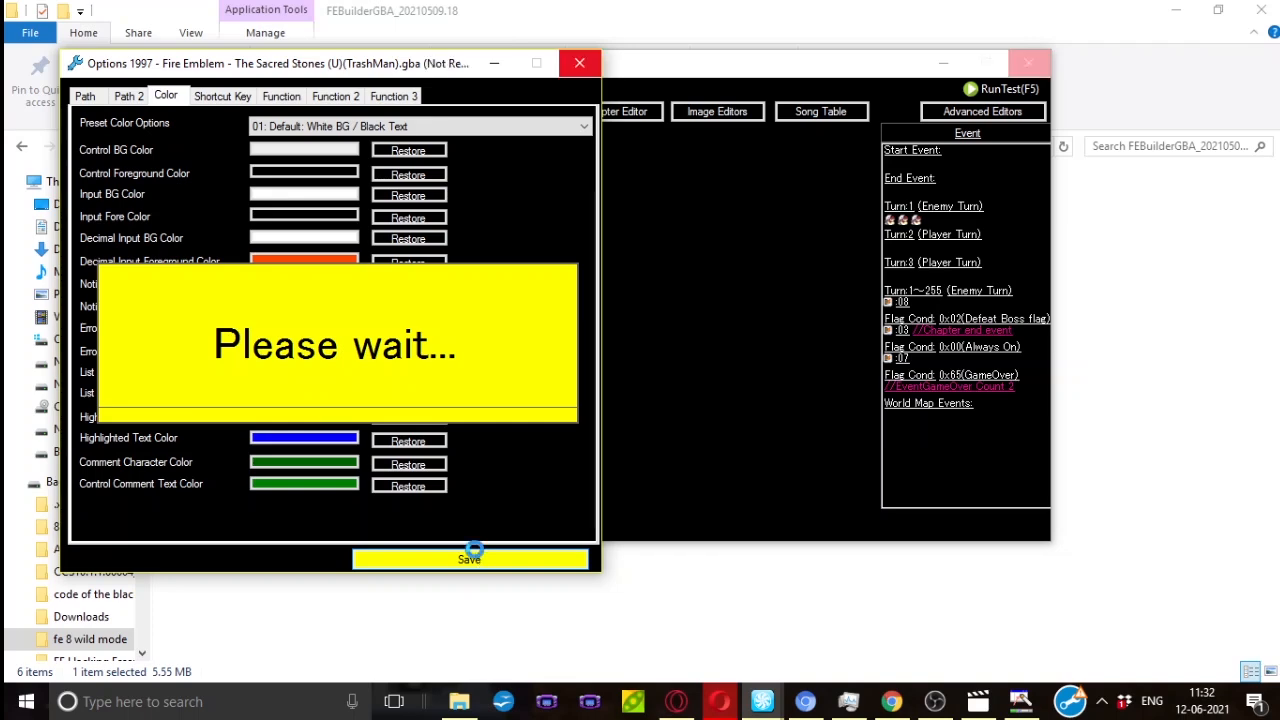
left_click(470, 560)
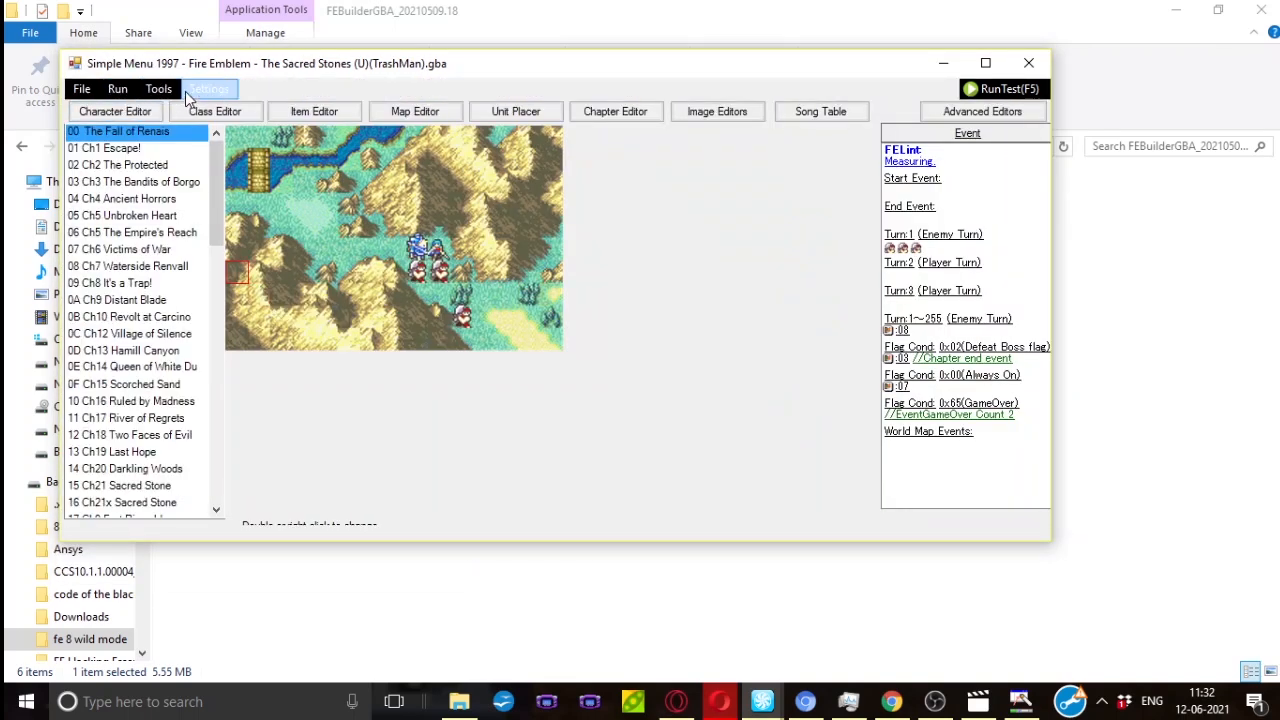
left_click(208, 88)
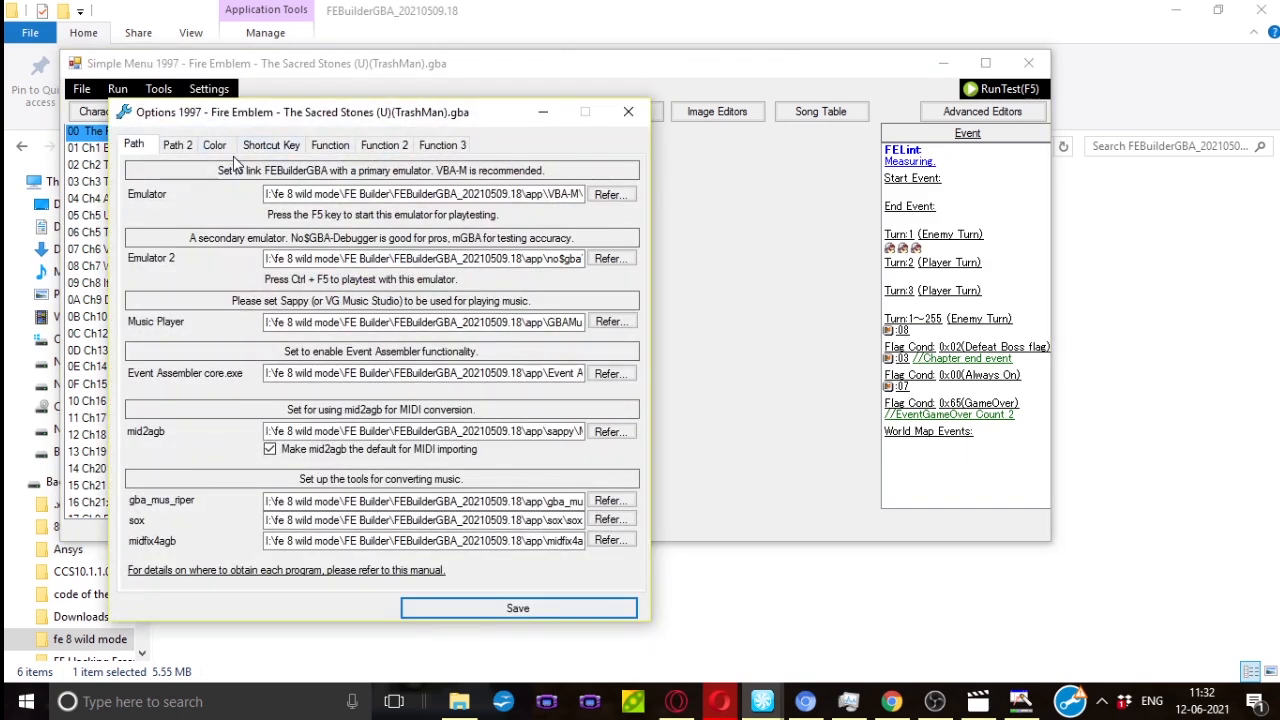
left_click(214, 144)
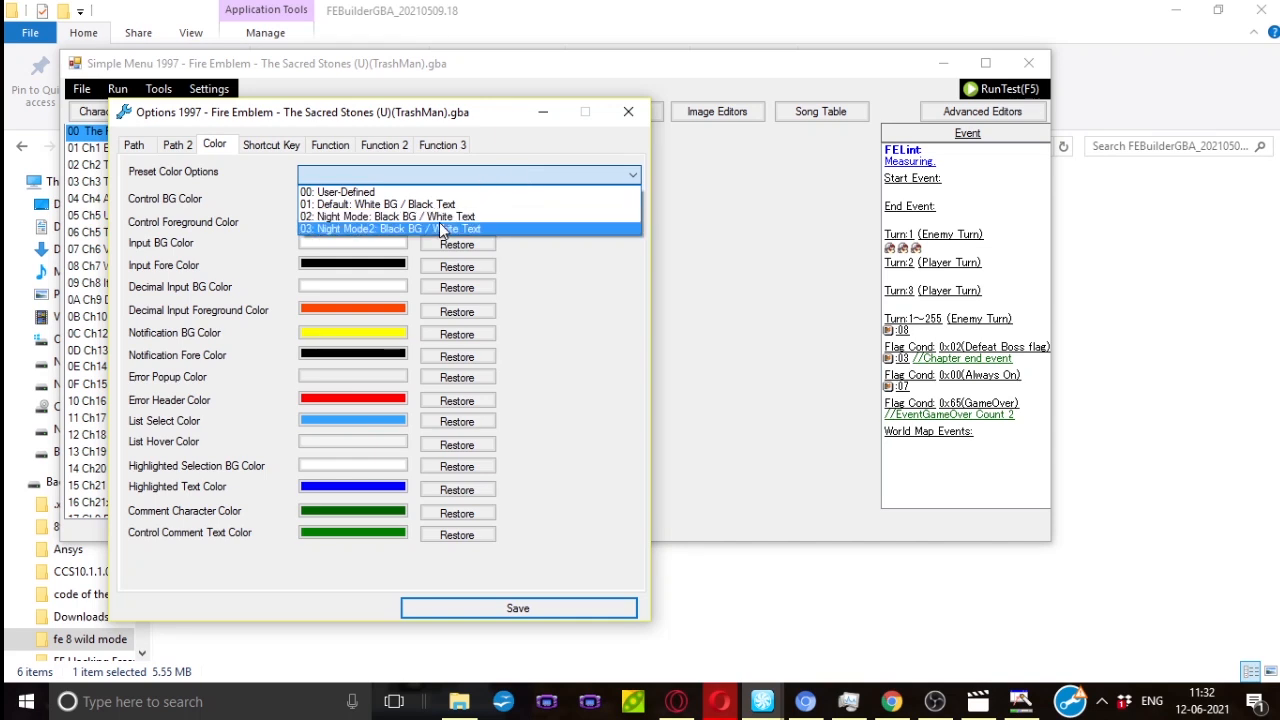
- Apply the '02: Night Mode: Black BG / White Text' colour preset and save it
left_click(390, 216)
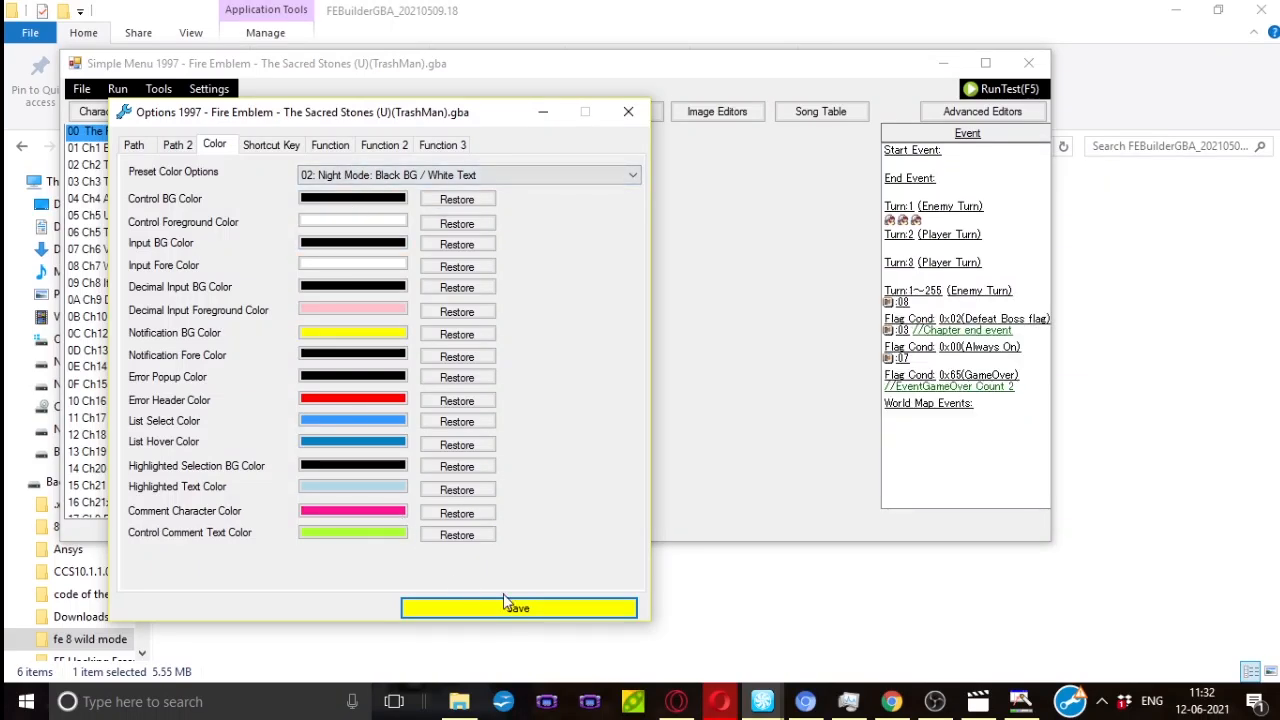
left_click(518, 608)
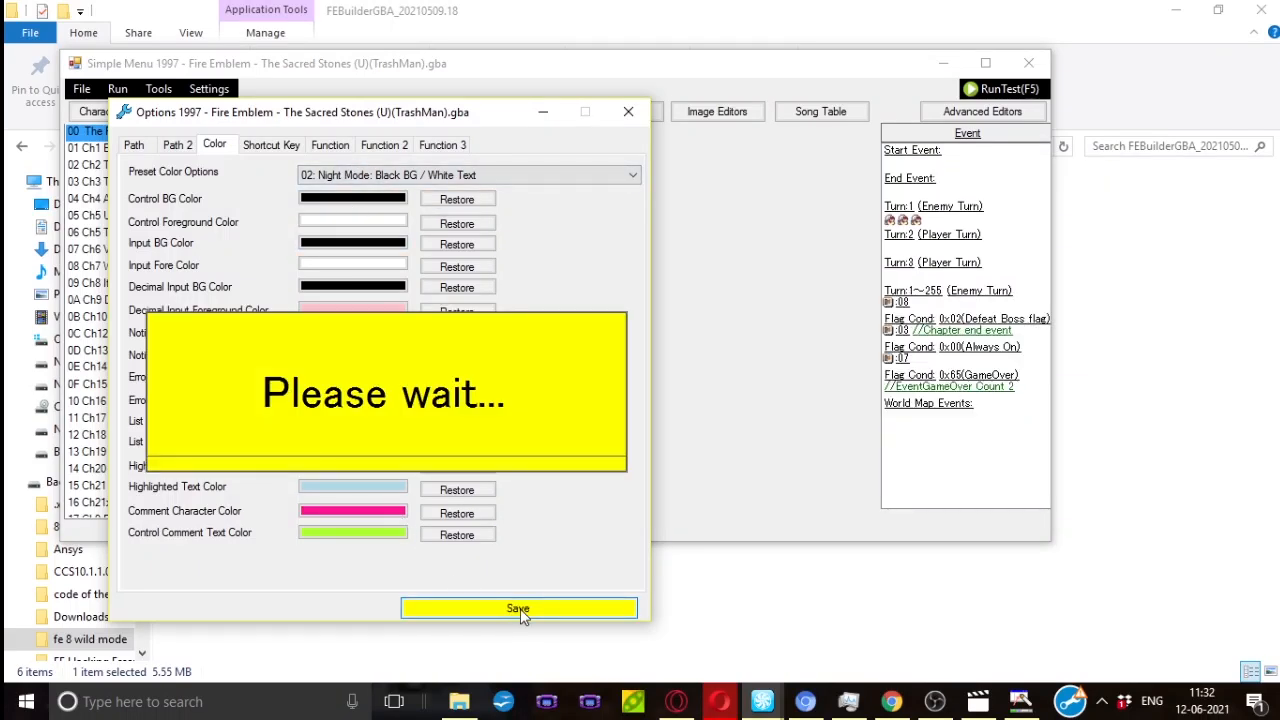
left_click(518, 608)
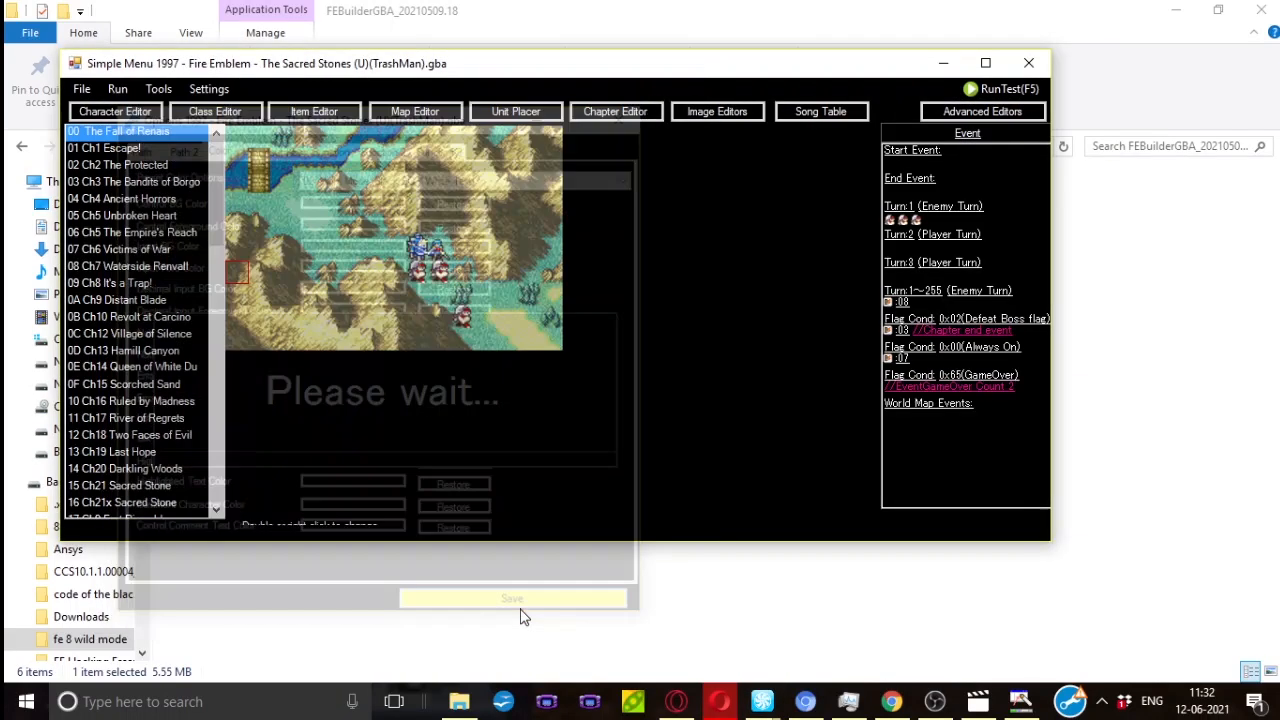
left_click(208, 88)
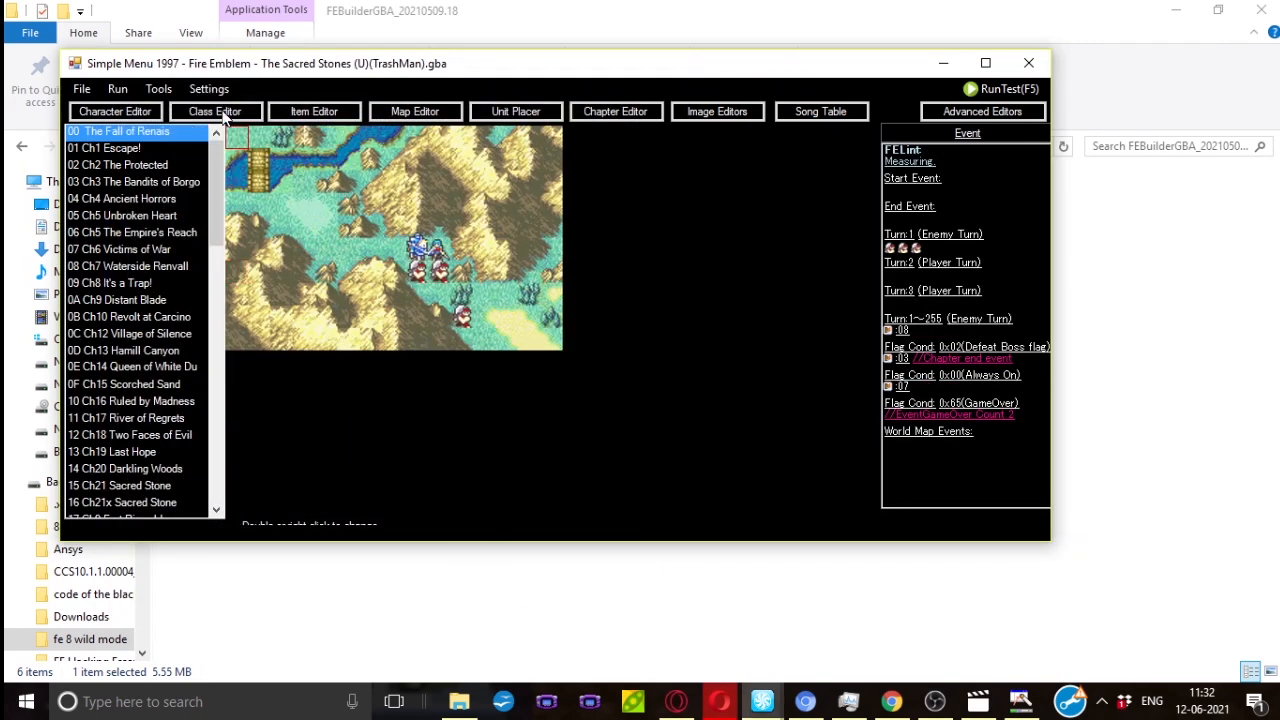
- Review the Shortcut Key assignments in Options, leaving key 7 set to Nothing
left_click(208, 88)
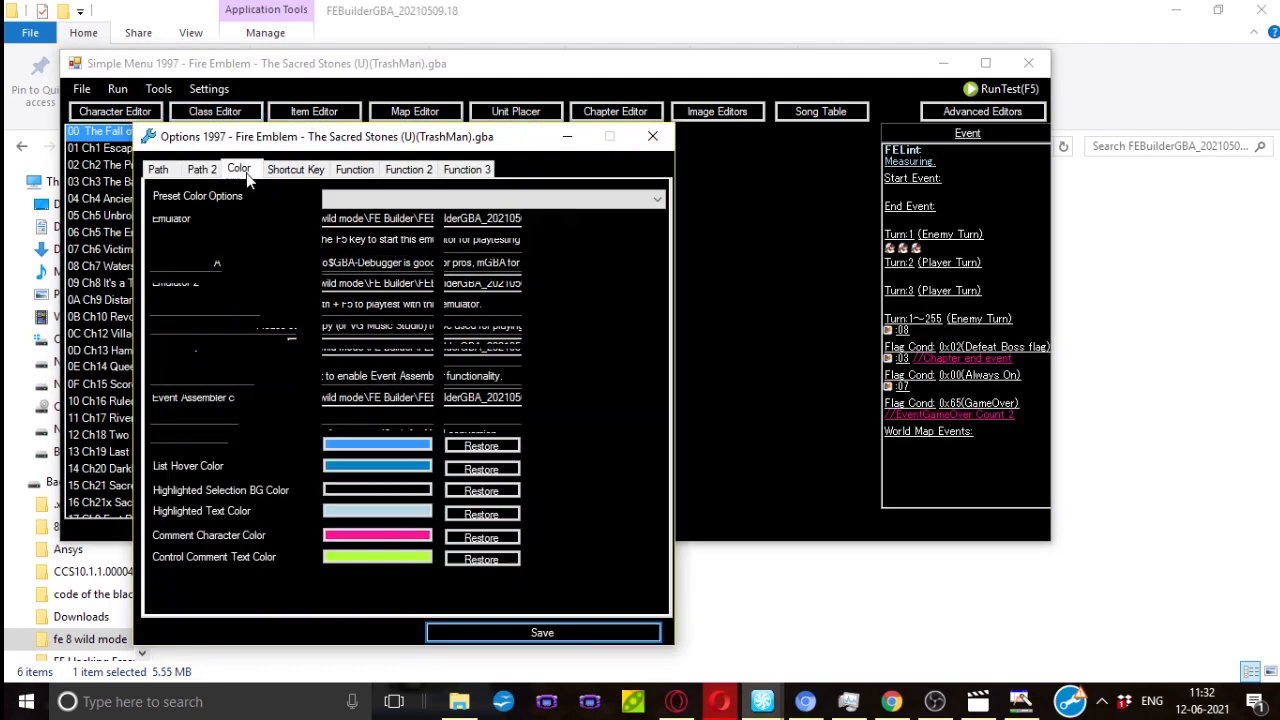
left_click(296, 168)
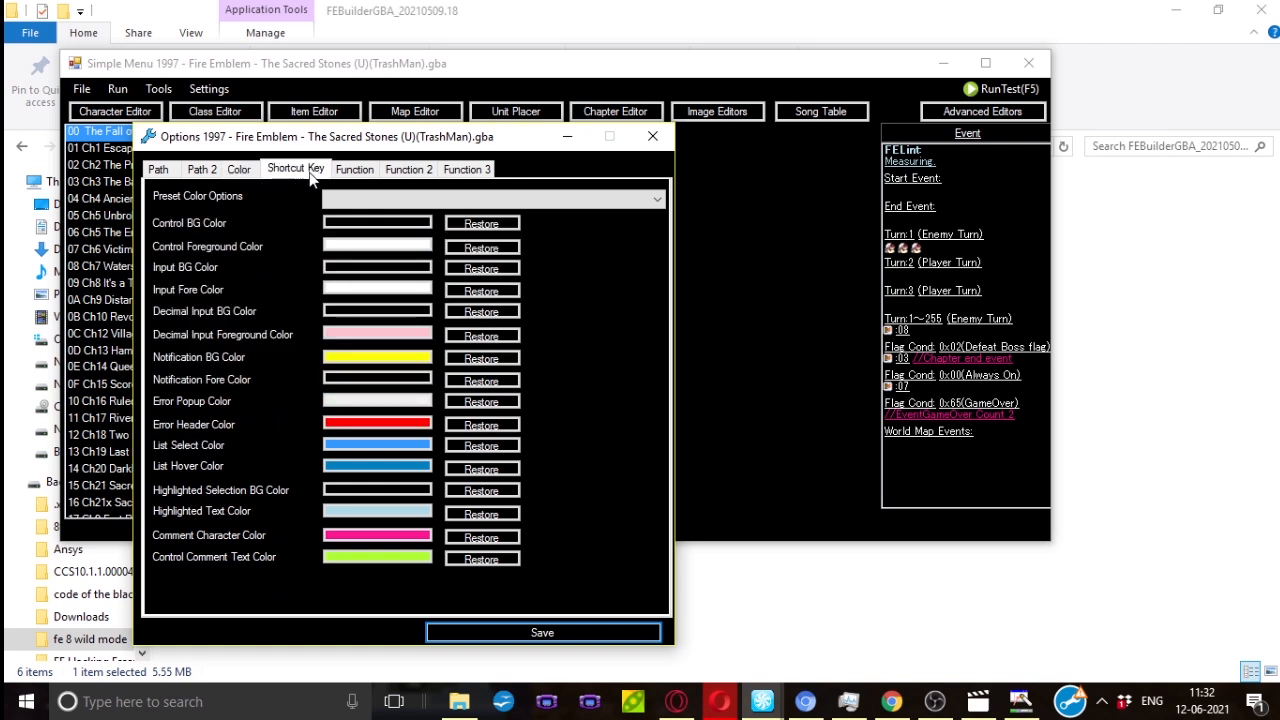
left_click(294, 168)
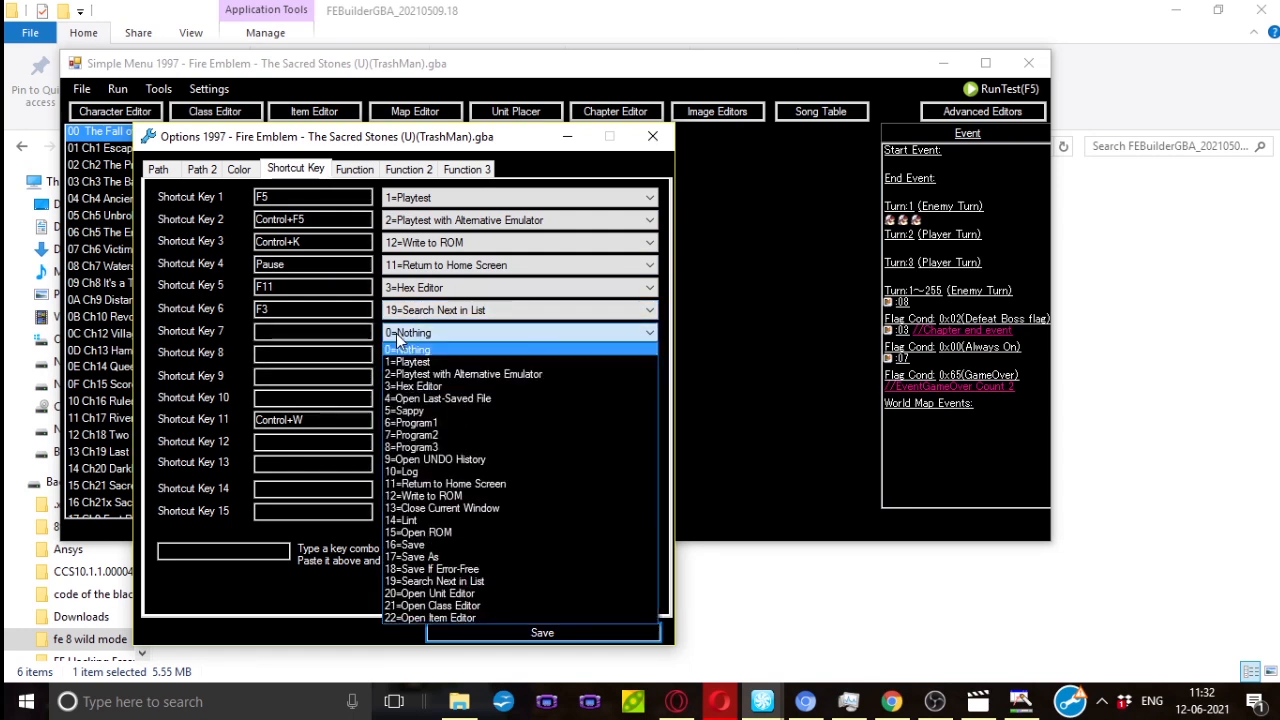
mouse_move(424, 496)
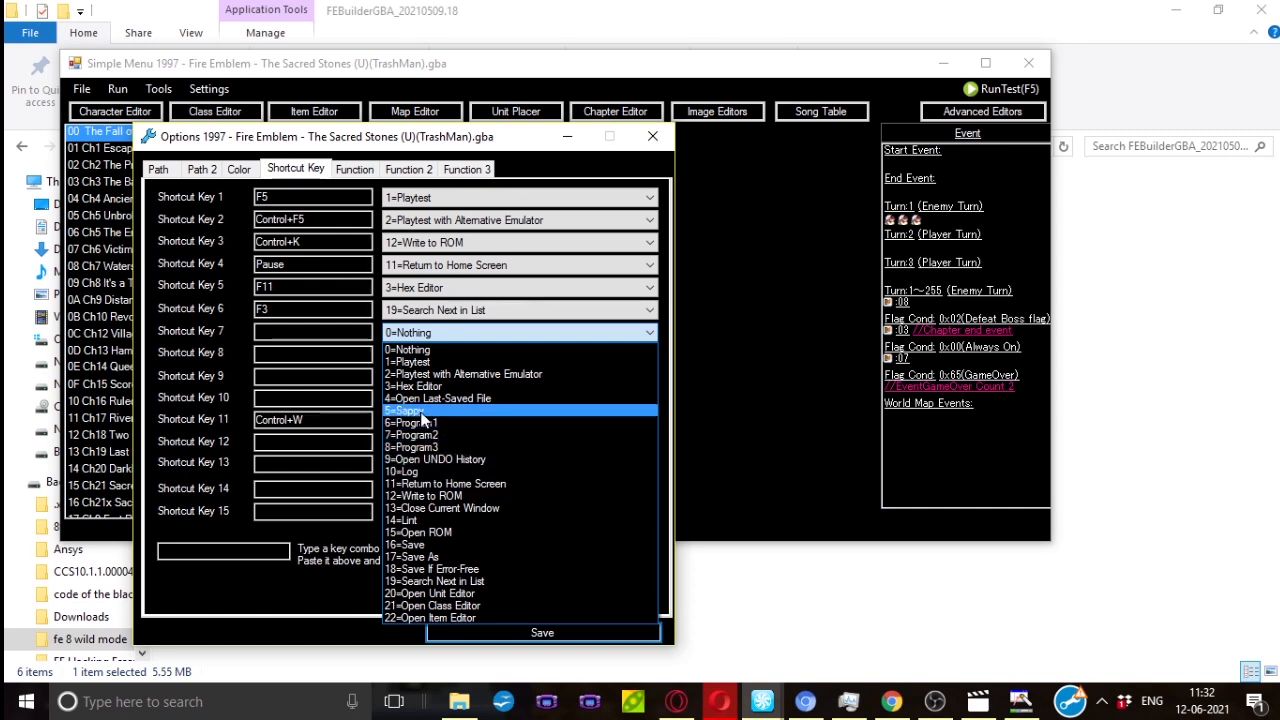
mouse_move(440, 496)
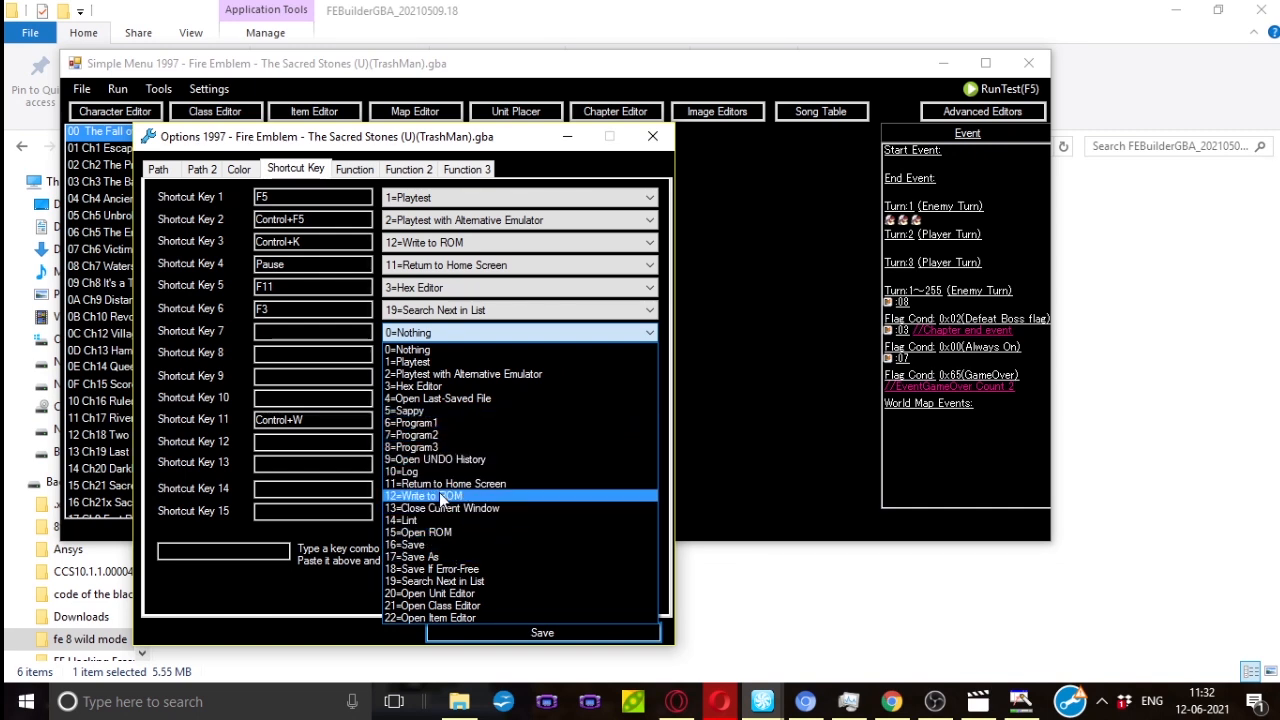
left_click(408, 348)
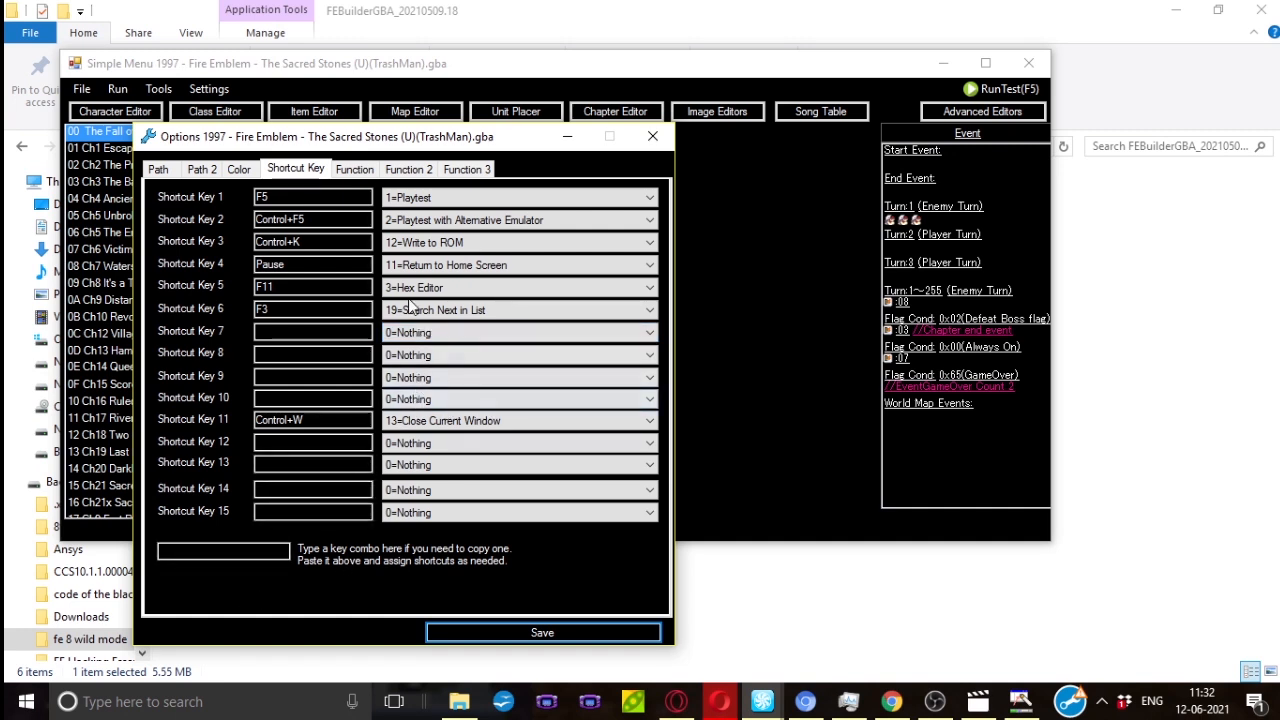
- Review the Function settings, keeping Conversation Script Notation at 1=FEditor Adv Style
left_click(356, 168)
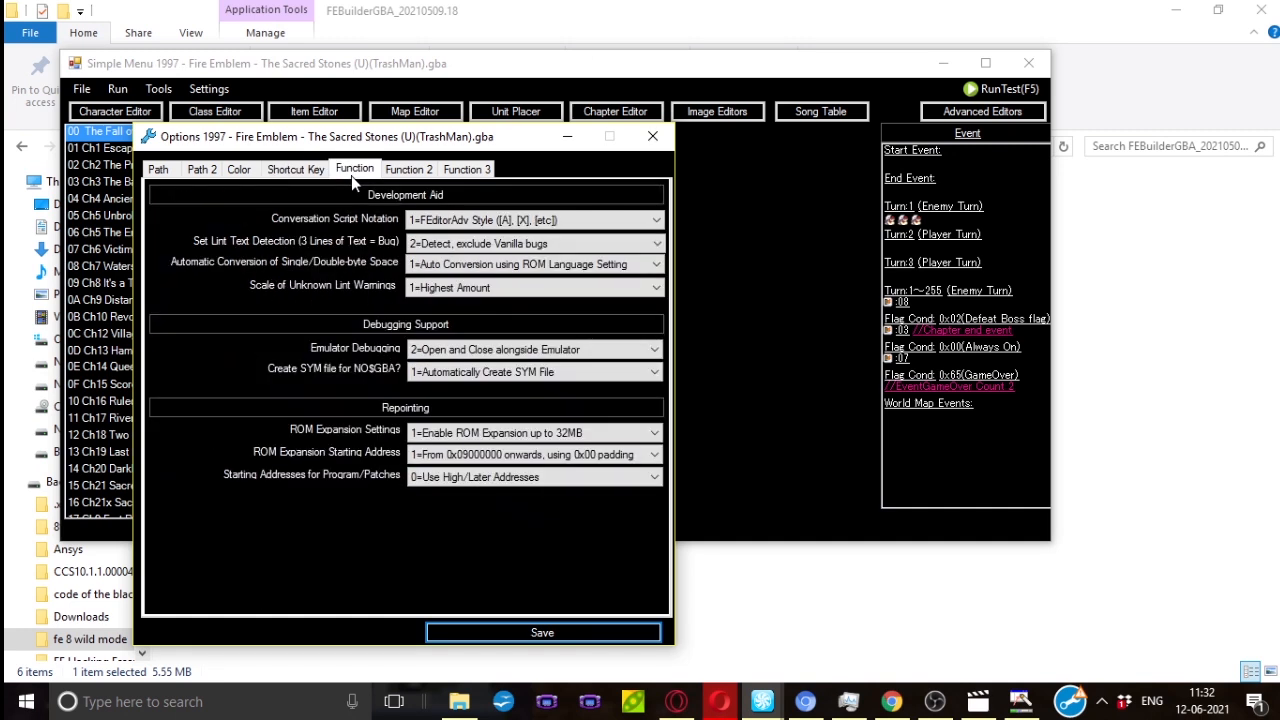
mouse_move(338, 240)
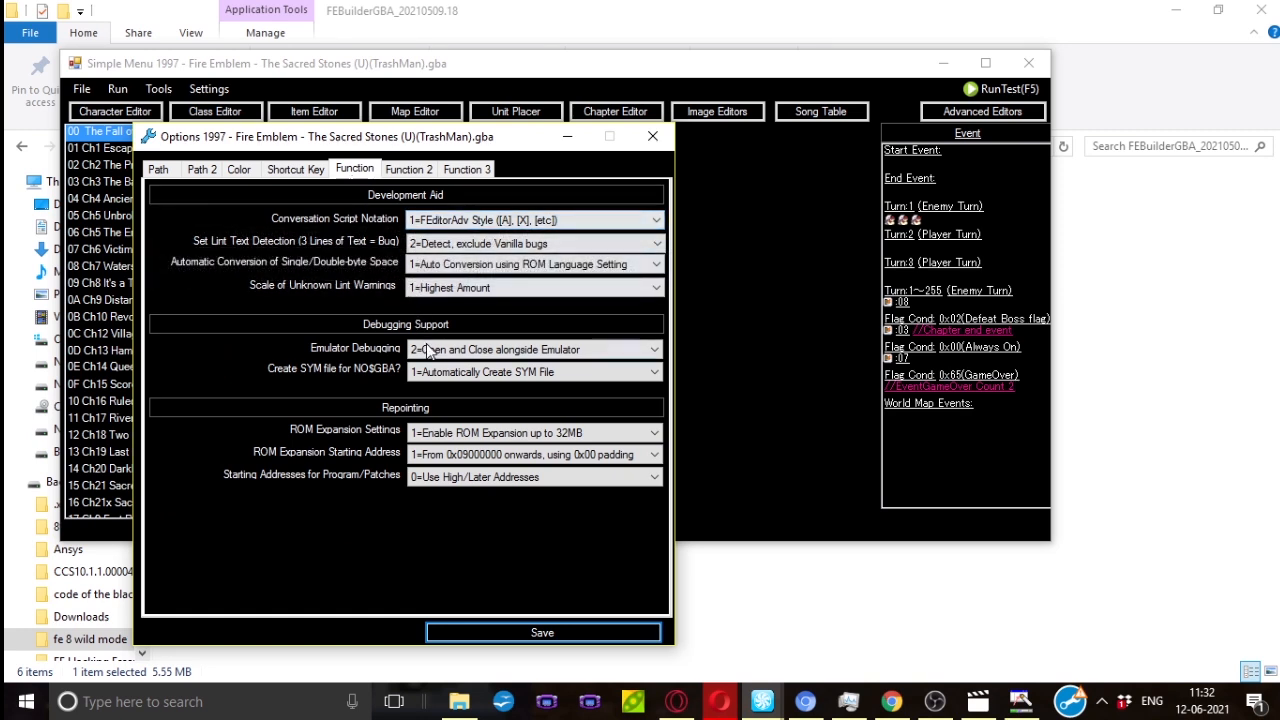
left_click(654, 218)
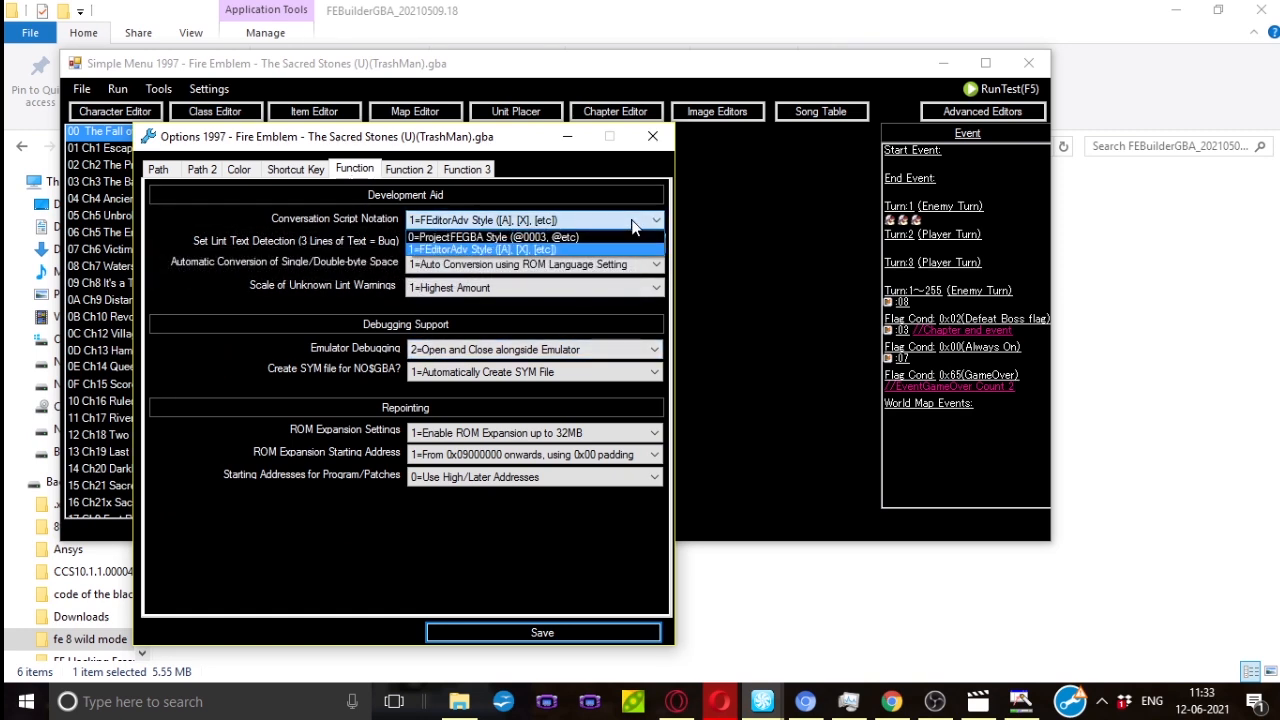
left_click(492, 244)
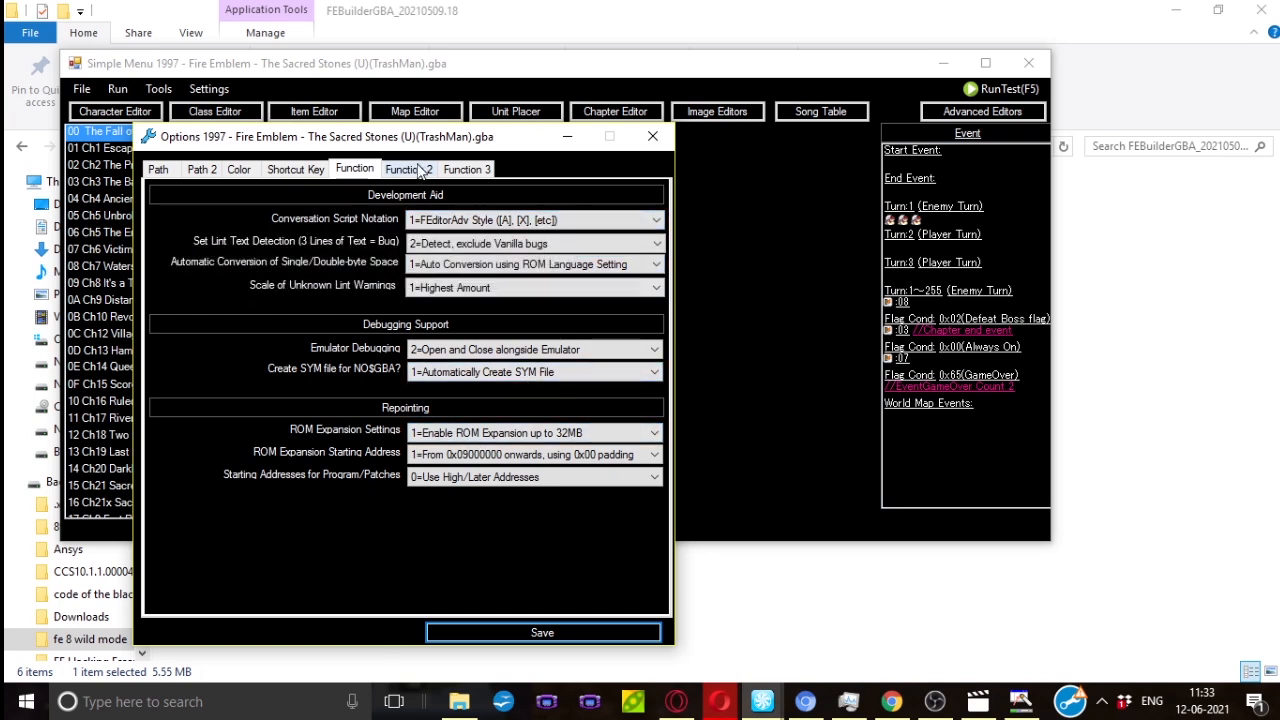
- Review the Function 2 settings, leaving auto backup at 7Zip and expansion buttons Not Displayed
left_click(408, 168)
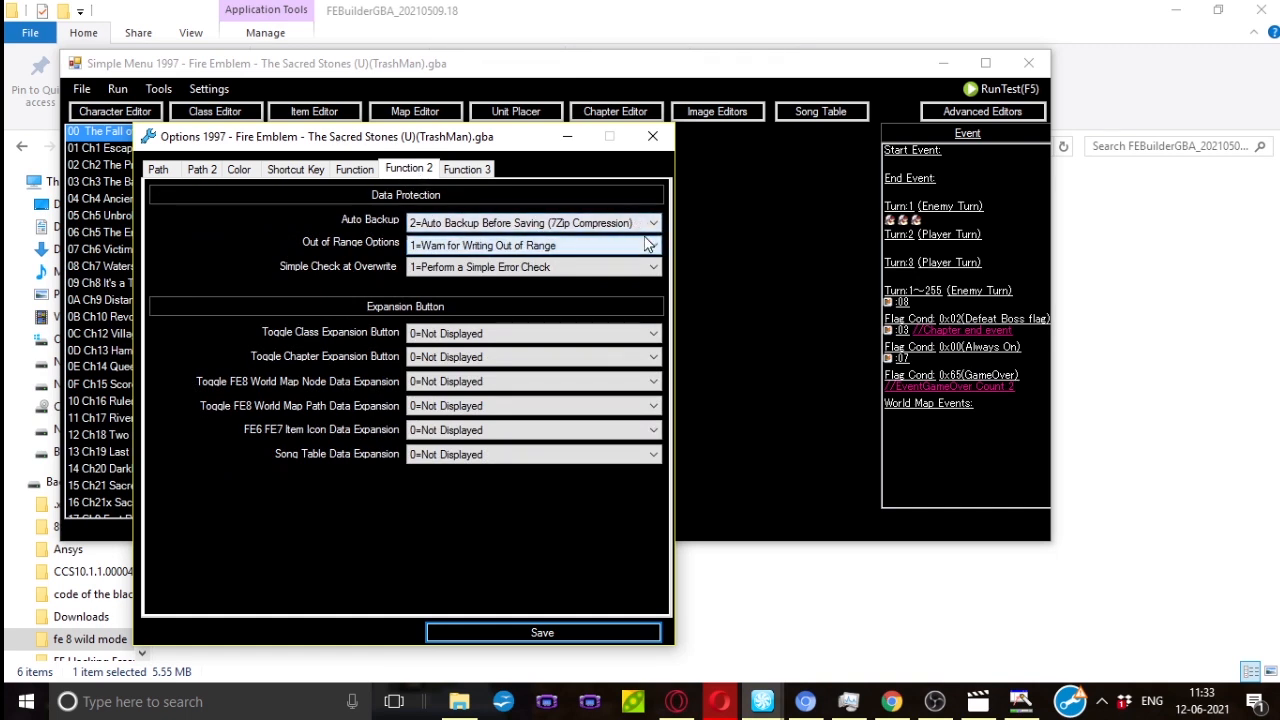
left_click(650, 222)
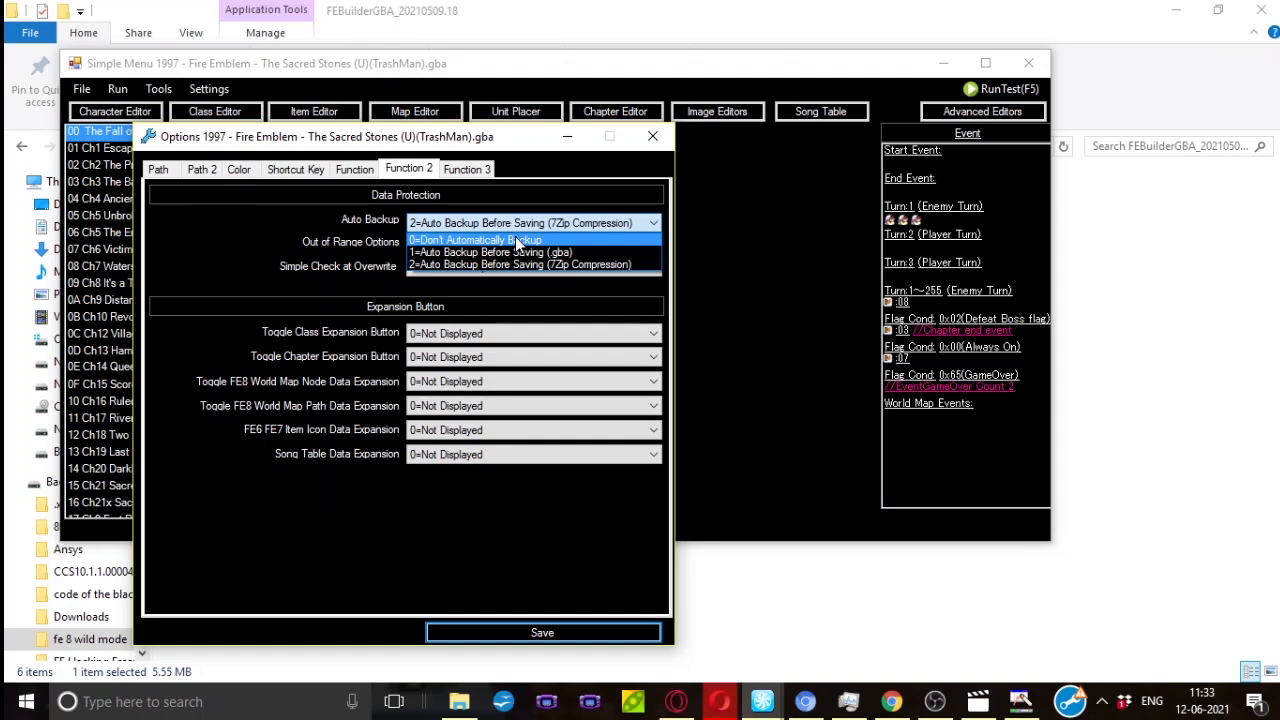
mouse_move(520, 264)
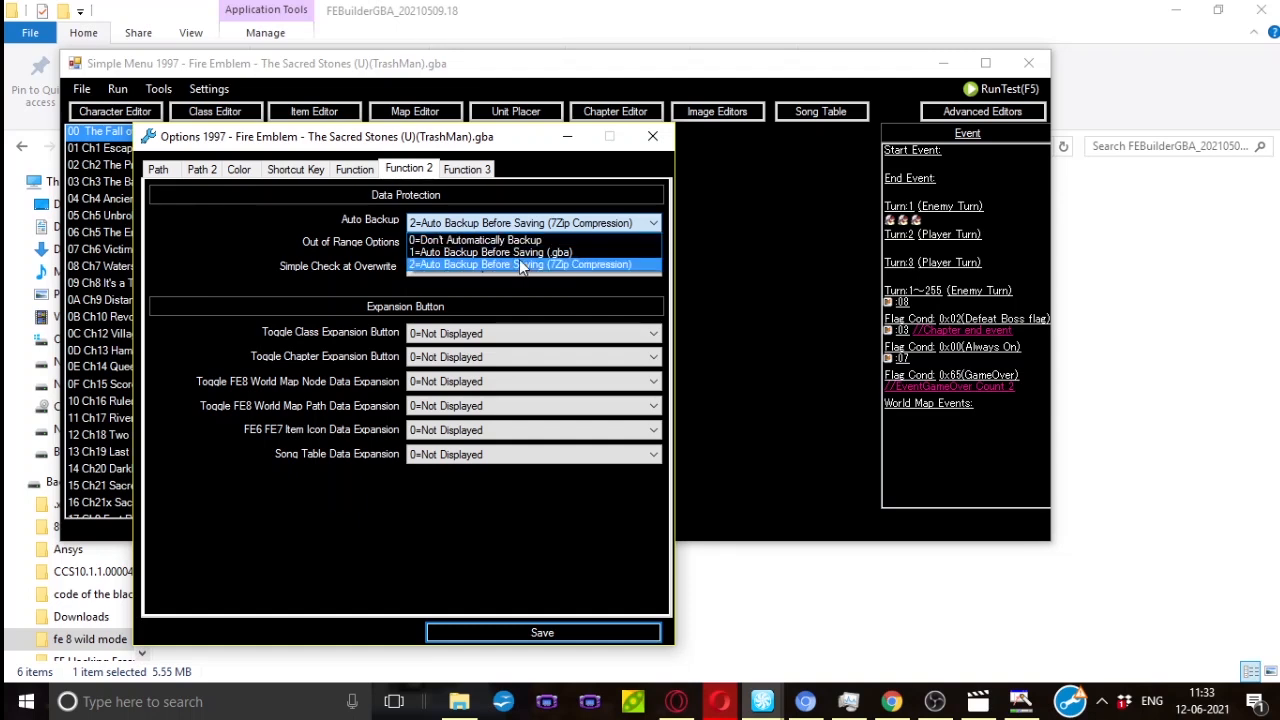
mouse_move(520, 252)
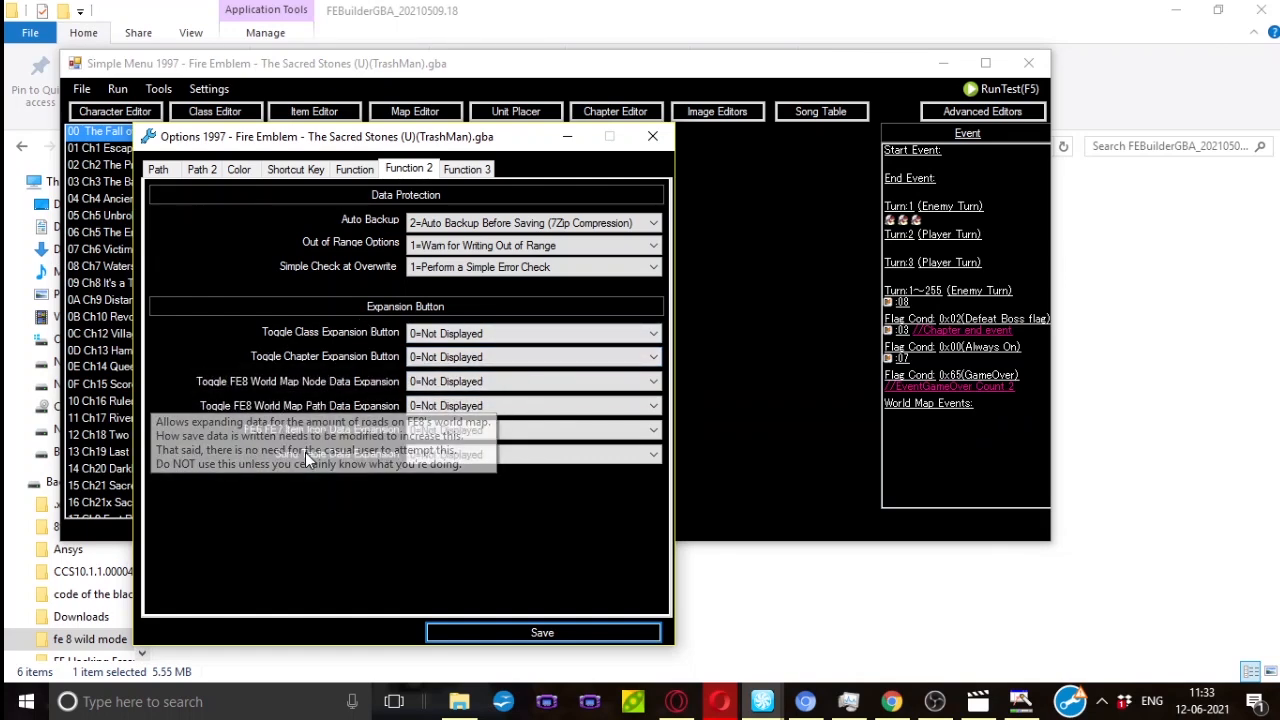
mouse_move(308, 344)
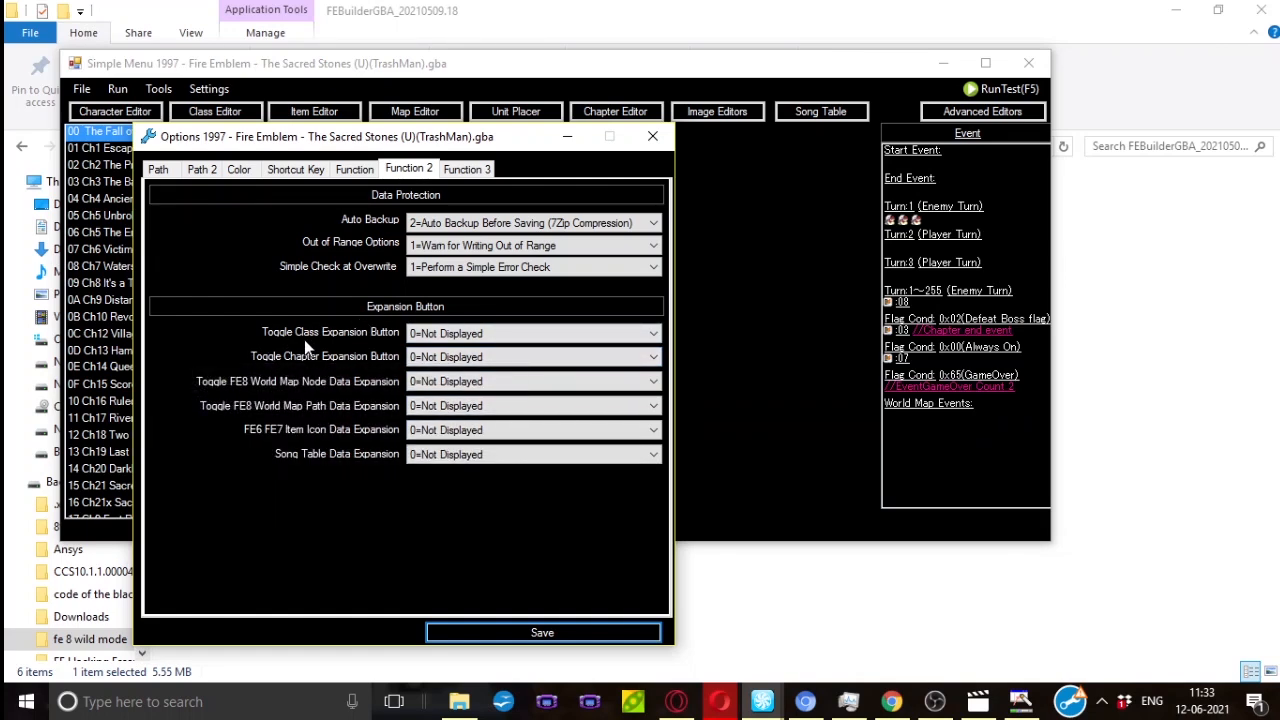
left_click(530, 332)
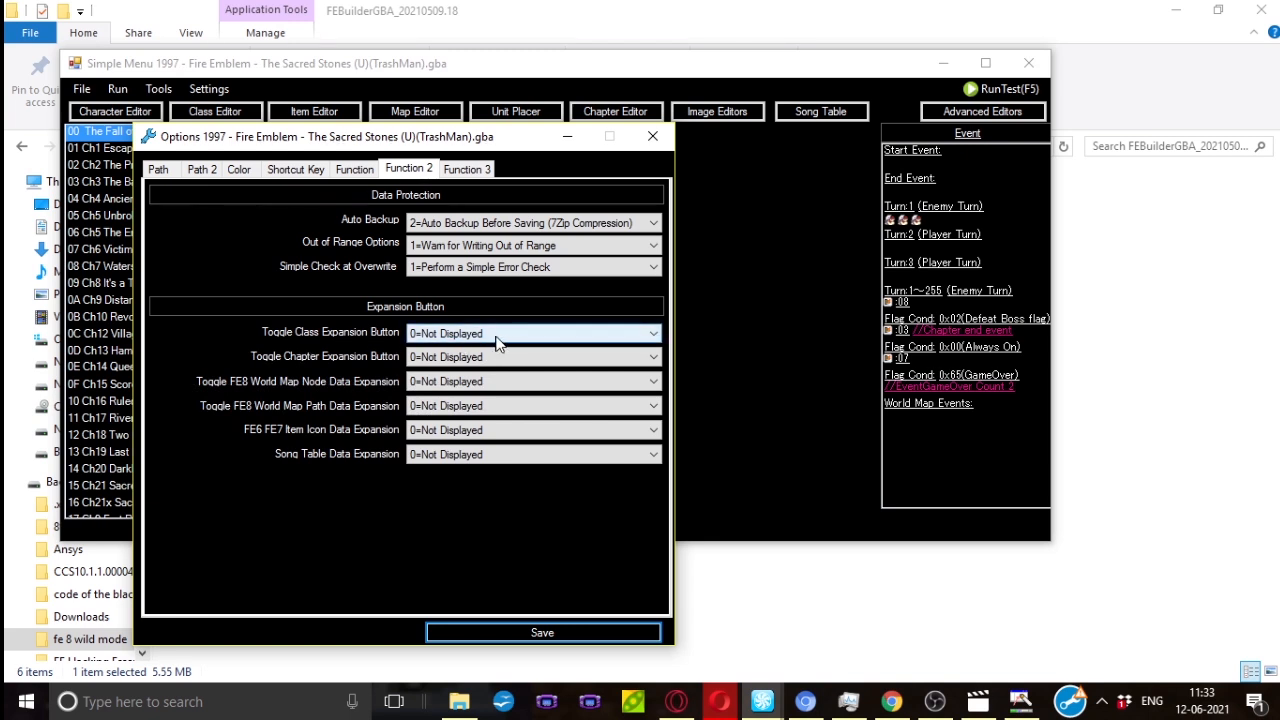
mouse_move(510, 344)
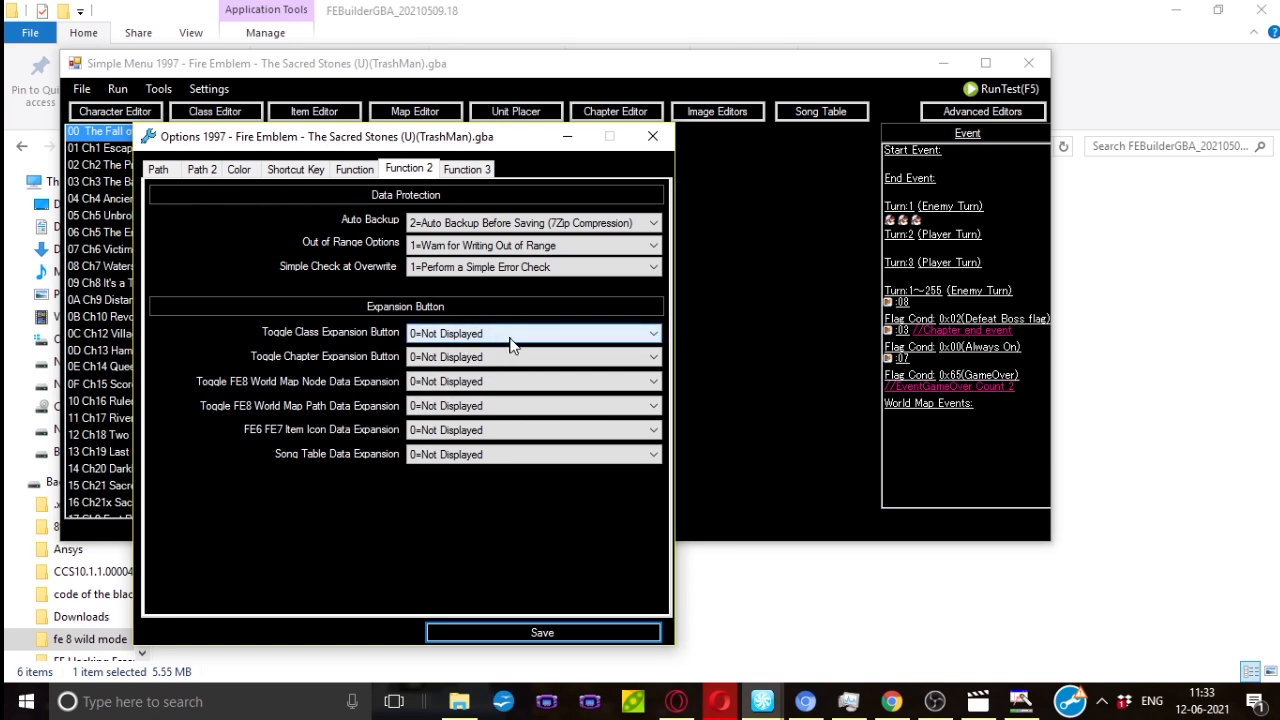
mouse_move(424, 344)
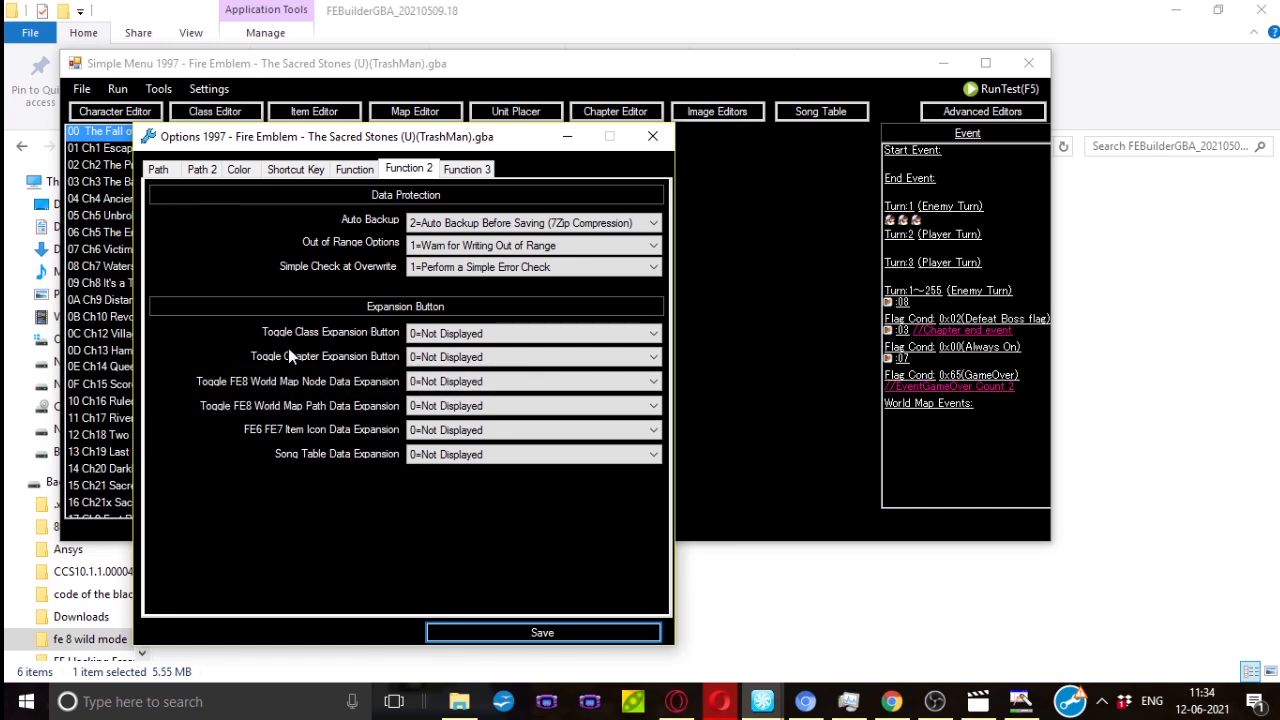
mouse_move(376, 404)
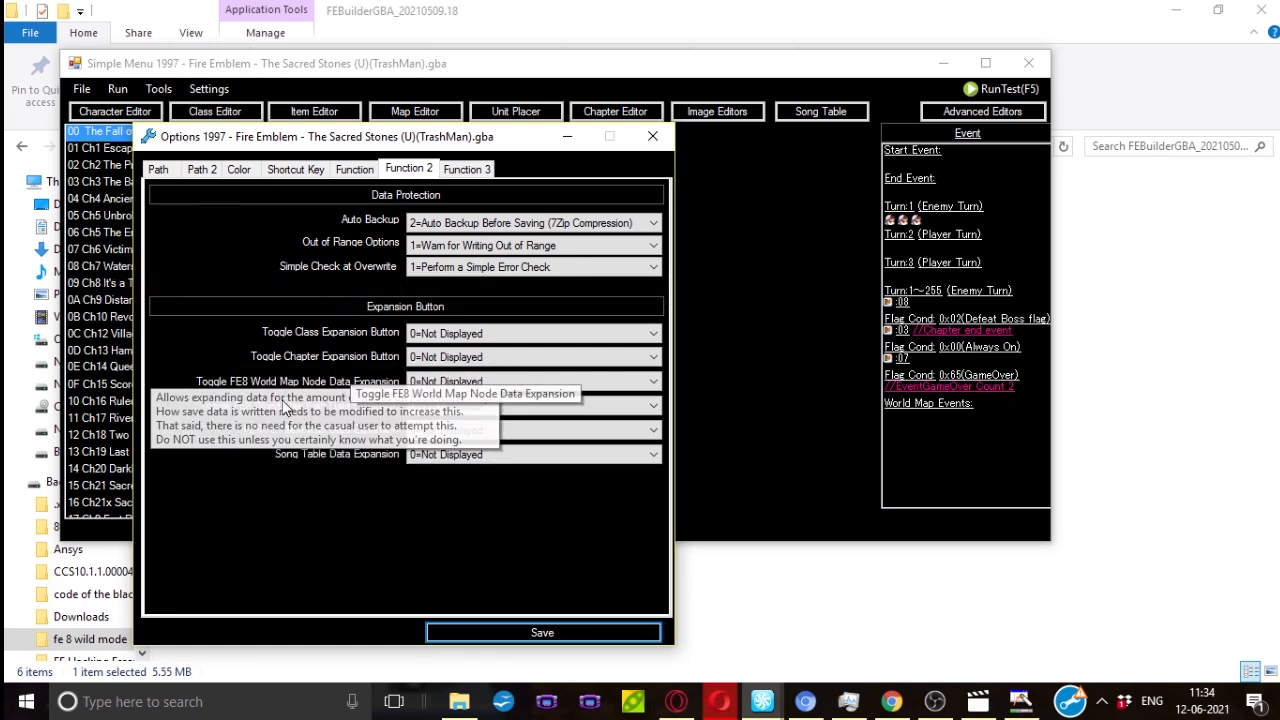
mouse_move(370, 400)
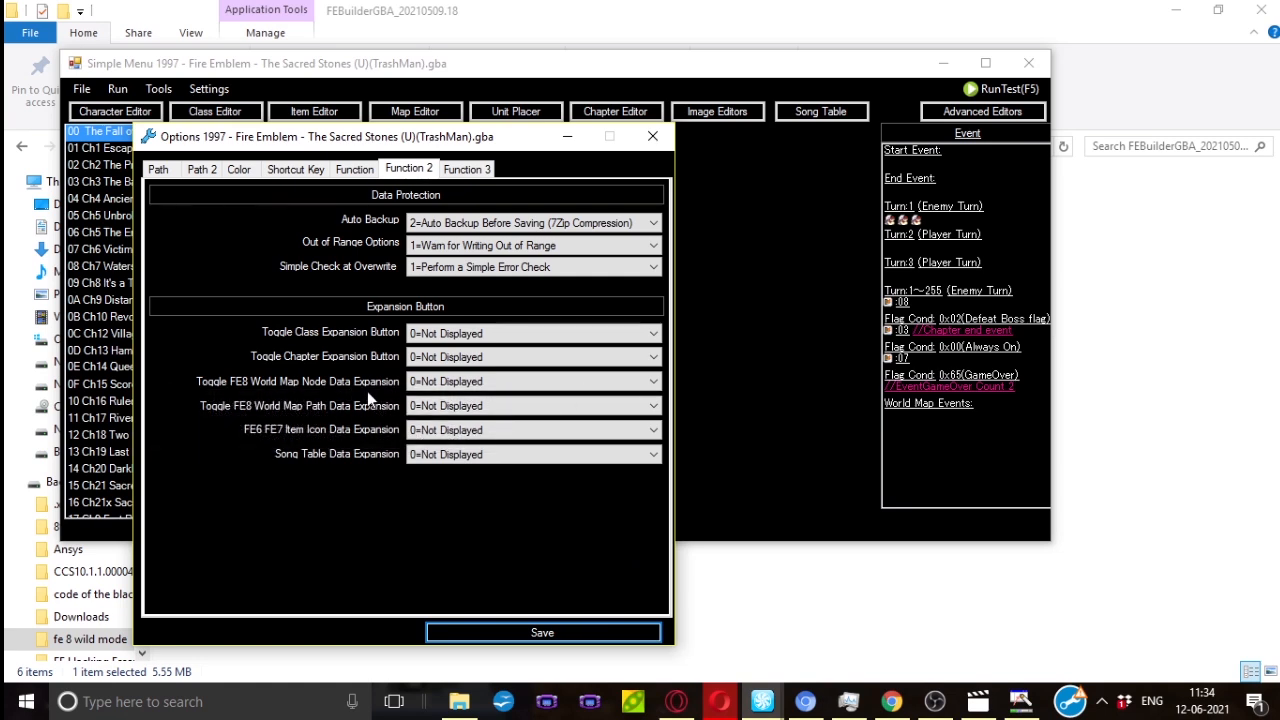
mouse_move(290, 396)
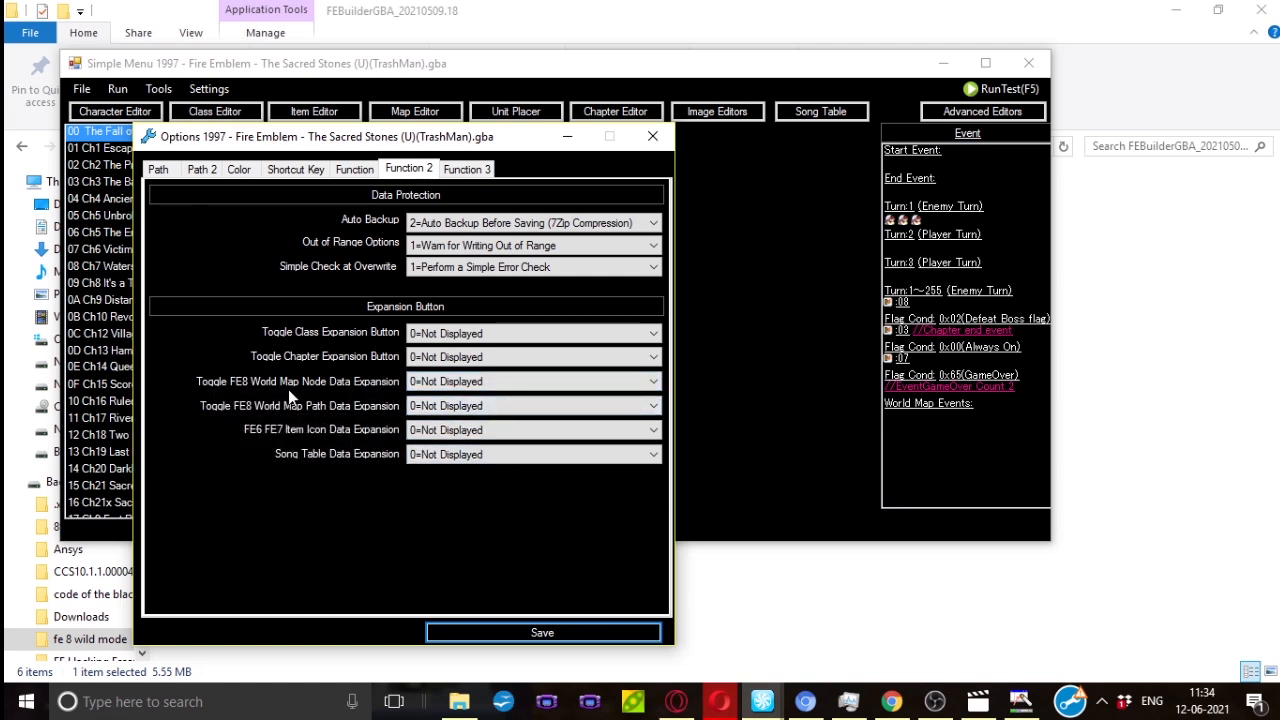
mouse_move(236, 404)
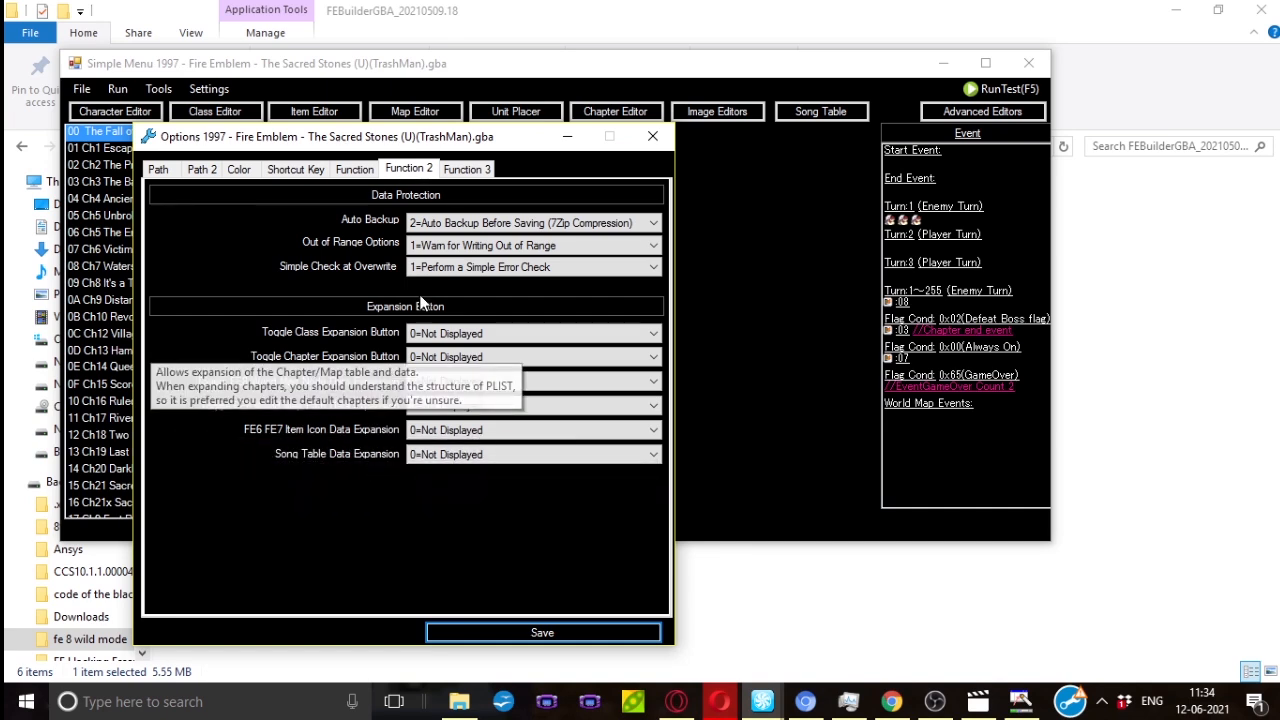
- Review the Function 3 settings and inspect the Default Startup Screen choices
left_click(466, 168)
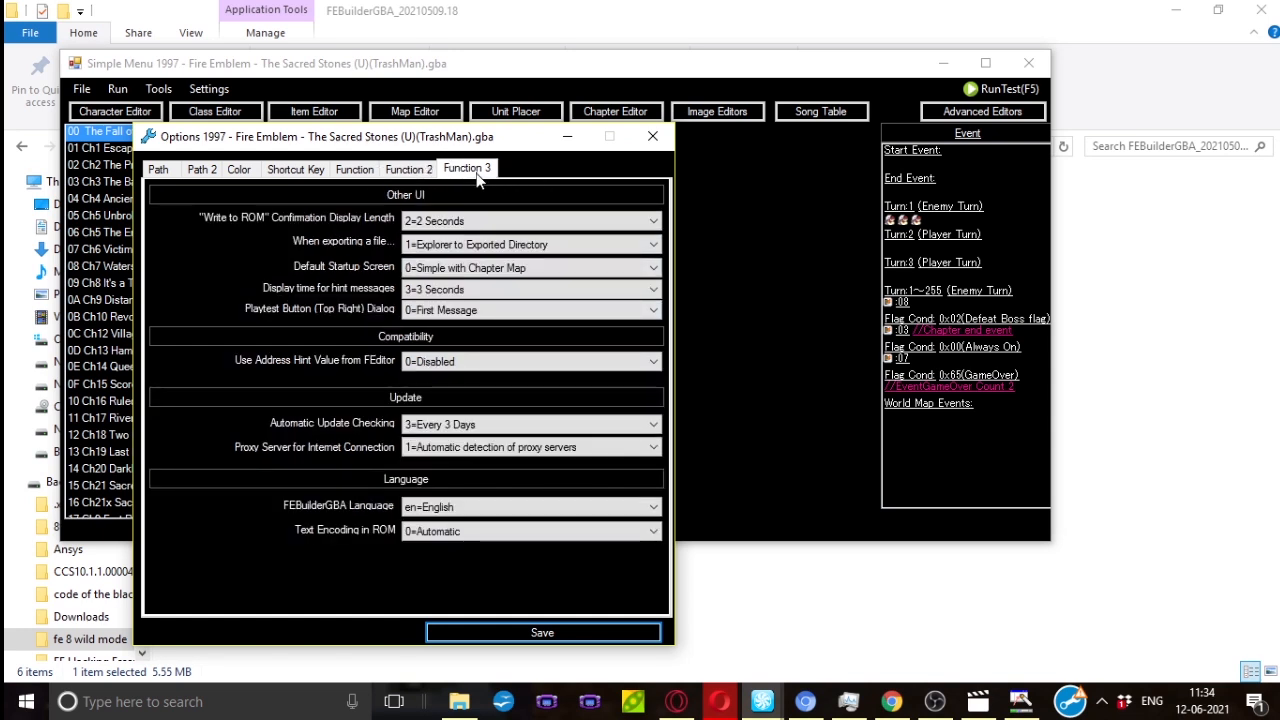
mouse_move(348, 220)
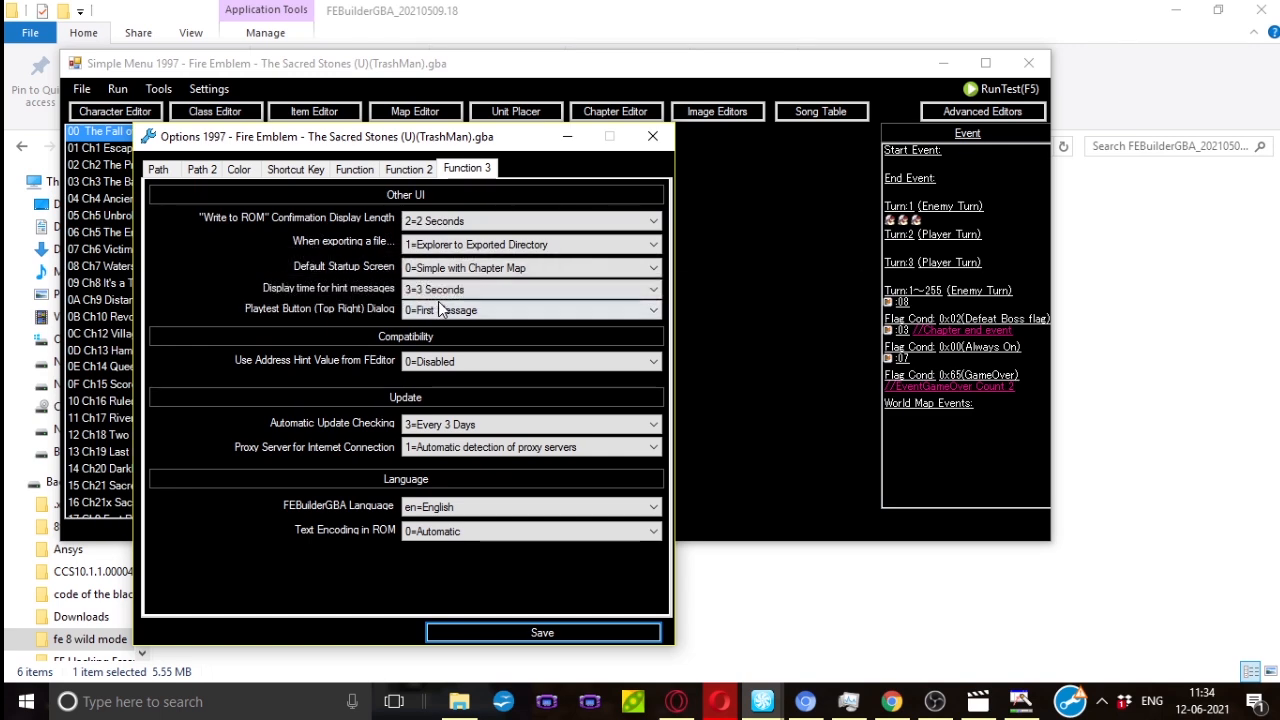
mouse_move(324, 236)
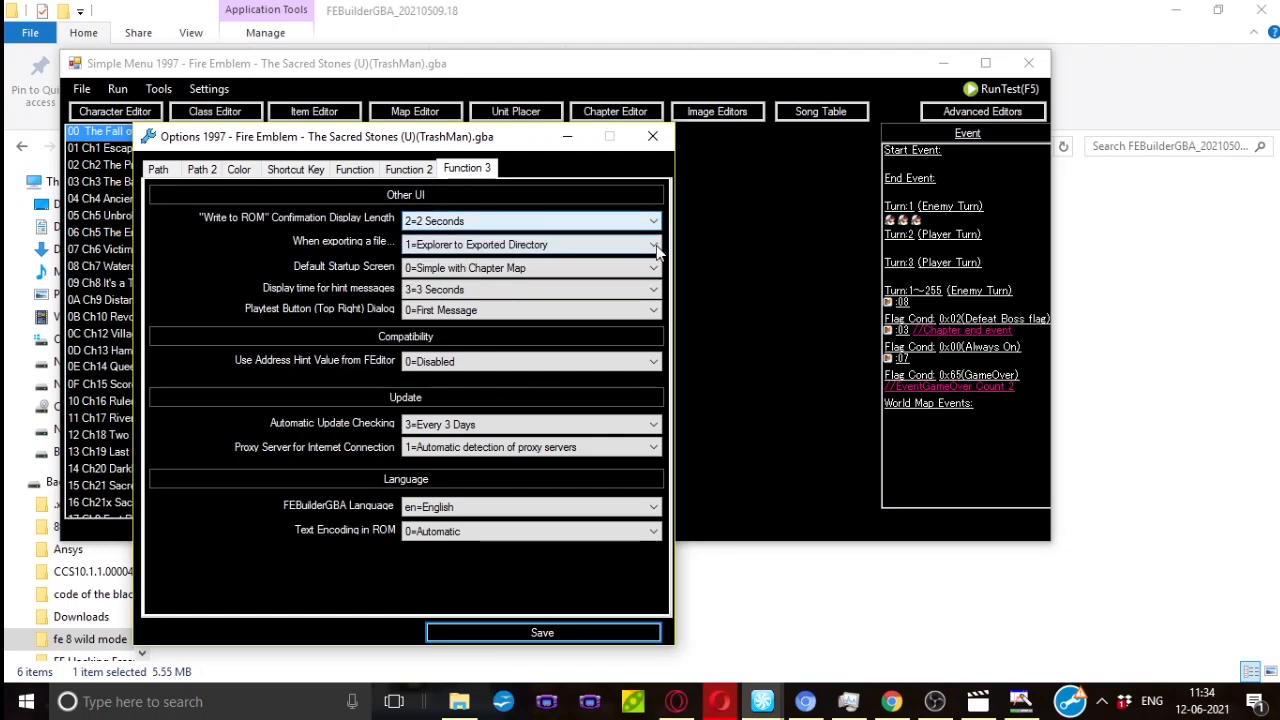
left_click(652, 244)
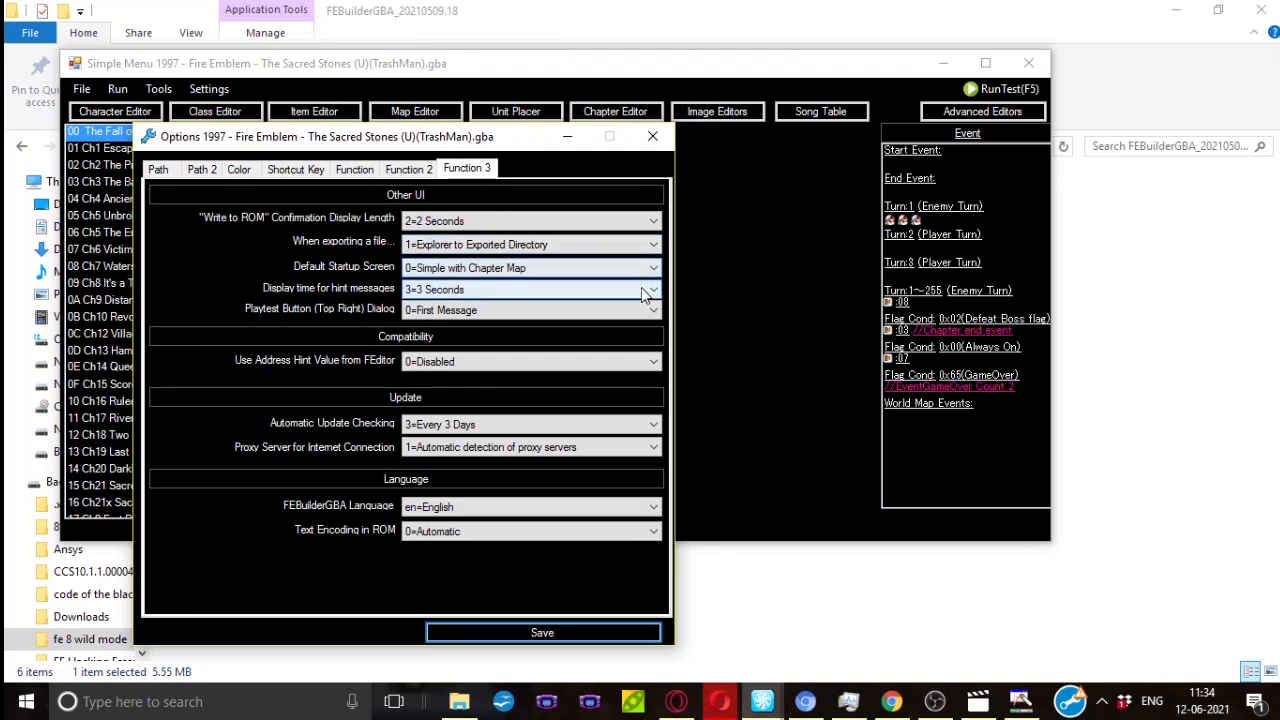
left_click(652, 268)
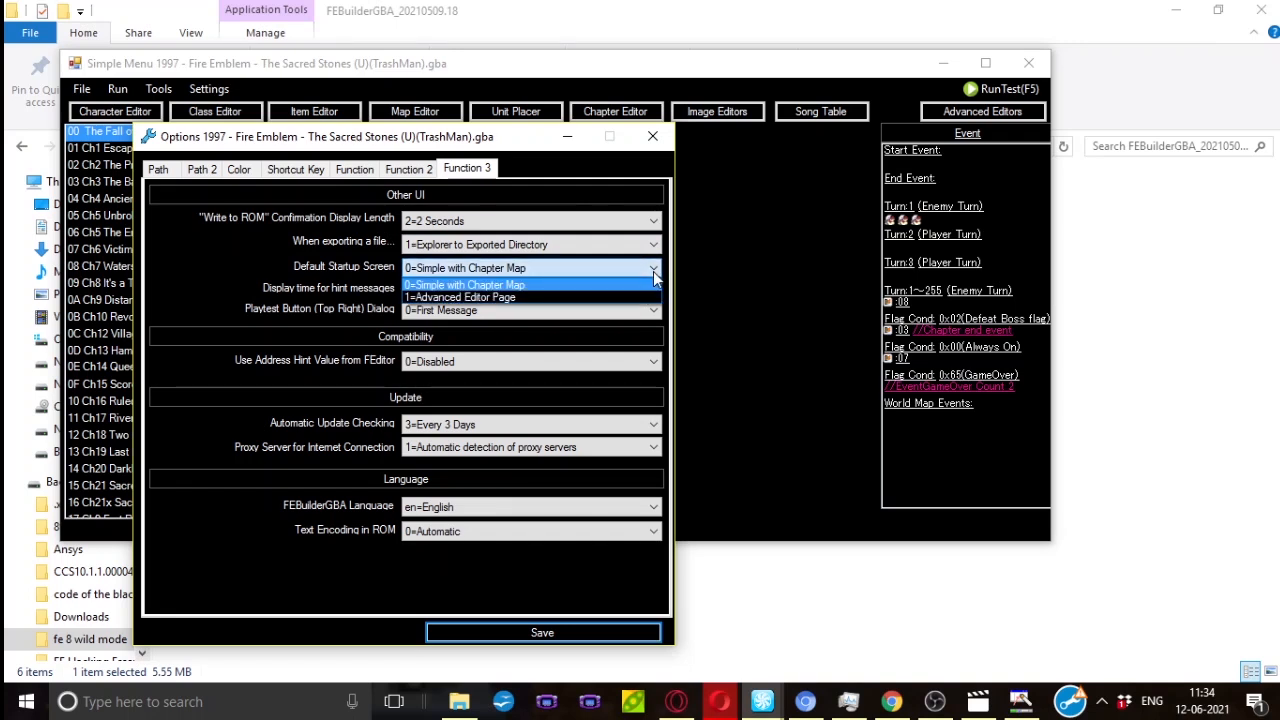
mouse_move(540, 284)
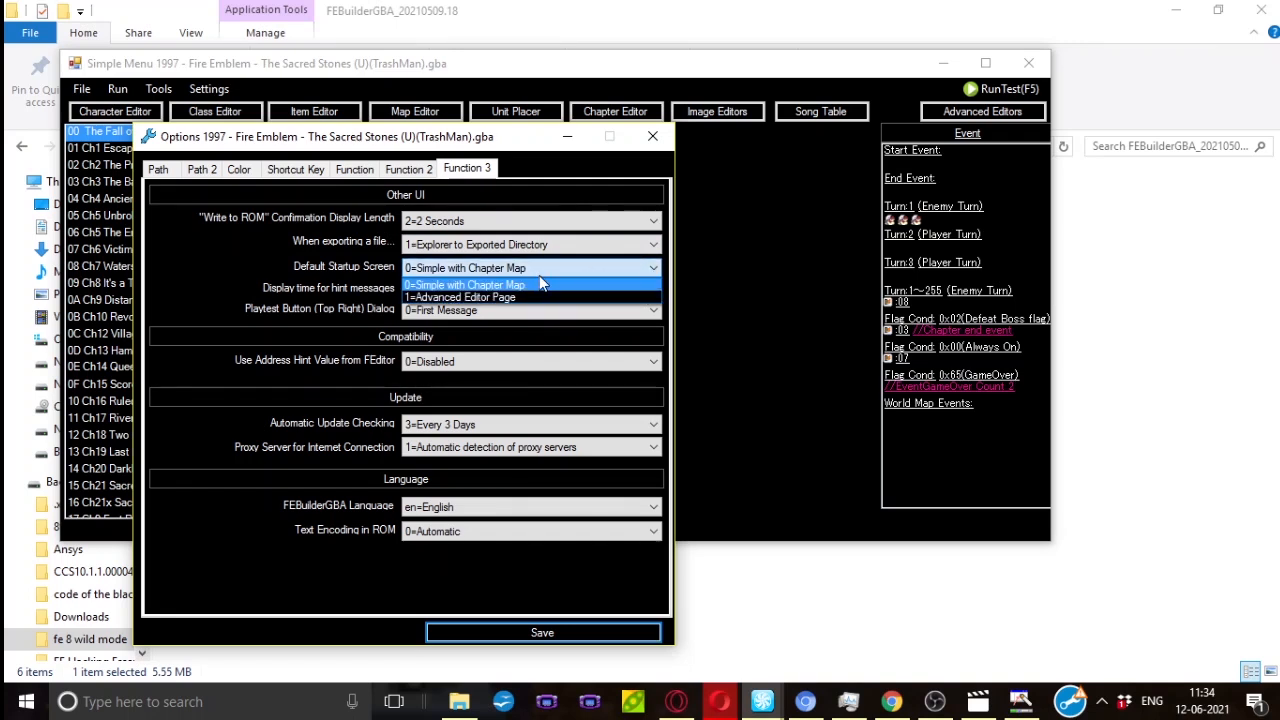
mouse_move(296, 122)
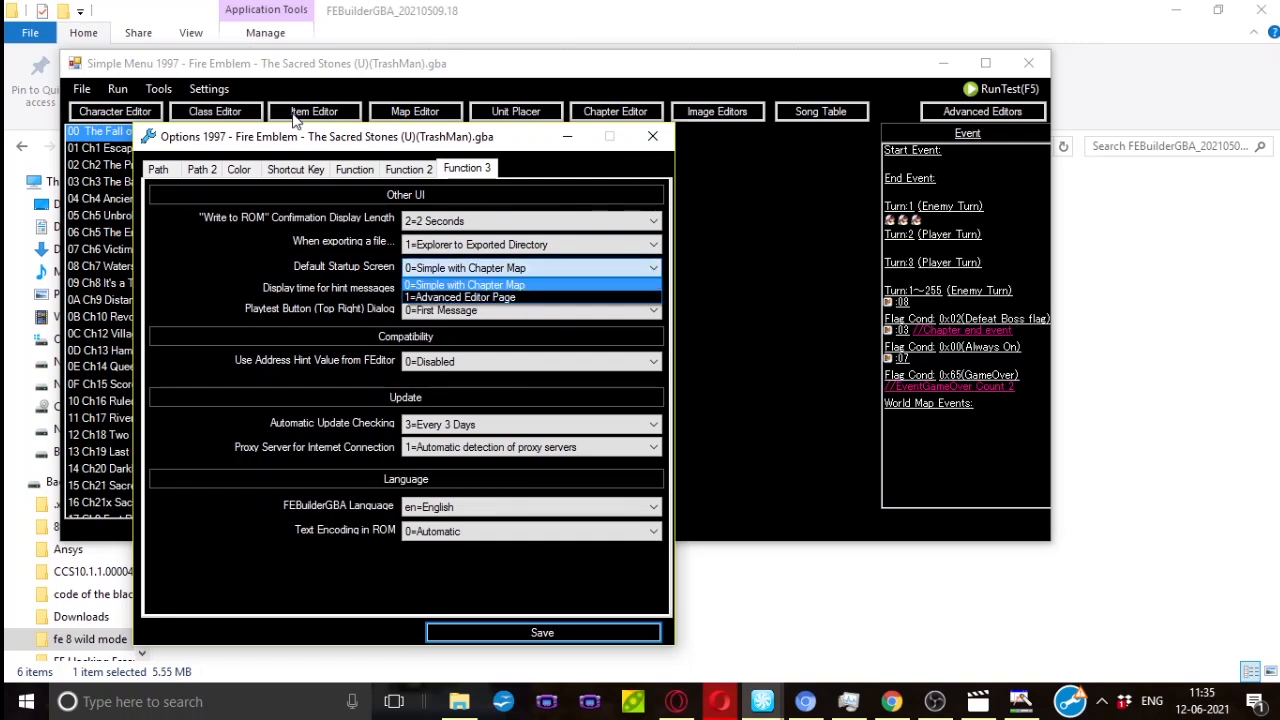
mouse_move(448, 292)
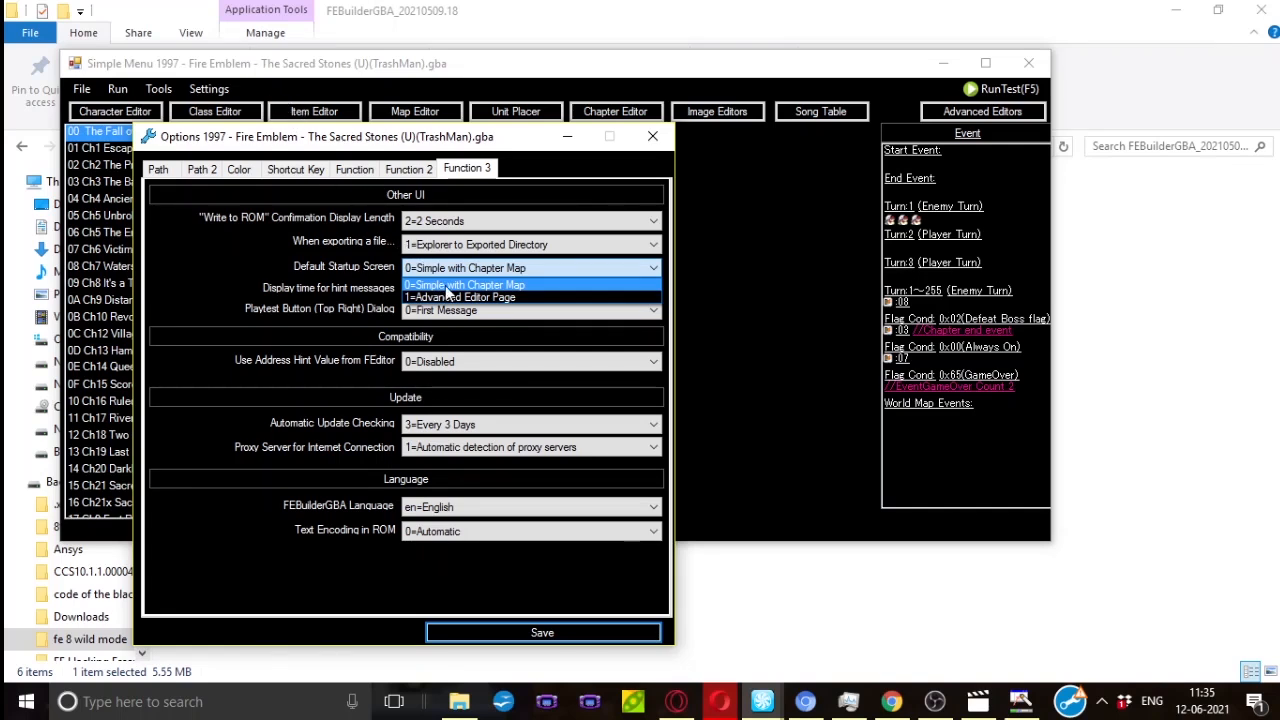
mouse_move(460, 296)
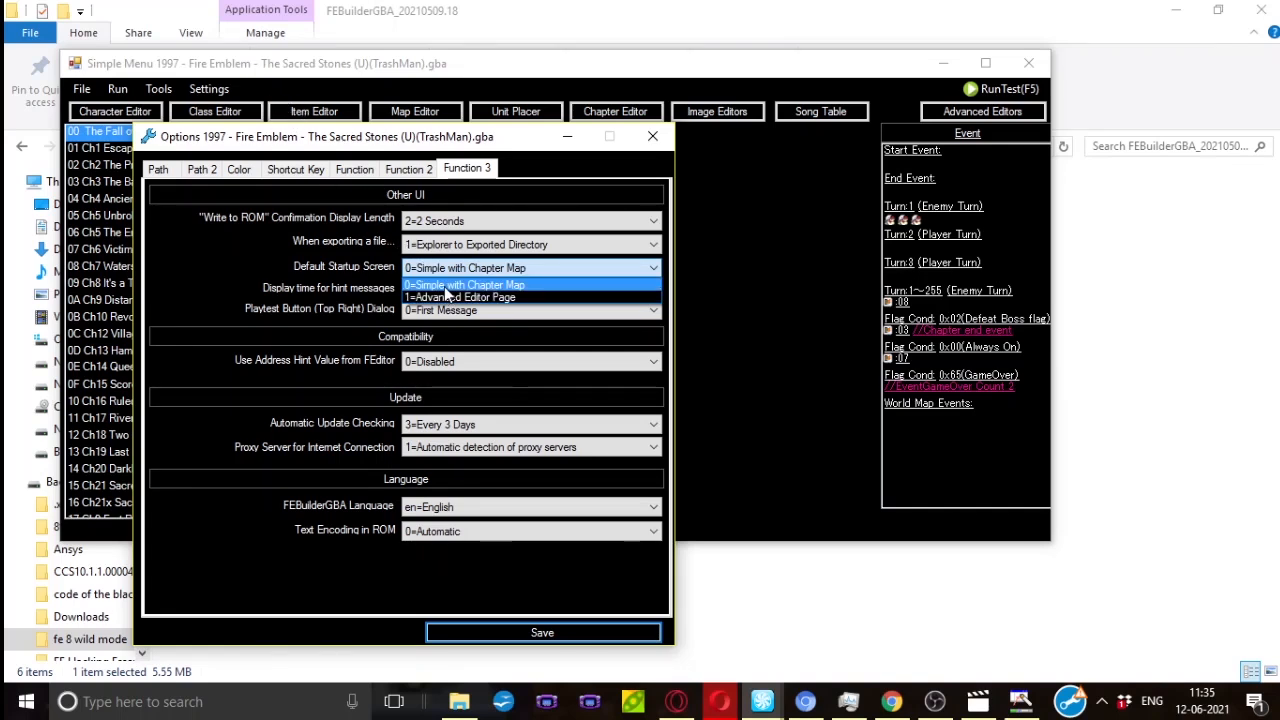
- Keep 0=Simple with Chapter Map as the default startup screen
left_click(452, 288)
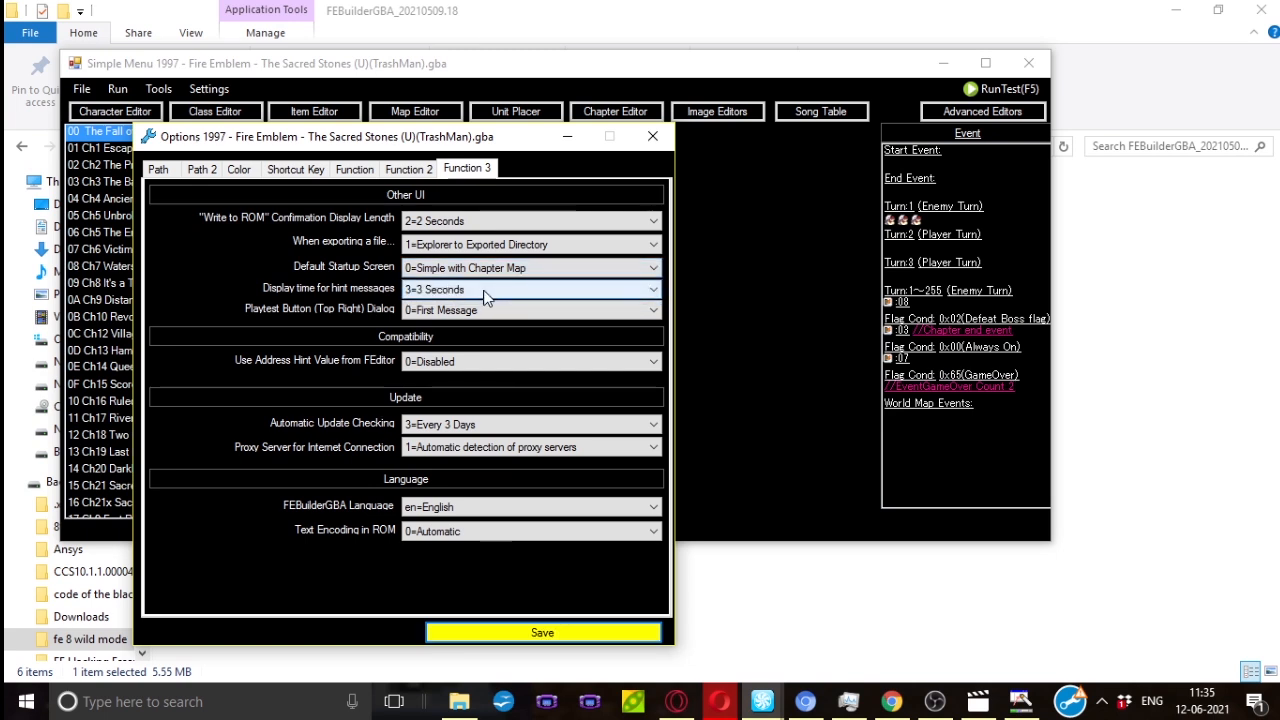
mouse_move(628, 300)
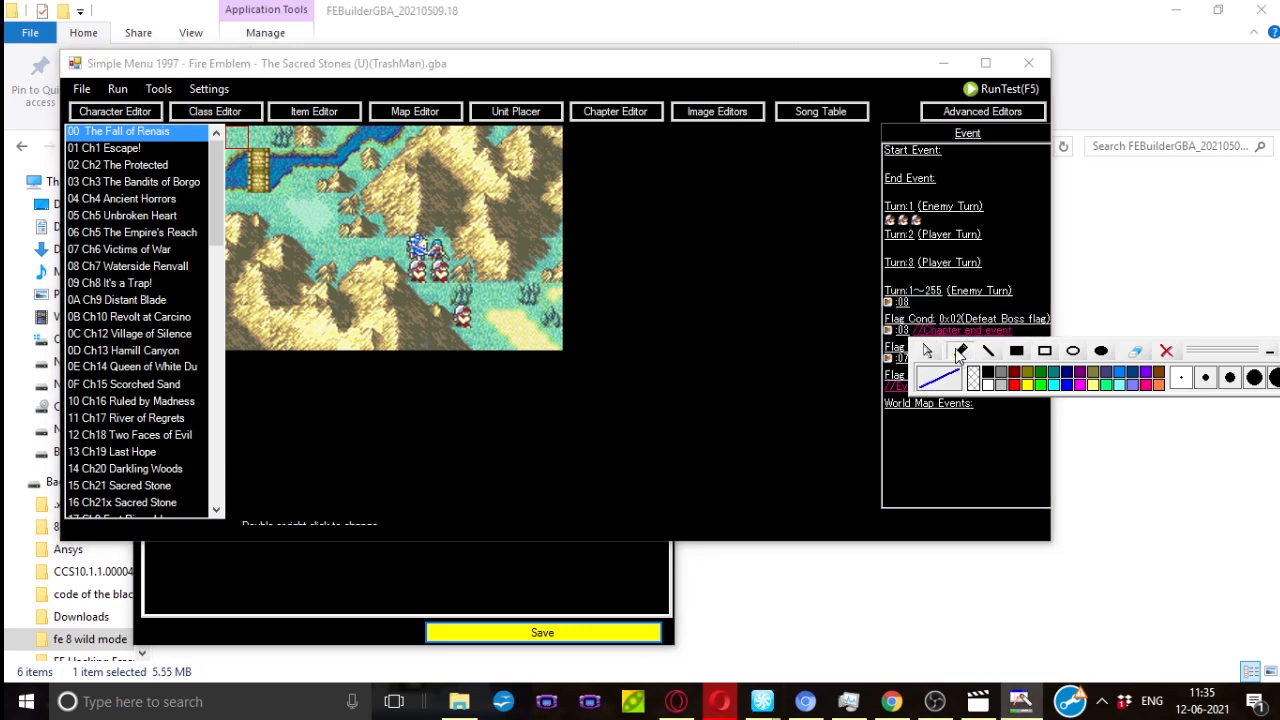
mouse_move(996, 128)
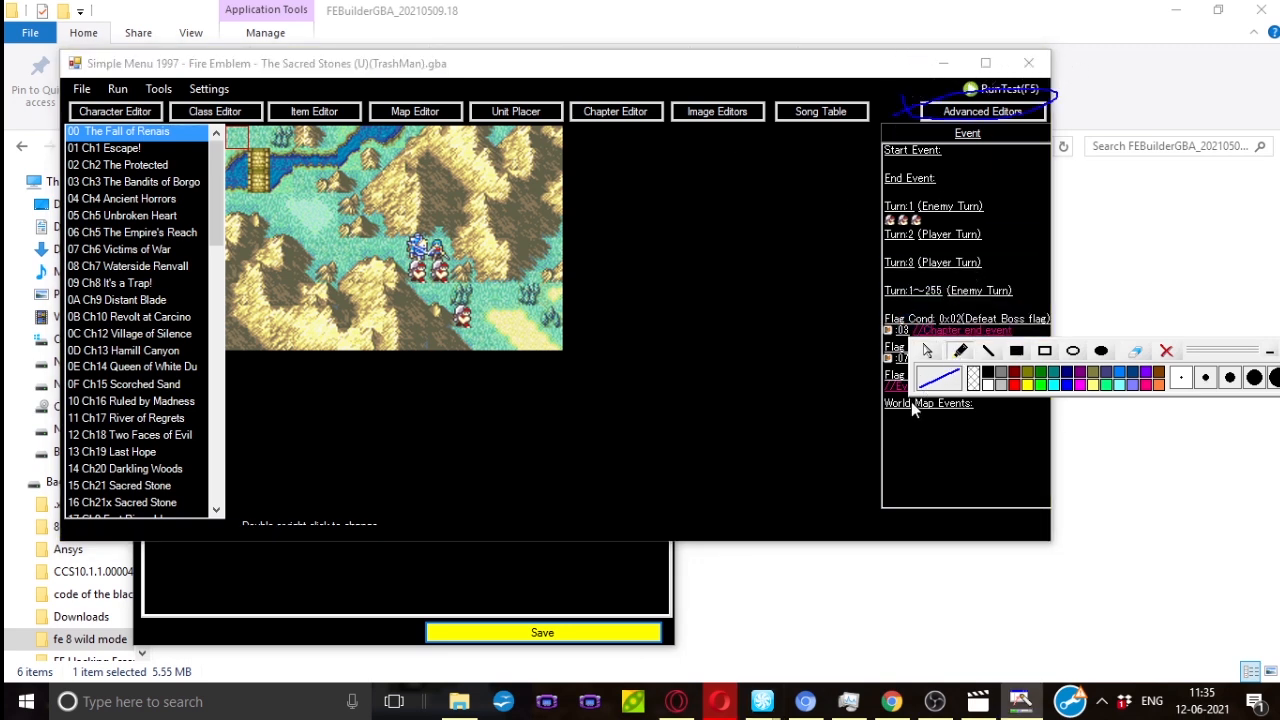
mouse_move(1136, 350)
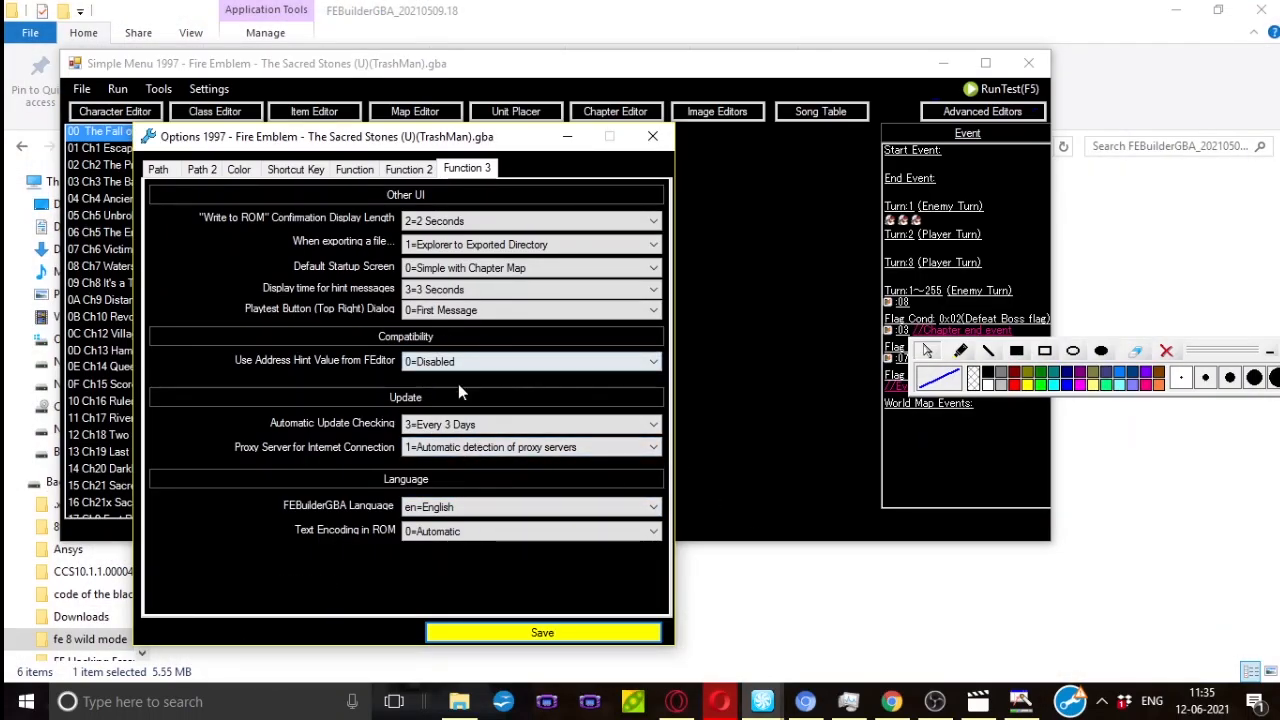
- Keep update checking at Every 3 Days and the interface language at en=English
left_click(530, 360)
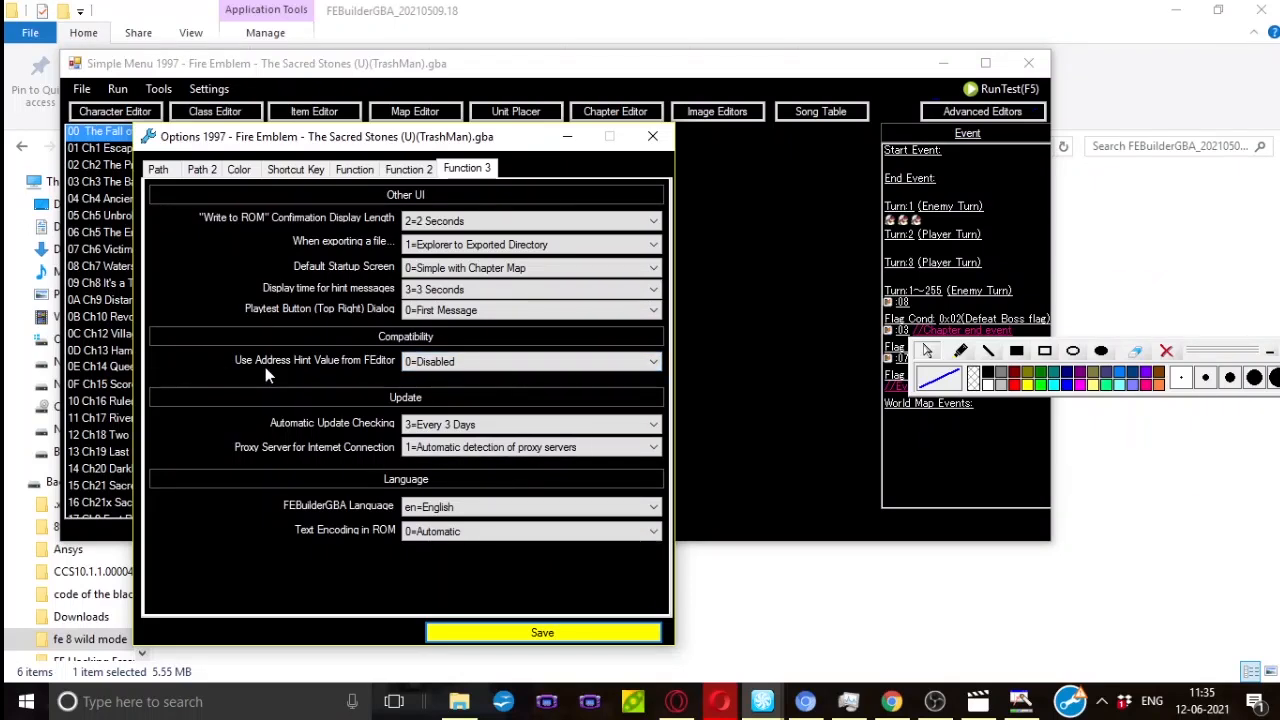
left_click(530, 360)
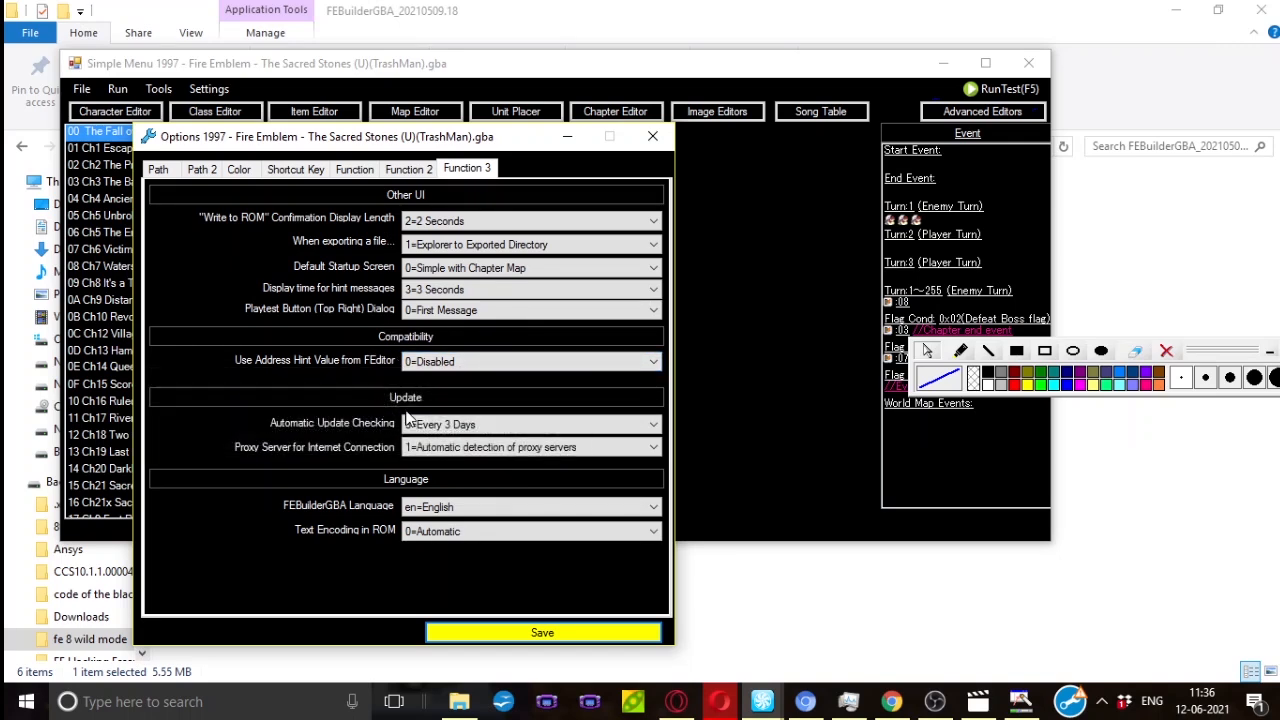
left_click(530, 424)
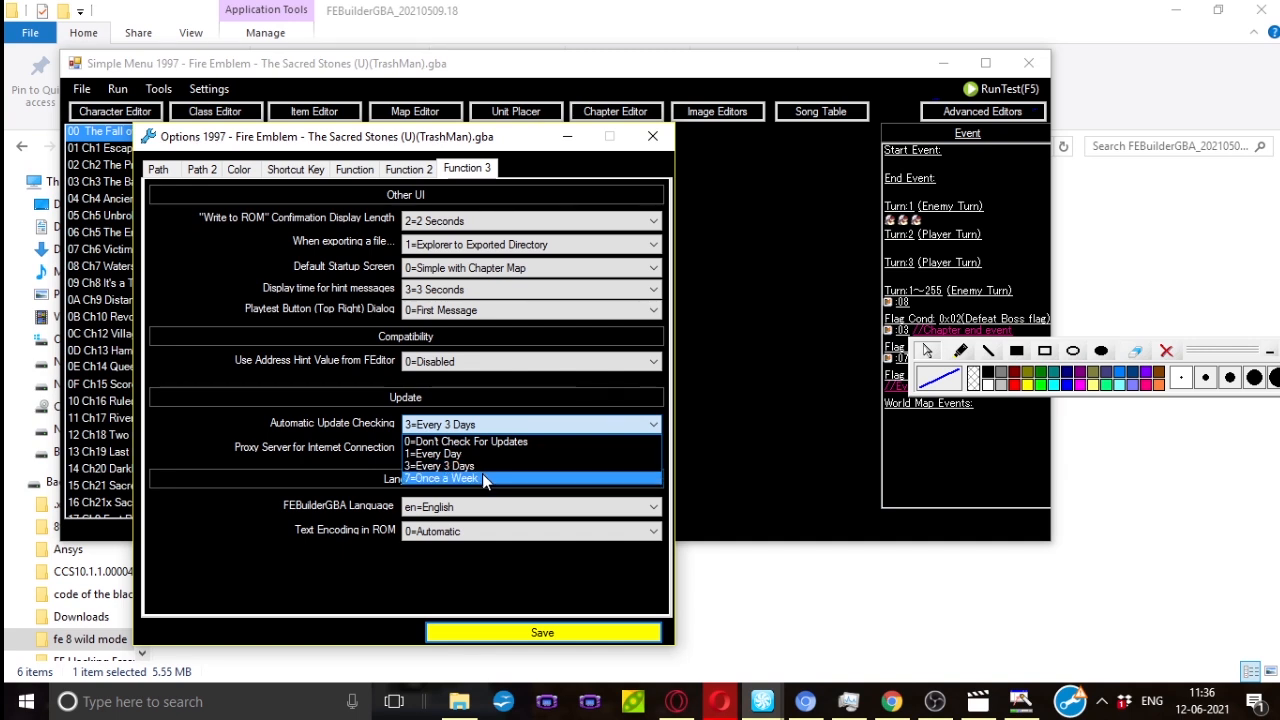
left_click(438, 464)
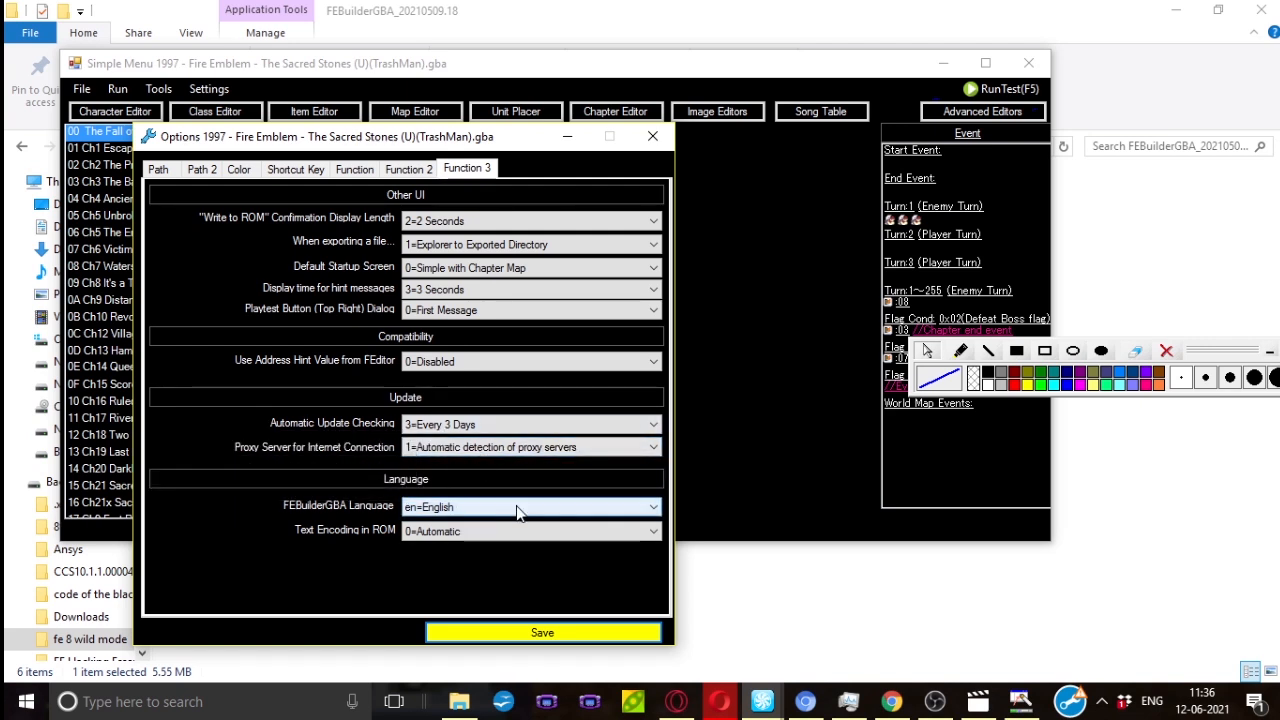
left_click(530, 506)
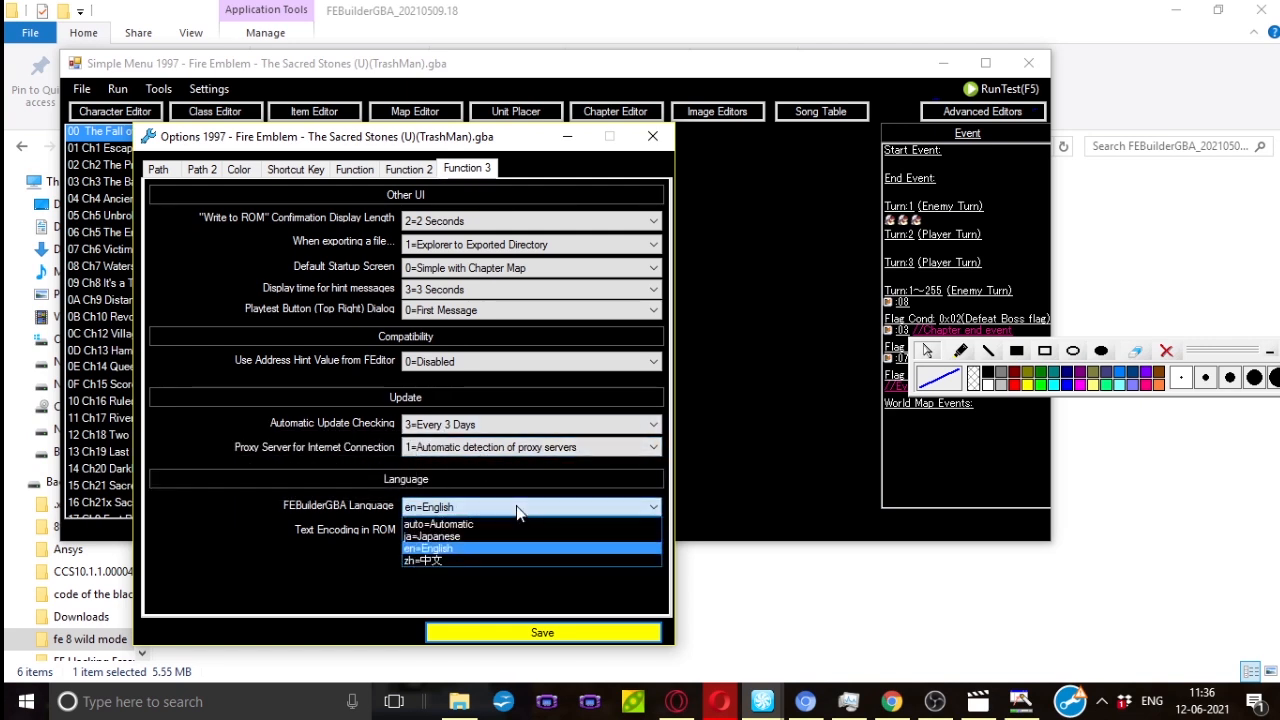
mouse_move(476, 524)
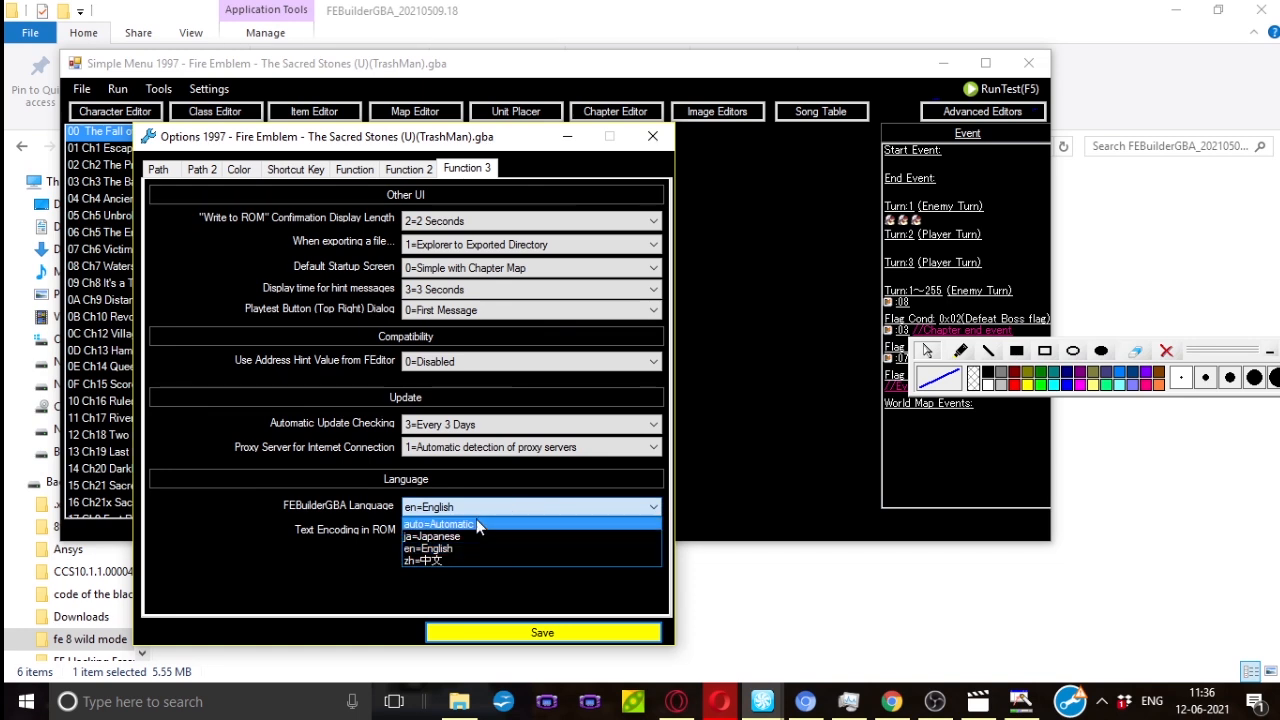
mouse_move(432, 536)
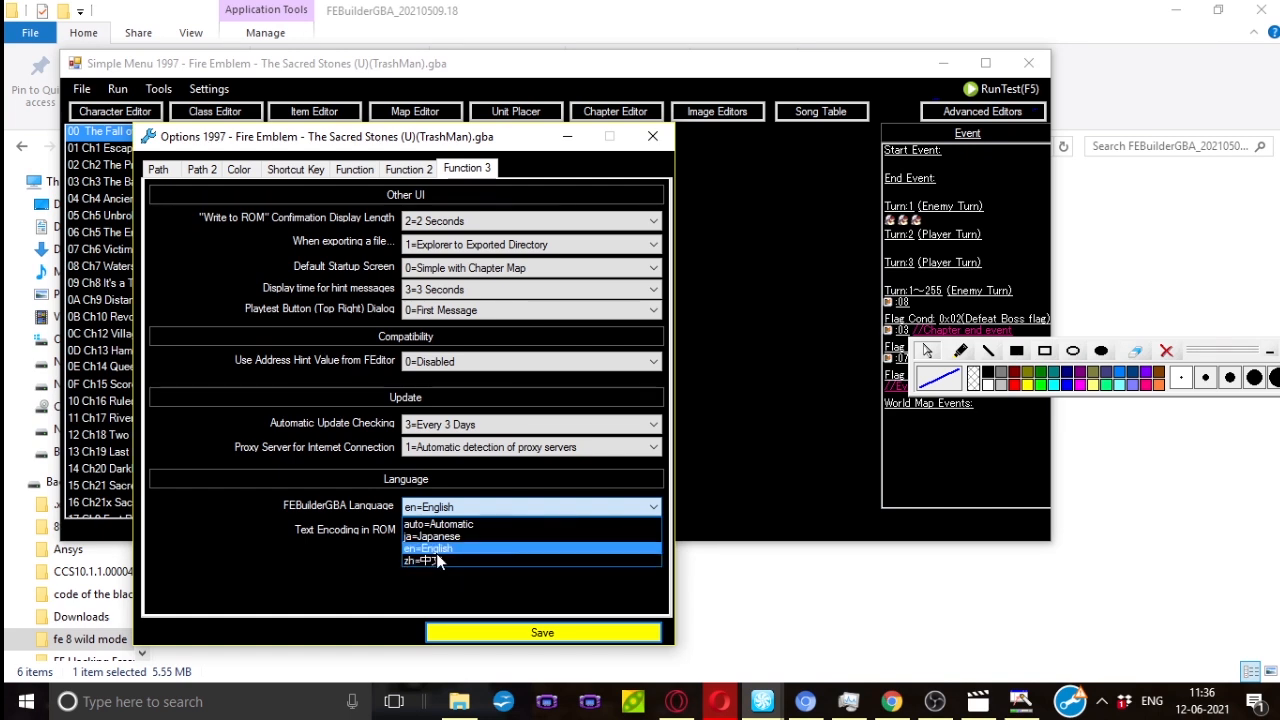
left_click(436, 524)
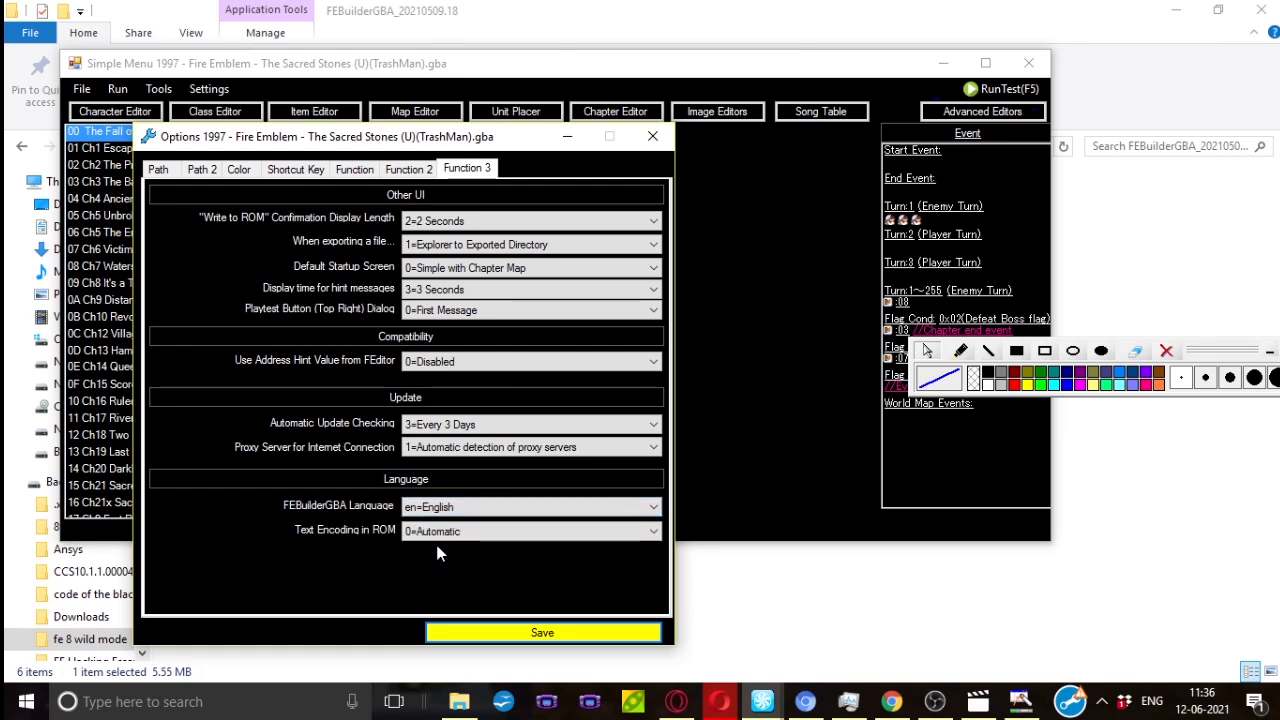
left_click(530, 532)
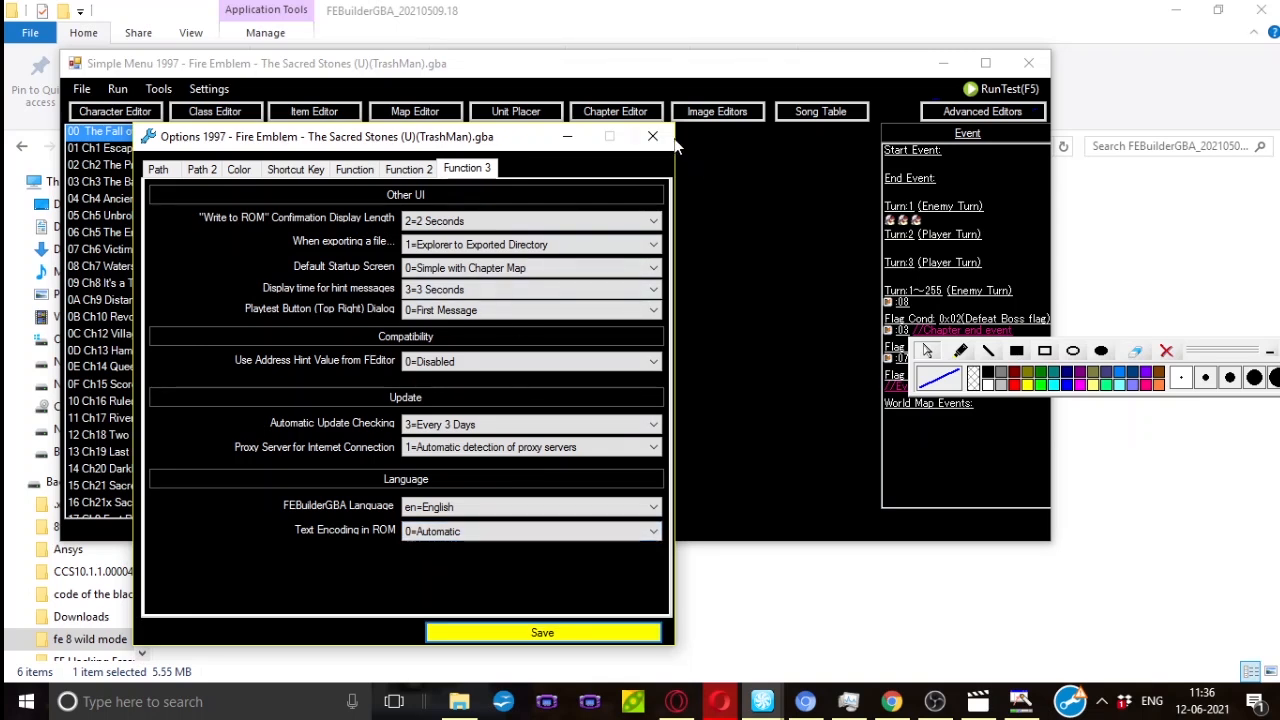
mouse_move(652, 136)
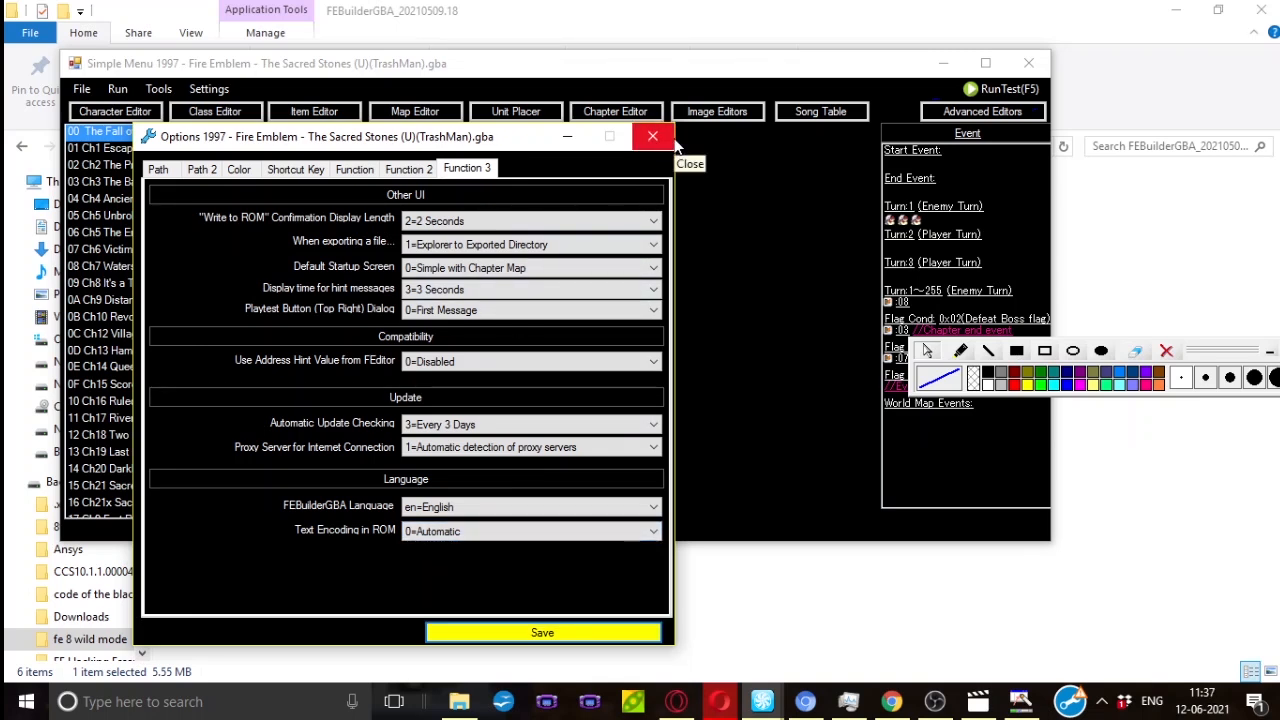
- Close Options via the window's X, prompting about unwritten changes
left_click(652, 136)
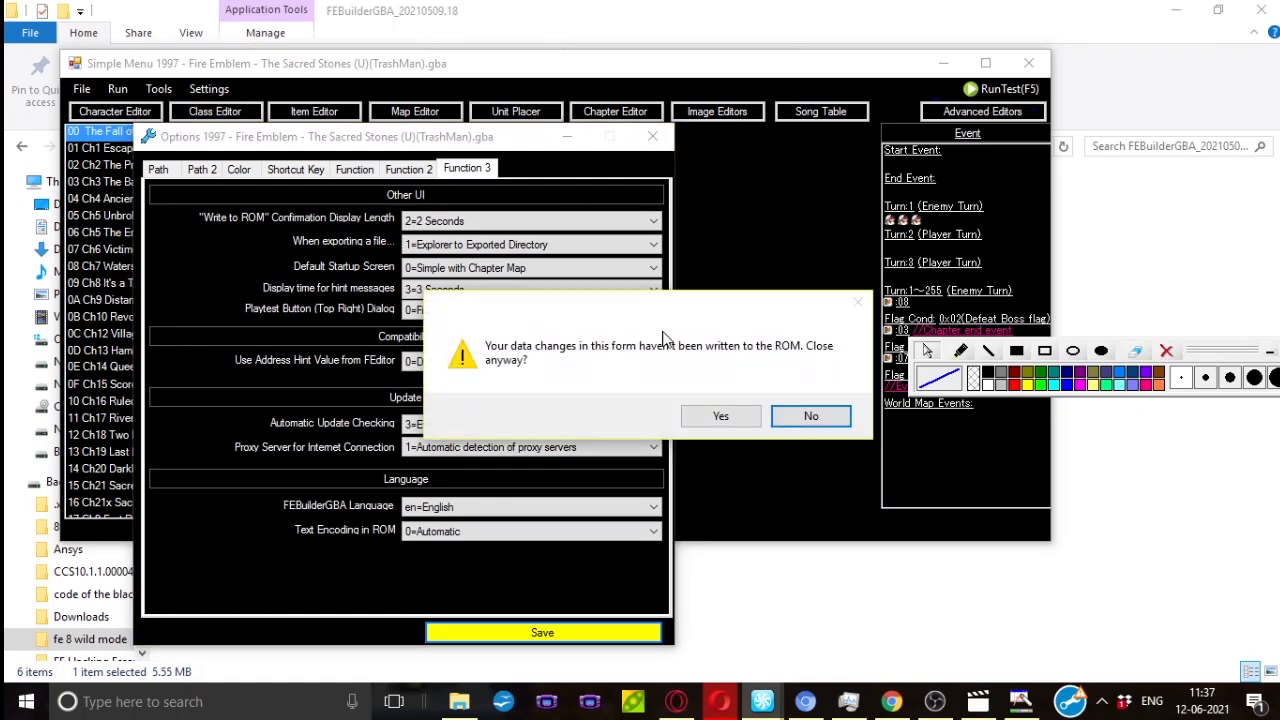